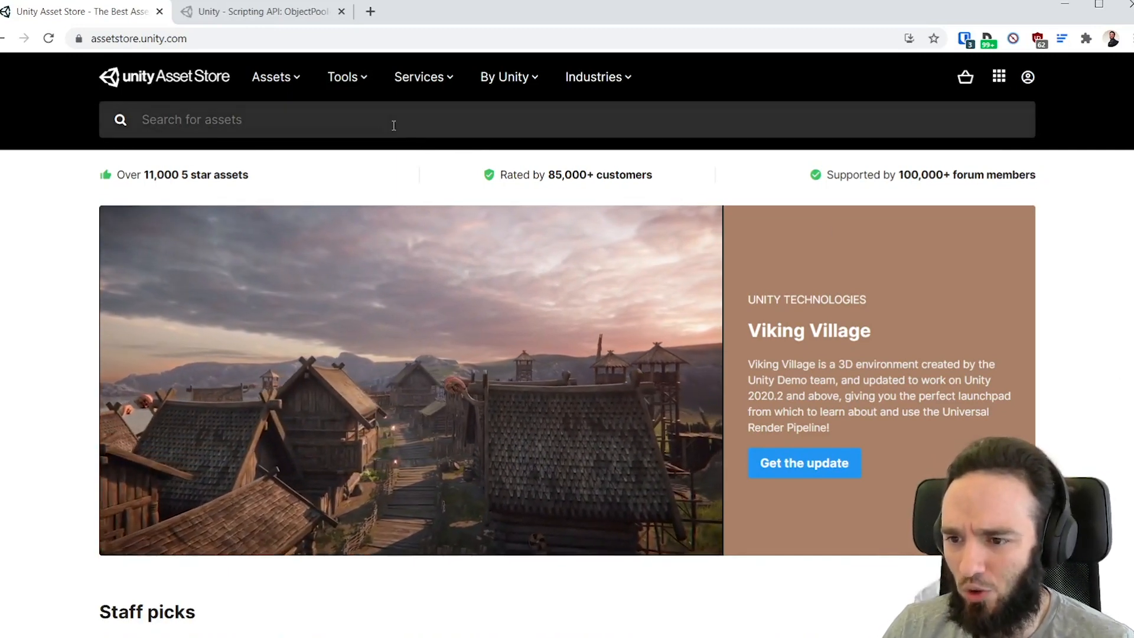
Step: Search the Asset Store for 'pooling' and sort results by Price (High to Low)
type("p")
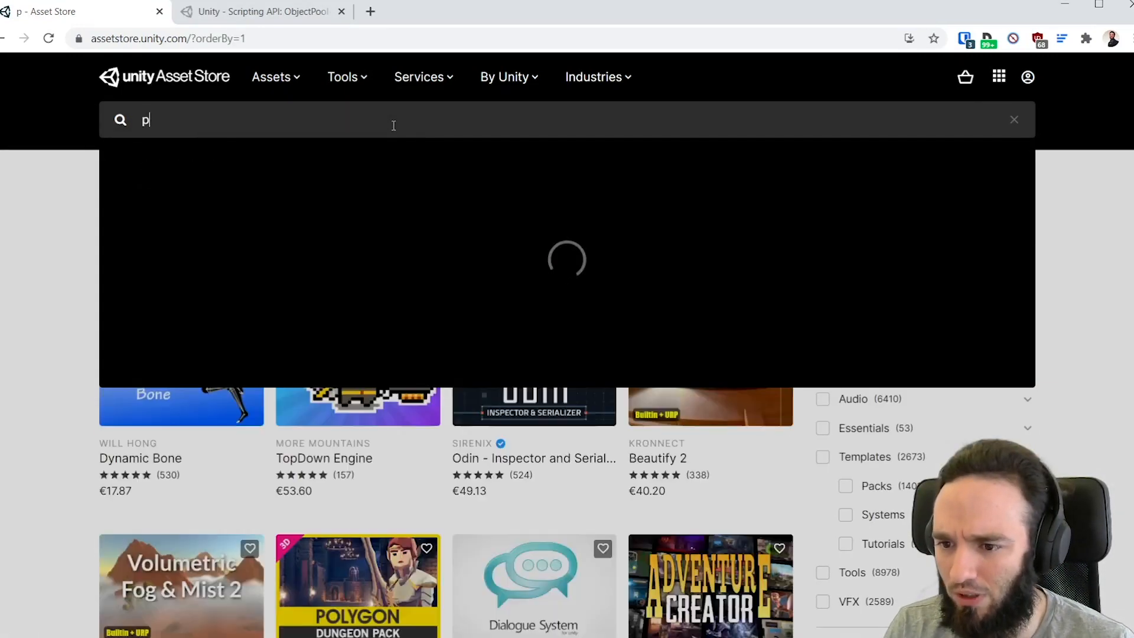
type("ooling")
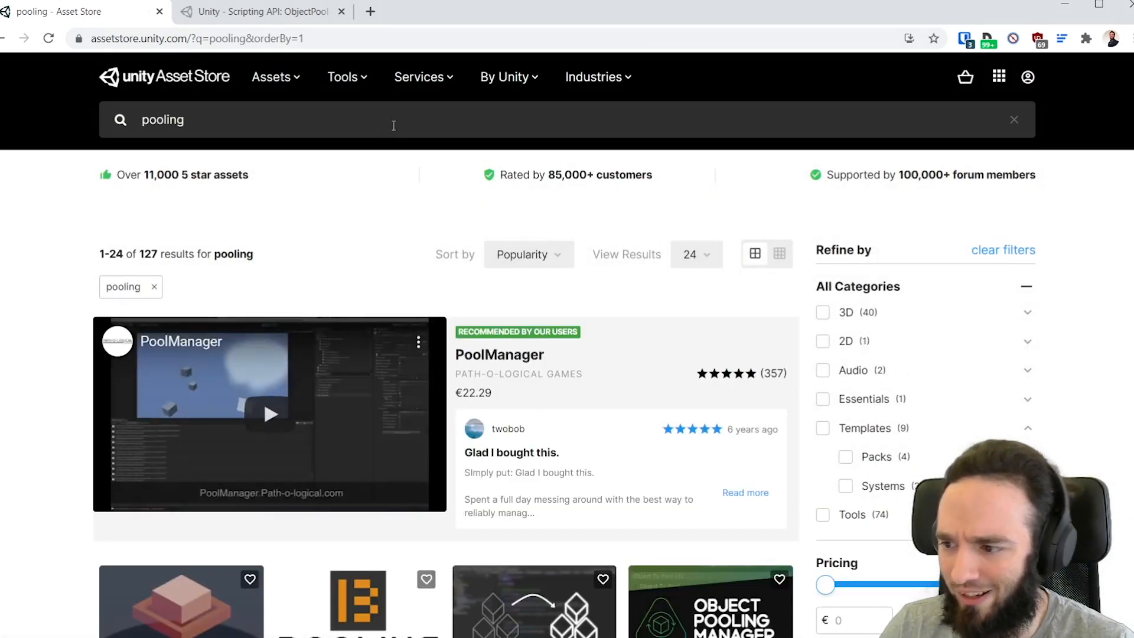
scroll("down", 3)
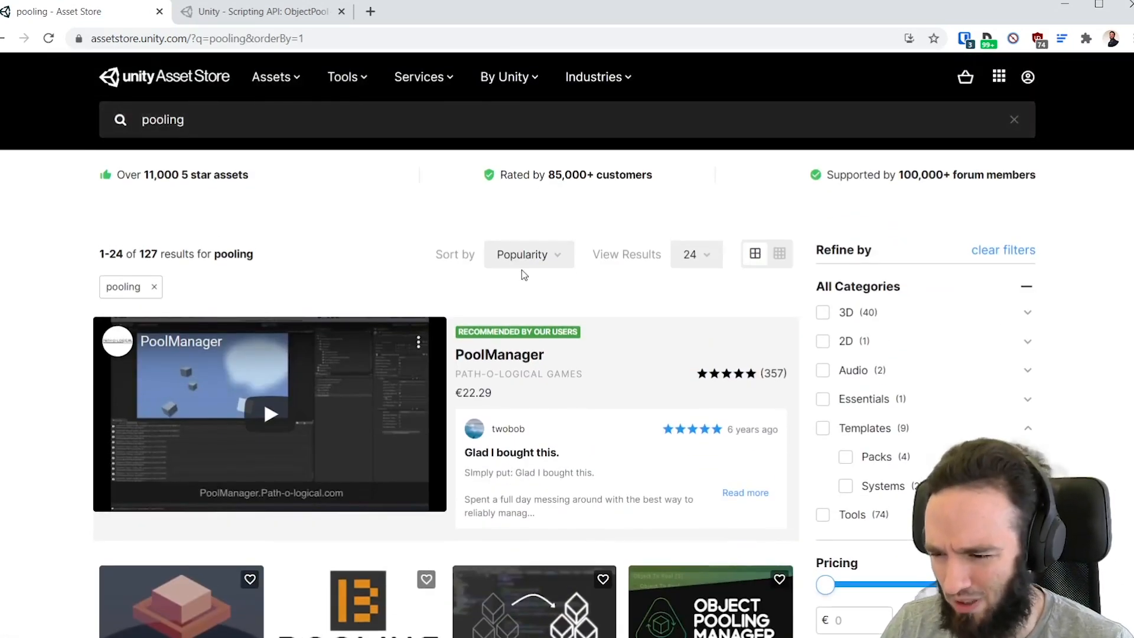
left_click(529, 255)
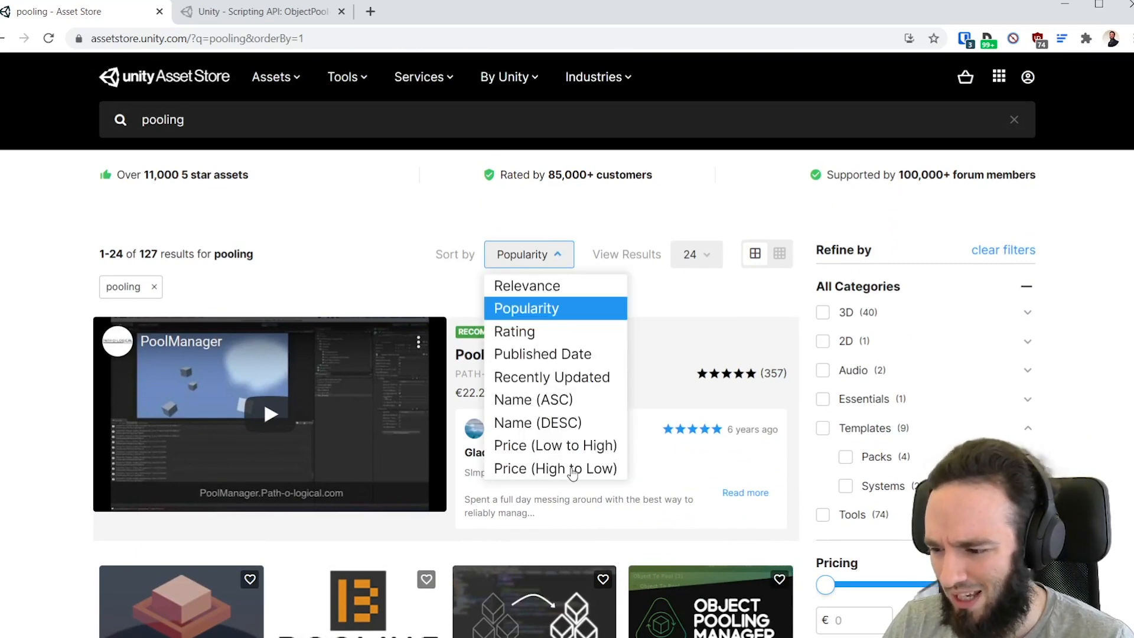
left_click(555, 468)
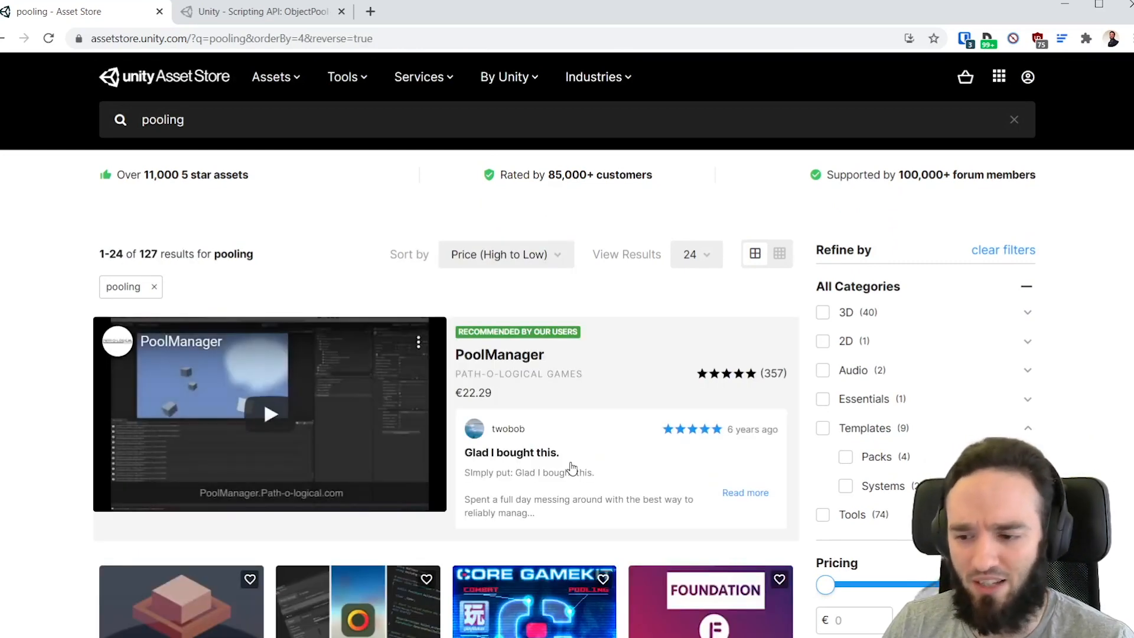
scroll("down", 3)
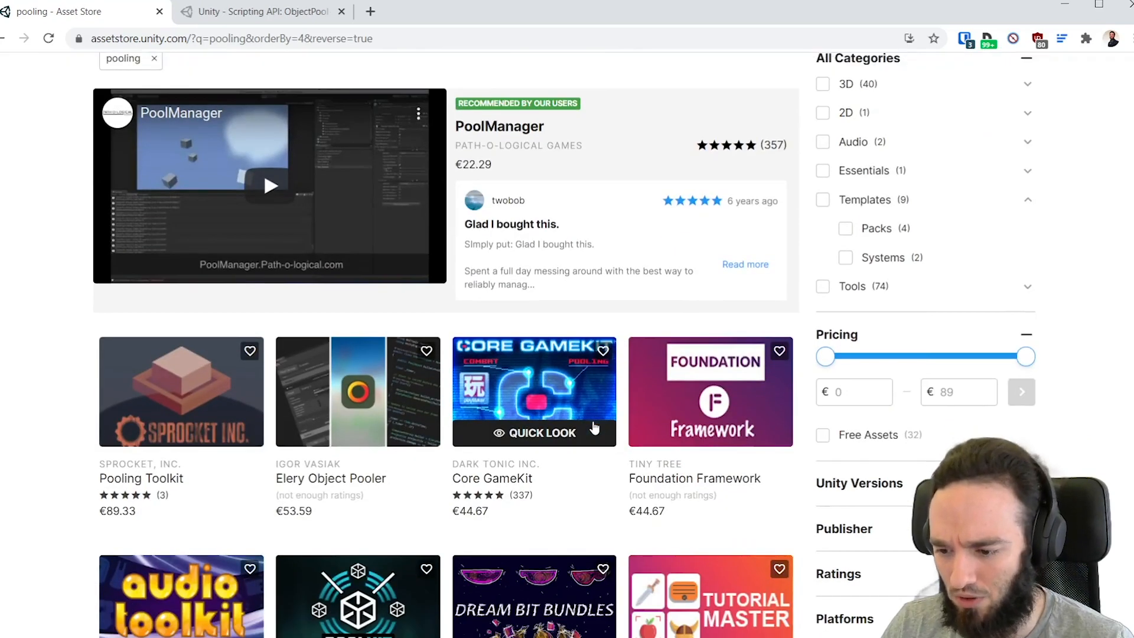
scroll("down", 3)
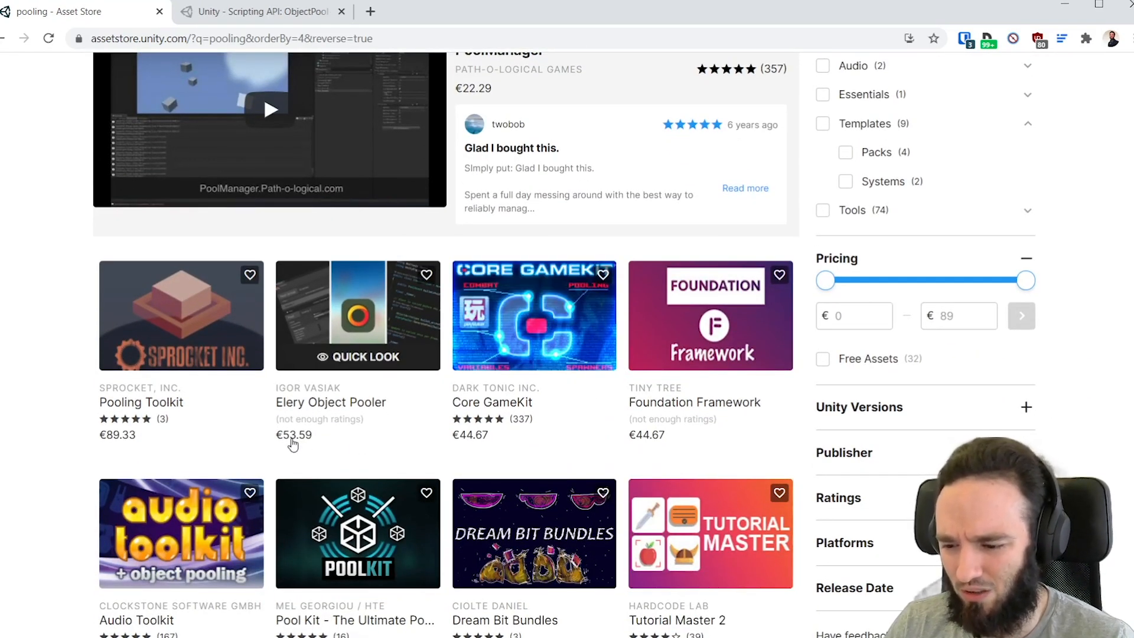
mouse_move(192, 413)
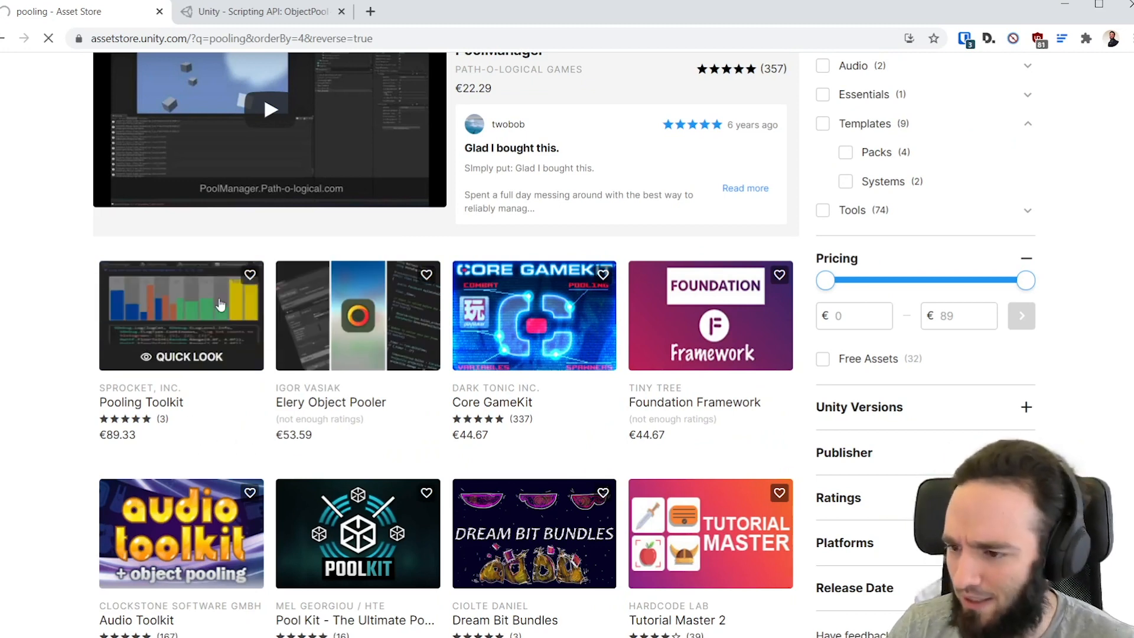
Step: Open the Pooling Toolkit product page from the results
left_click(182, 315)
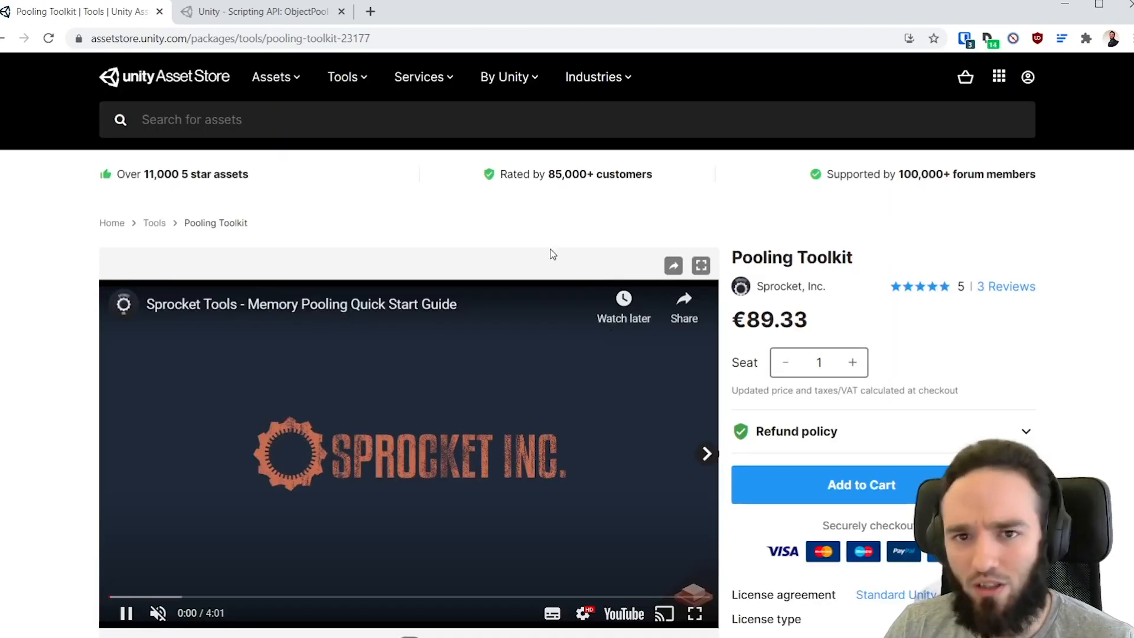
scroll("down", 3)
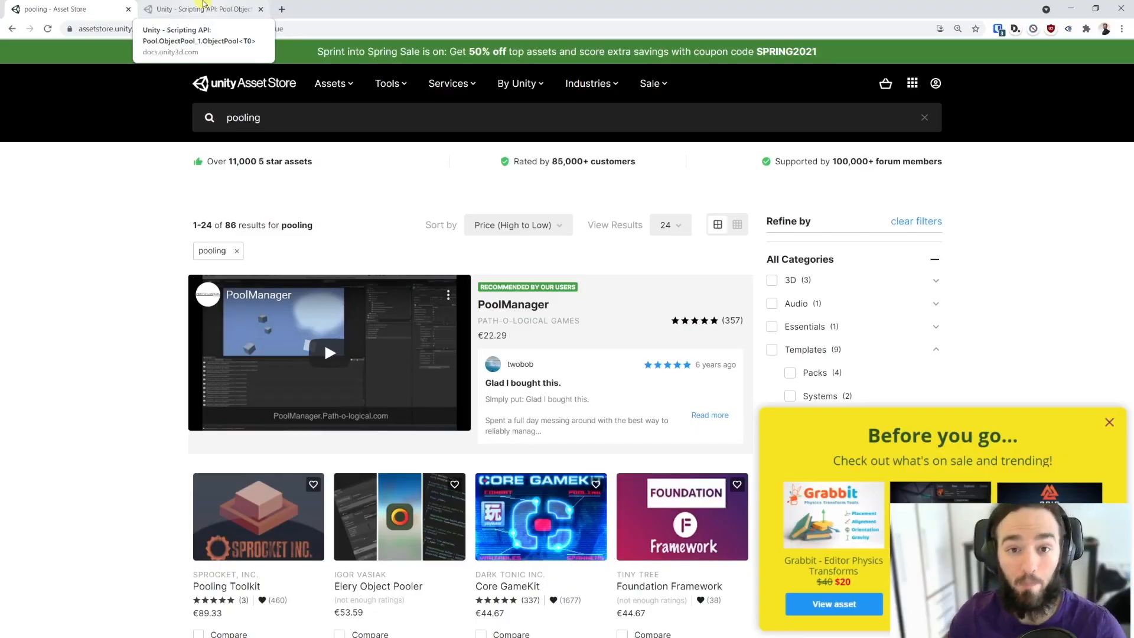
Step: Switch between the Asset Store results and the ObjectPool<T0> Constructor documentation, ending on the docs
left_click(201, 10)
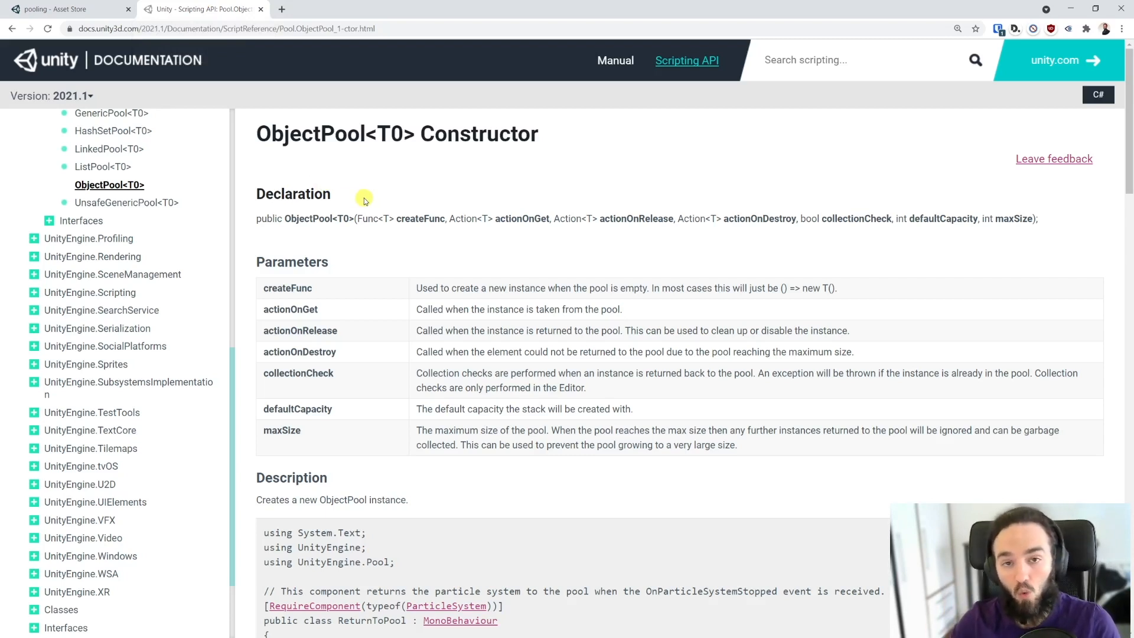
left_click(57, 10)
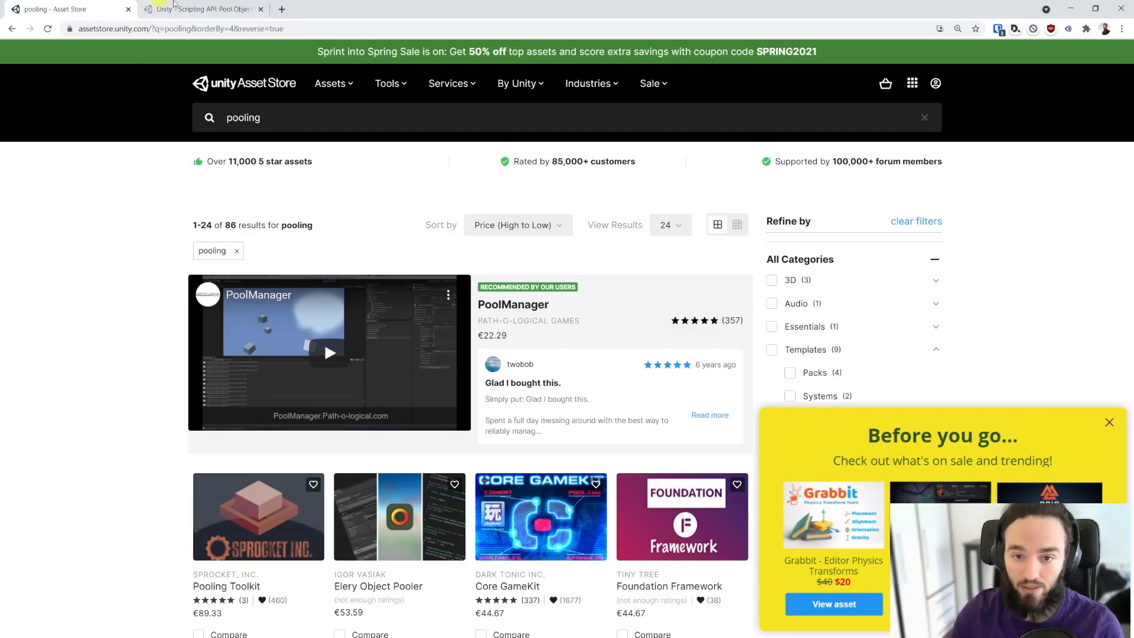
mouse_move(210, 9)
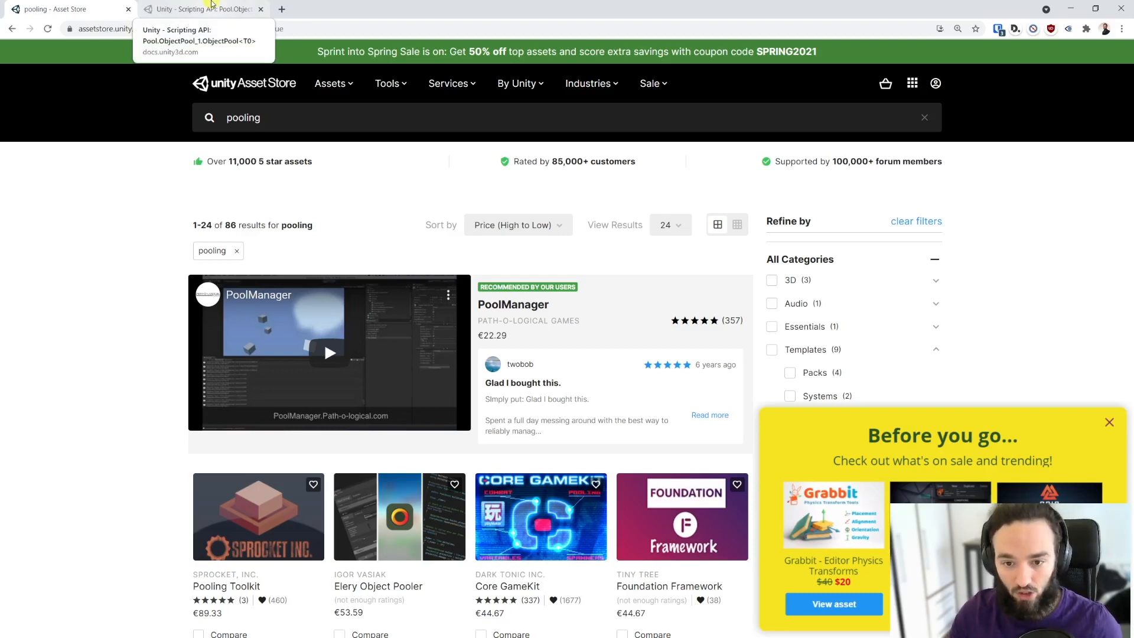
left_click(201, 9)
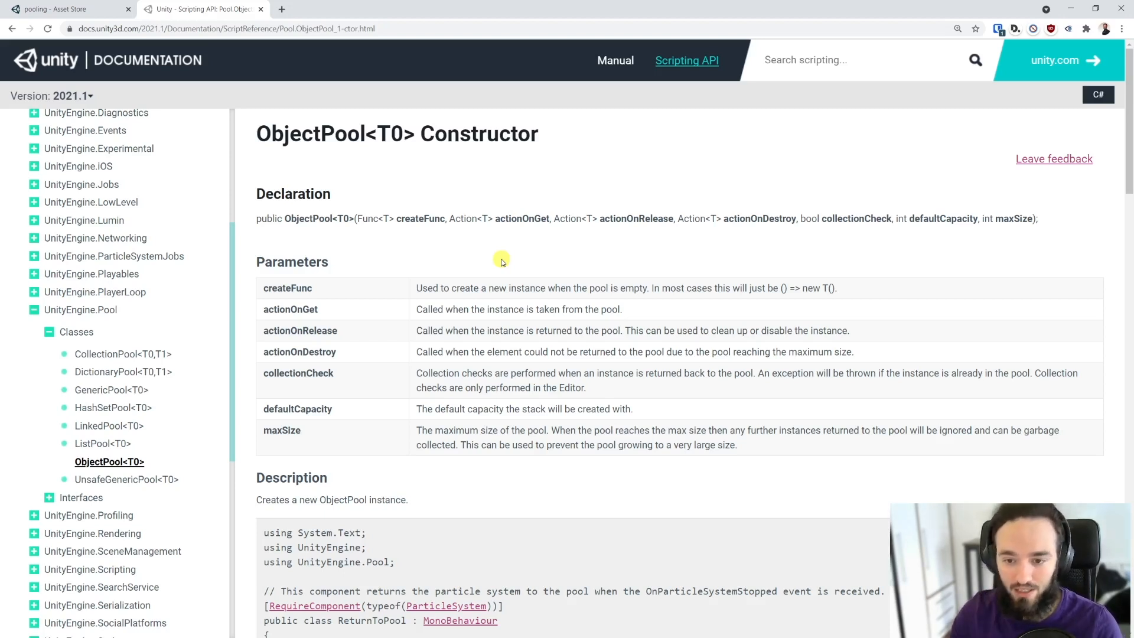
mouse_move(291, 253)
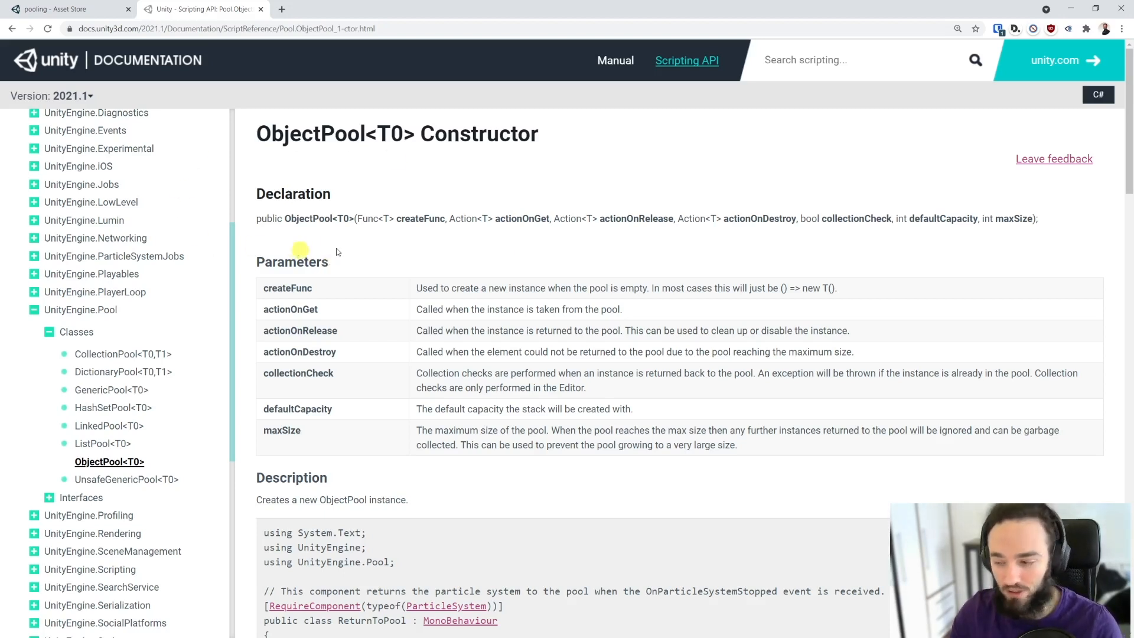
mouse_move(598, 256)
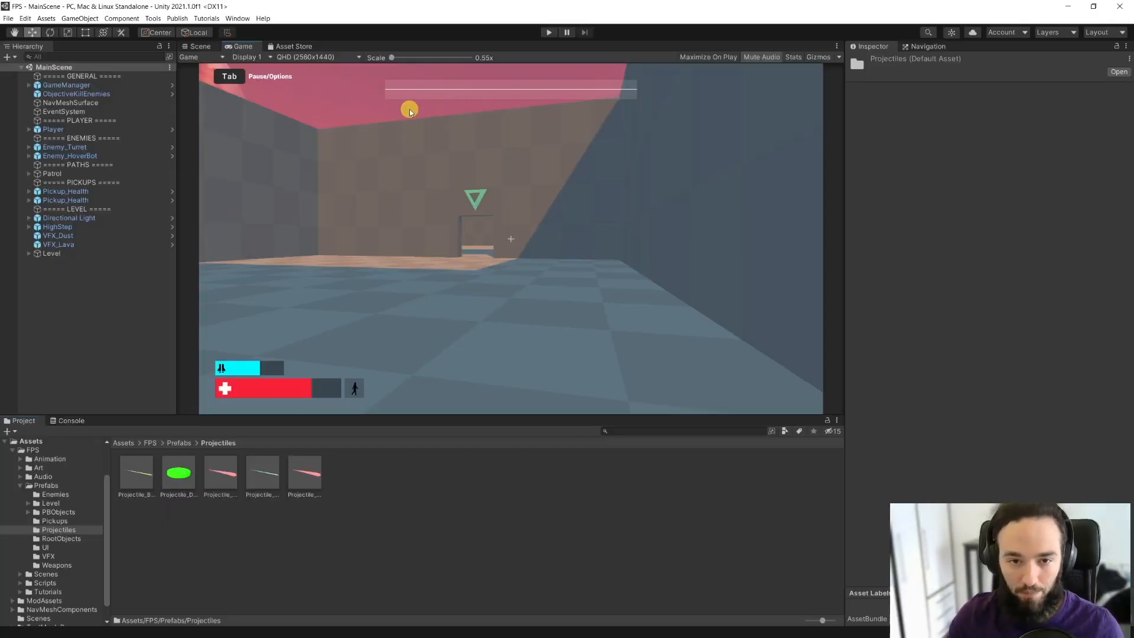
mouse_move(427, 111)
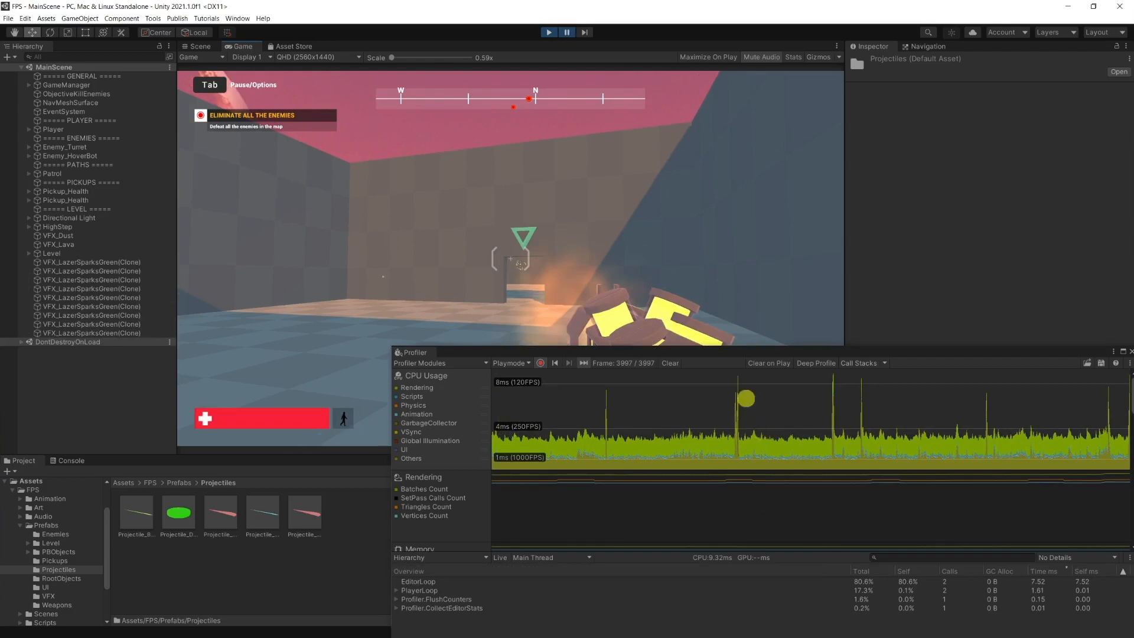
Step: Inspect a CPU spike frame, float the Profiler over the Game view and resume play
left_click(604, 403)
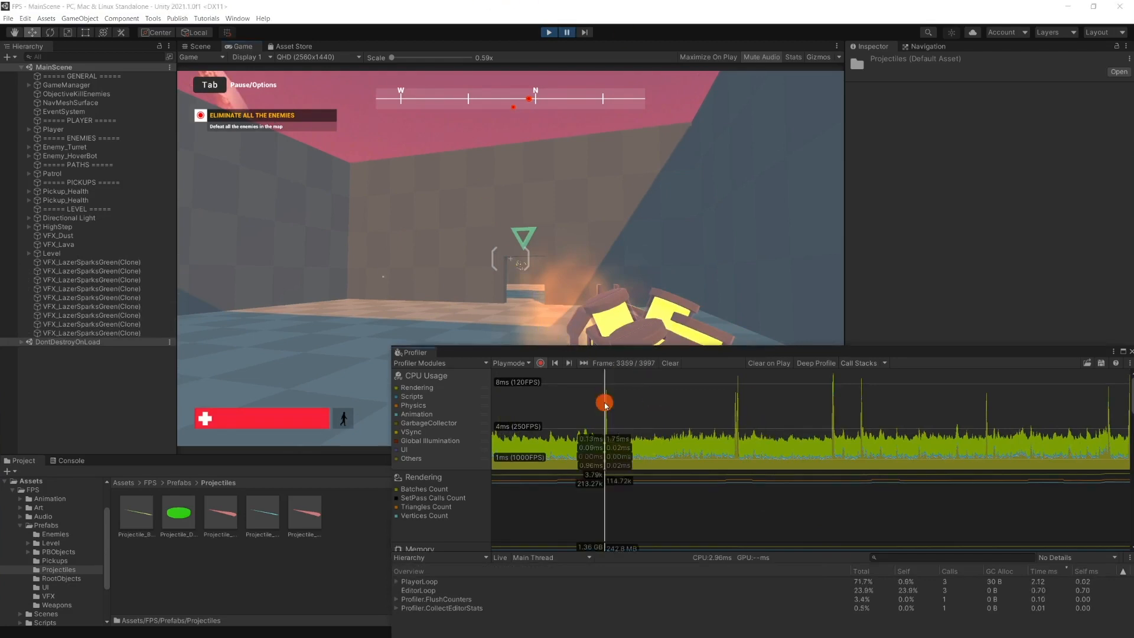
left_click_drag(412, 352, 648, 305)
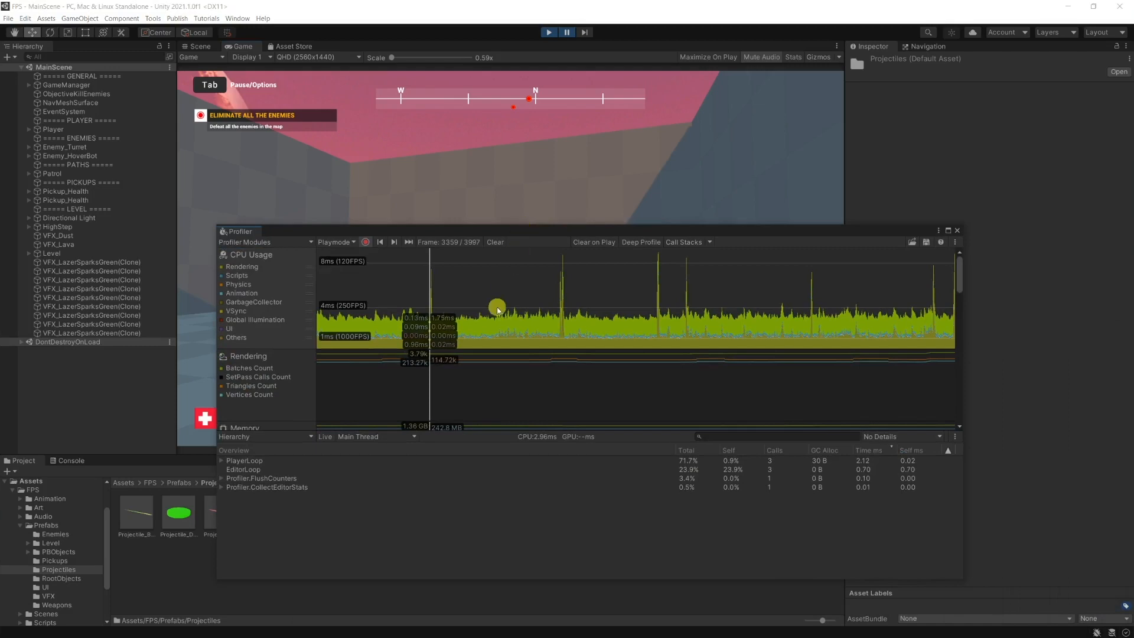
mouse_move(495, 239)
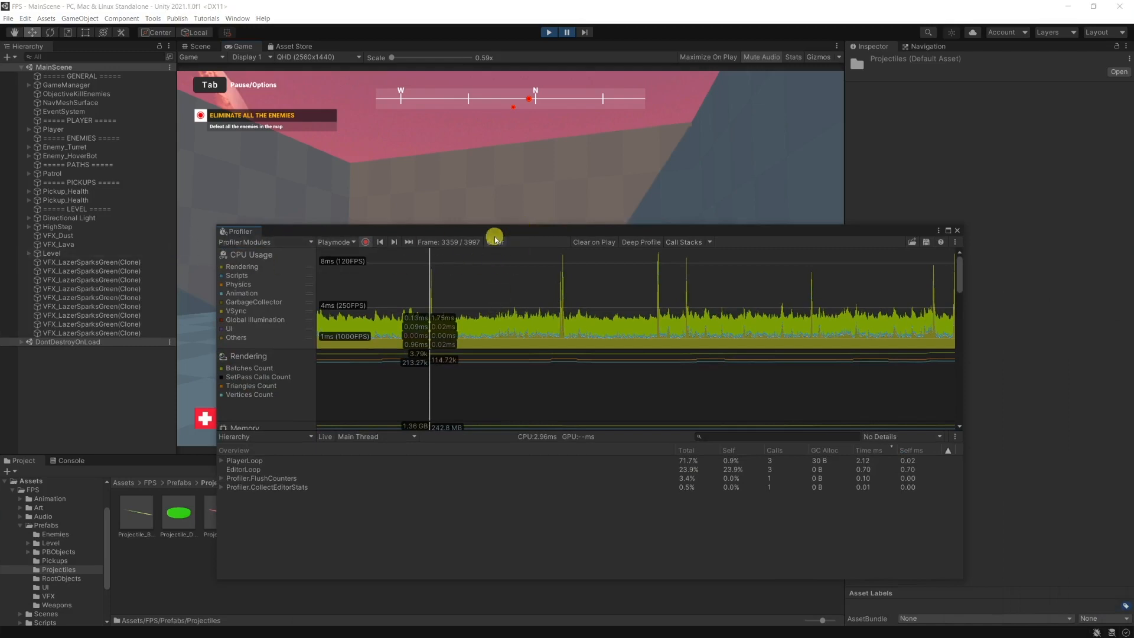
left_click(566, 33)
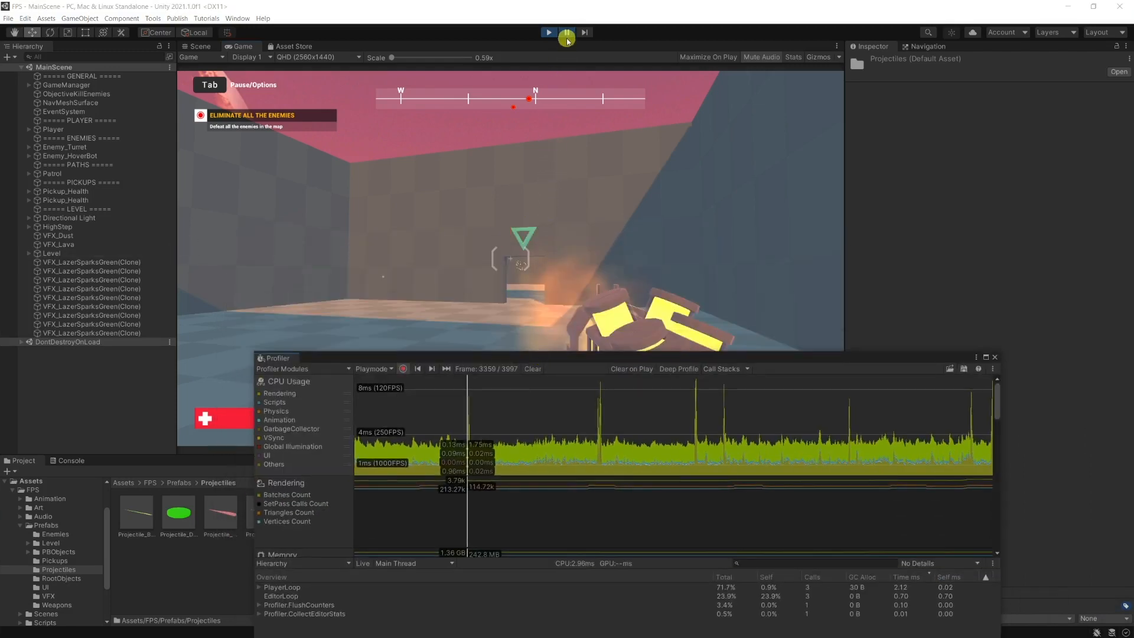
left_click(565, 32)
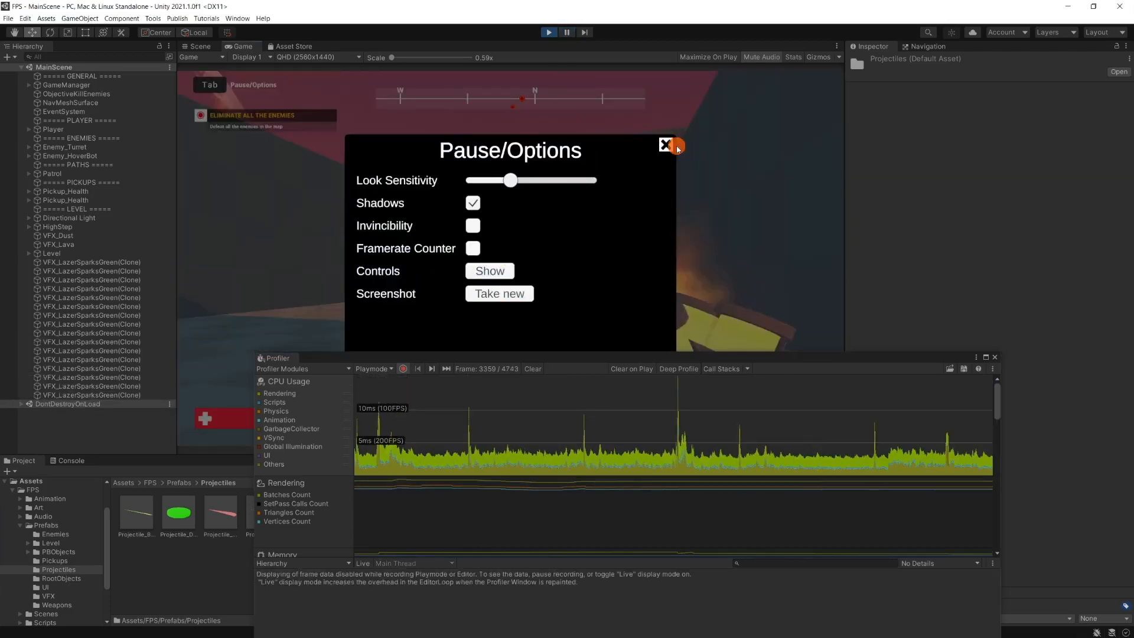
Step: Close the game's pause menu and inspect a spawned Projectile_Blaster clone
left_click(663, 147)
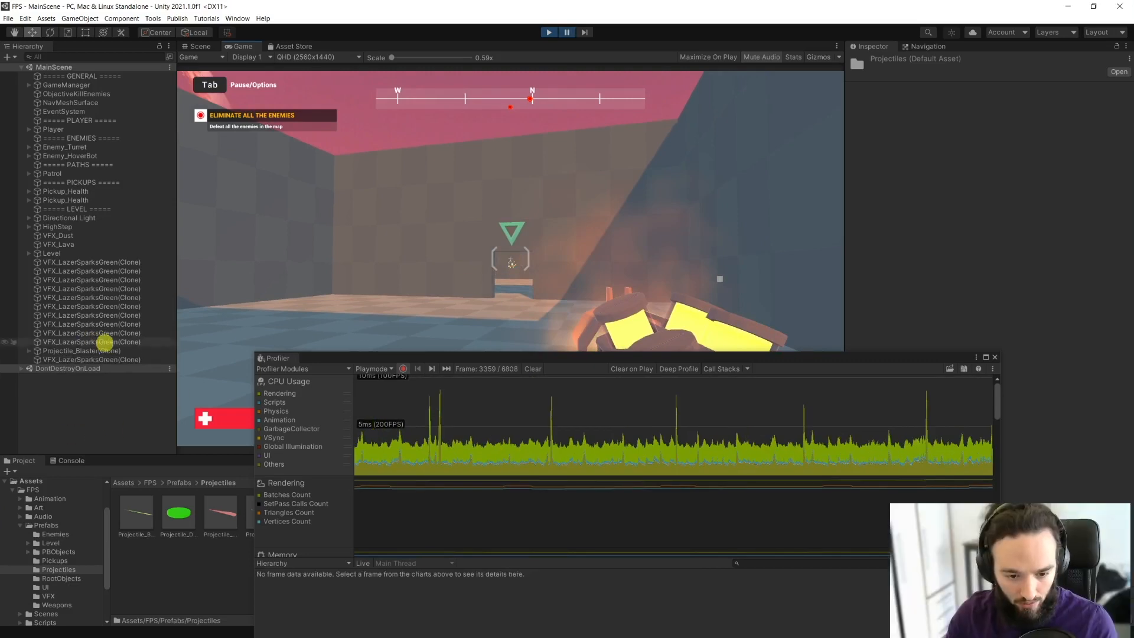
left_click(71, 350)
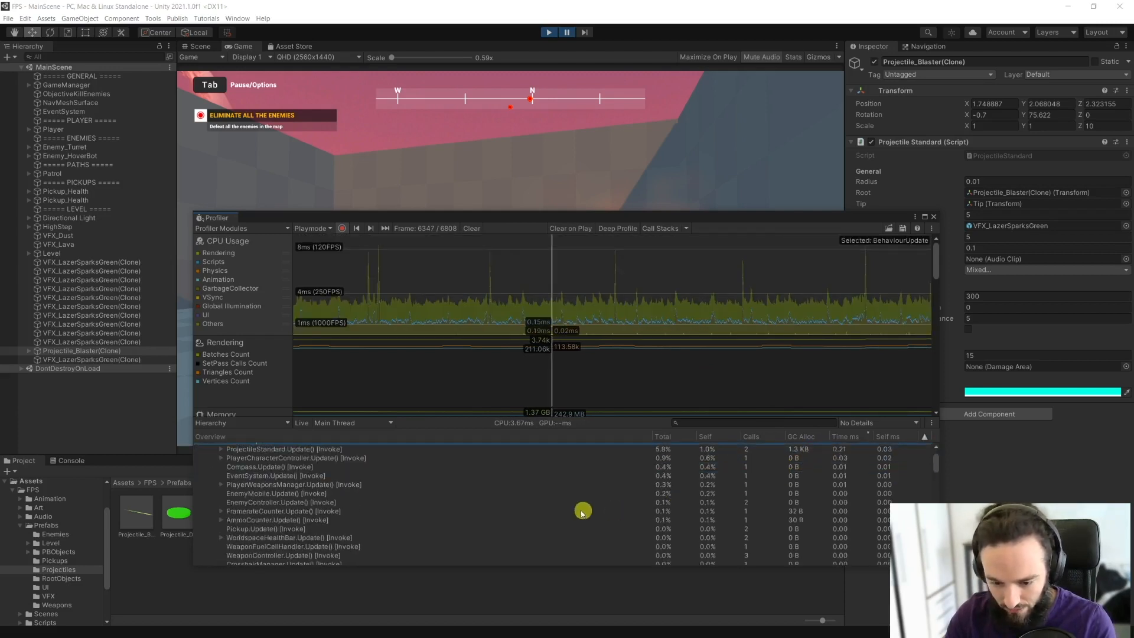
Step: Expand ProjectileStandard.Update and PlayerWeaponsManager.Update to reveal Instantiate's Copy, Produce and Awake costs
left_click(284, 482)
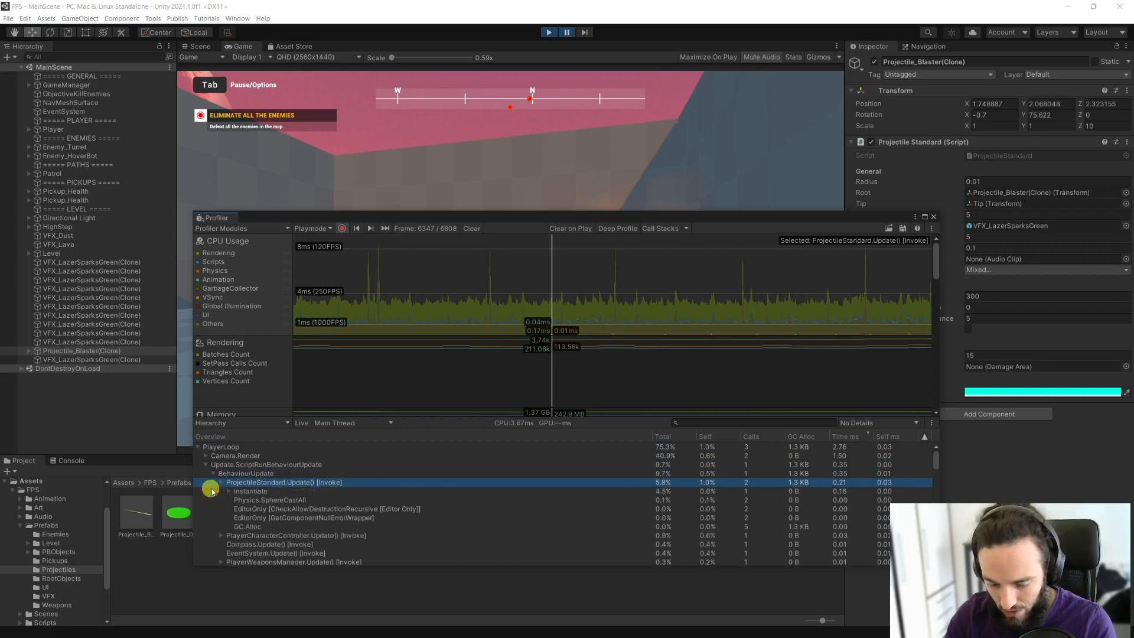
left_click(250, 490)
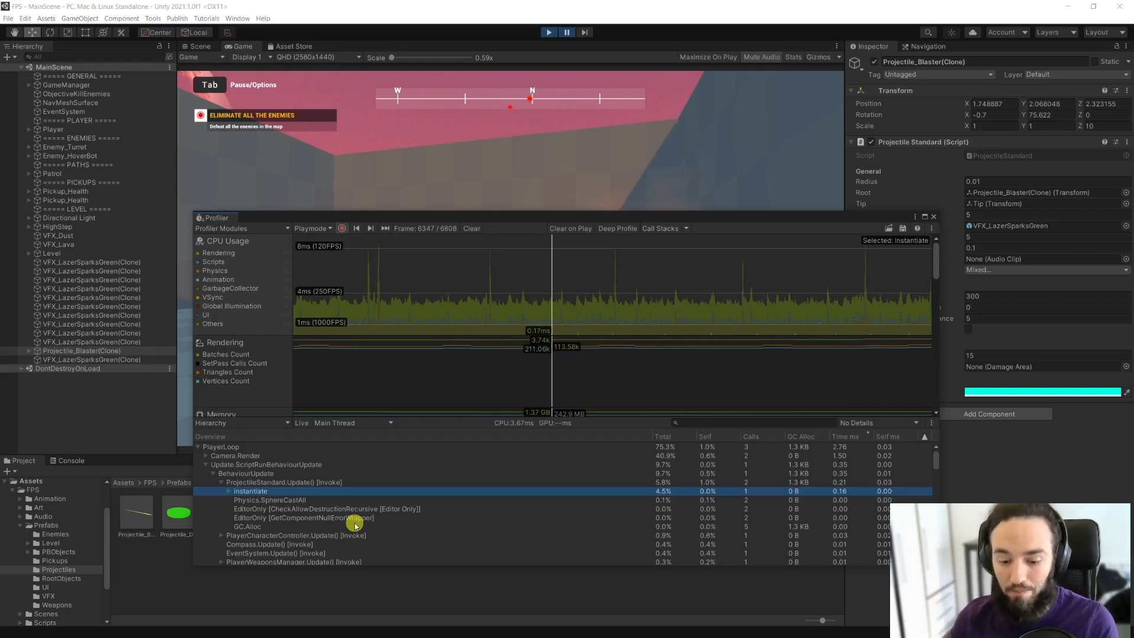
mouse_move(721, 517)
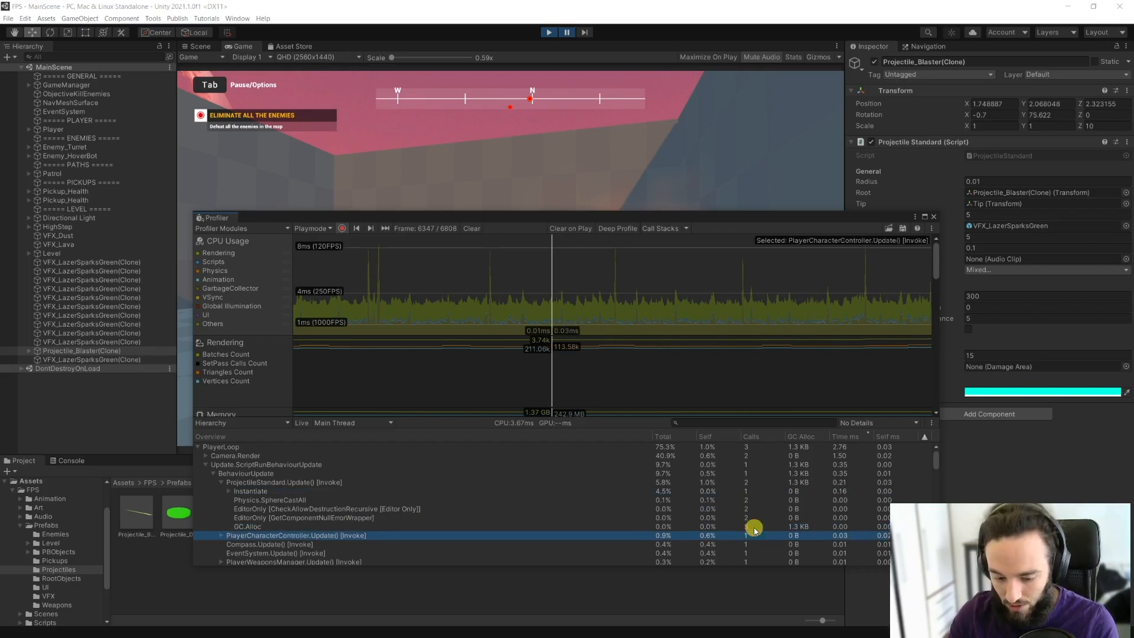
left_click(250, 490)
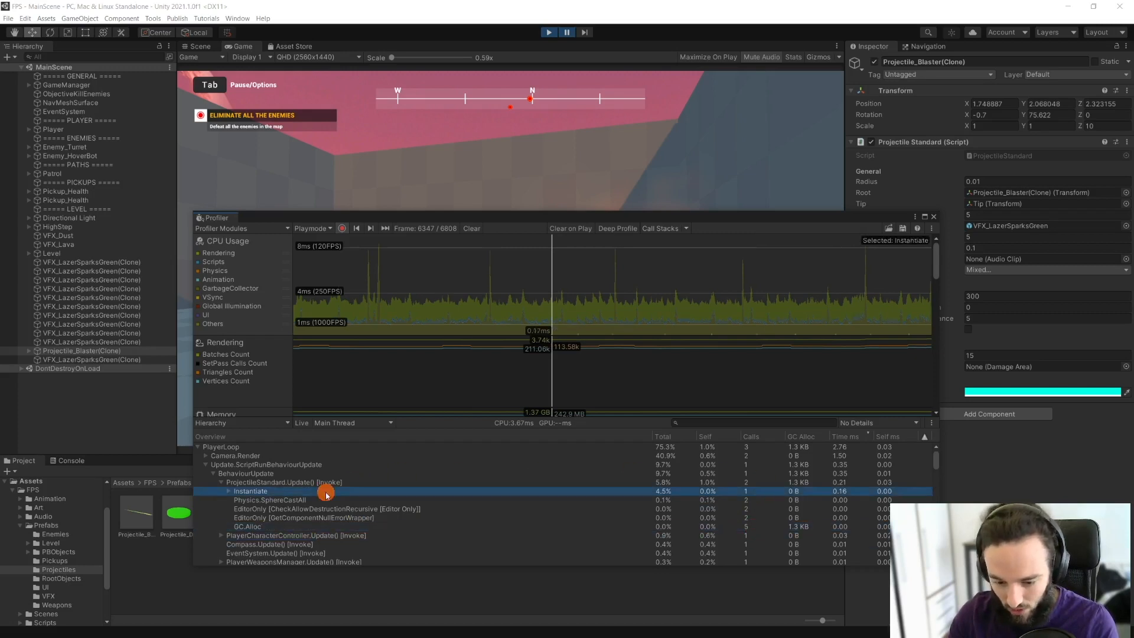
left_click(285, 482)
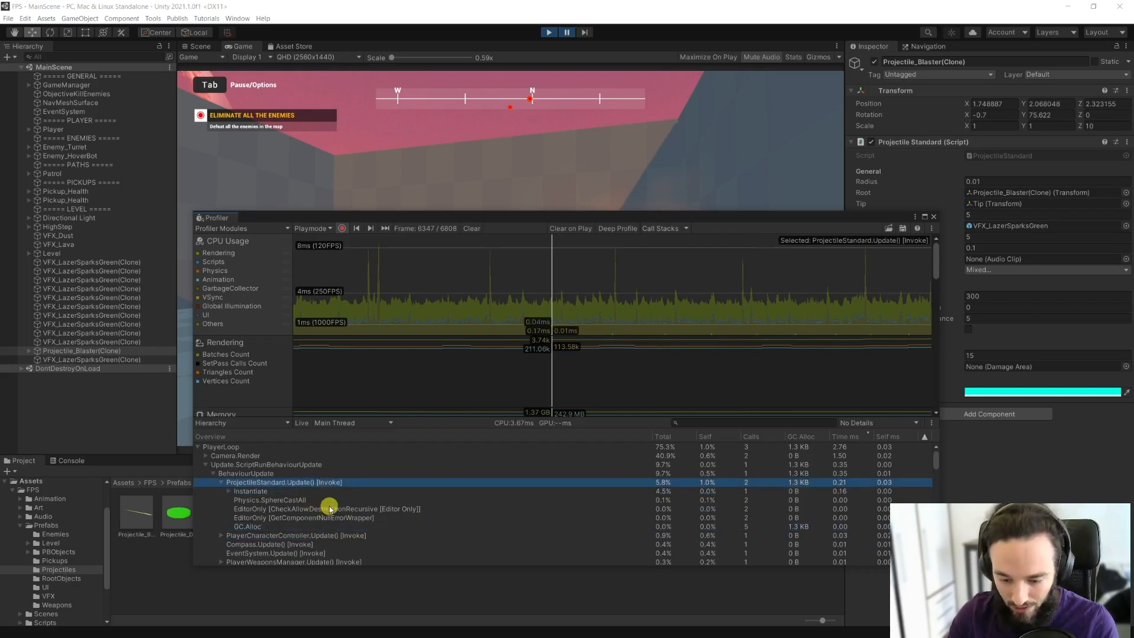
mouse_move(571, 302)
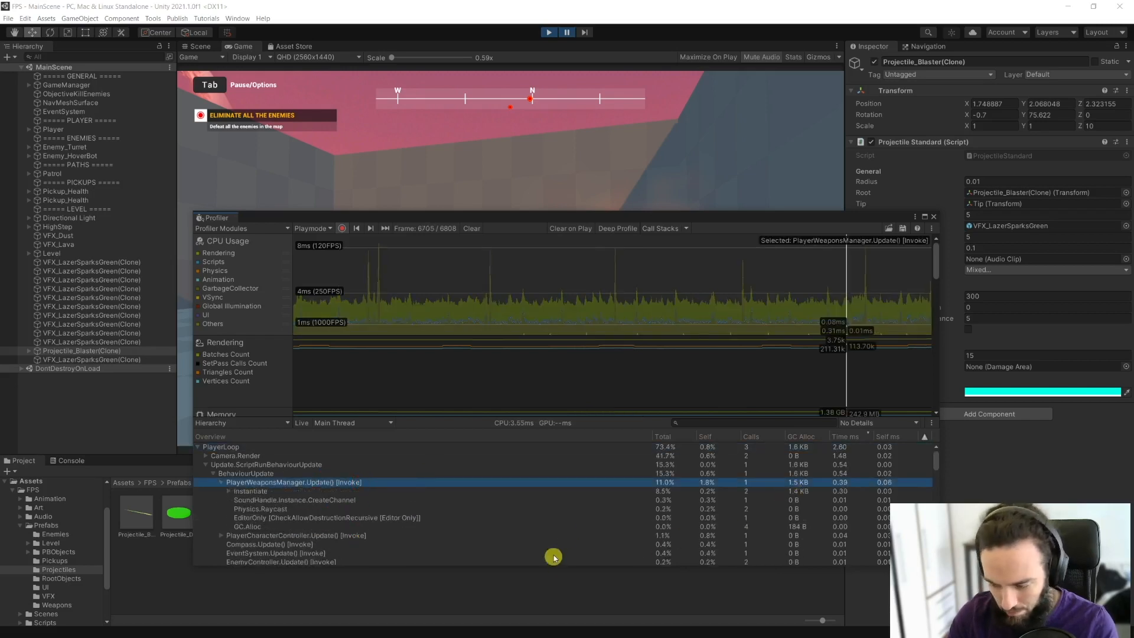
left_click(222, 490)
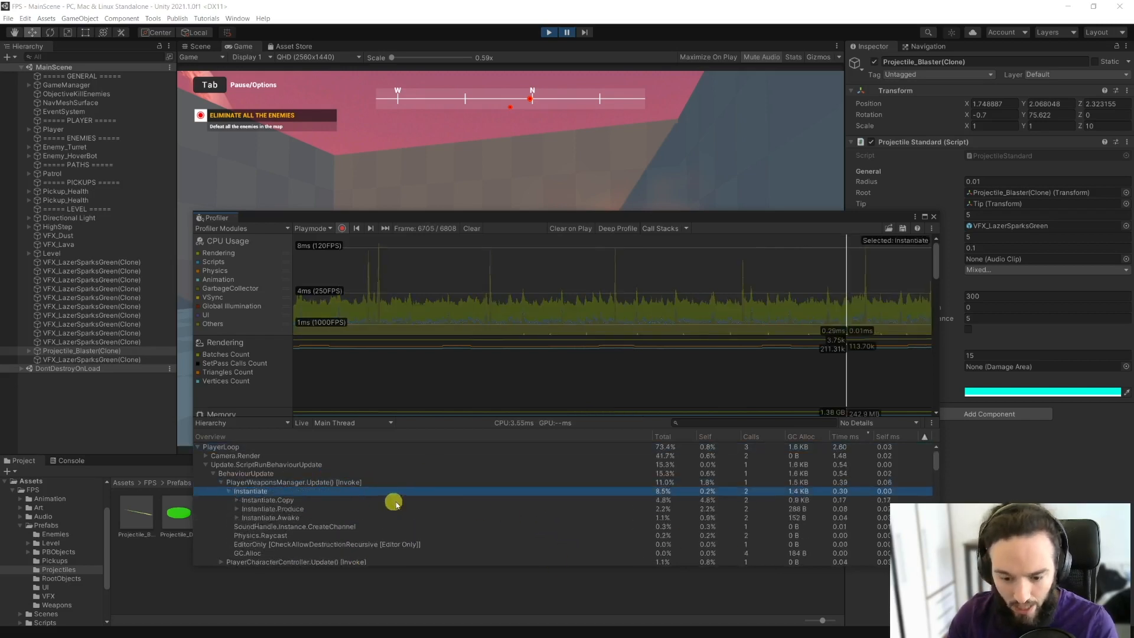
mouse_move(251, 472)
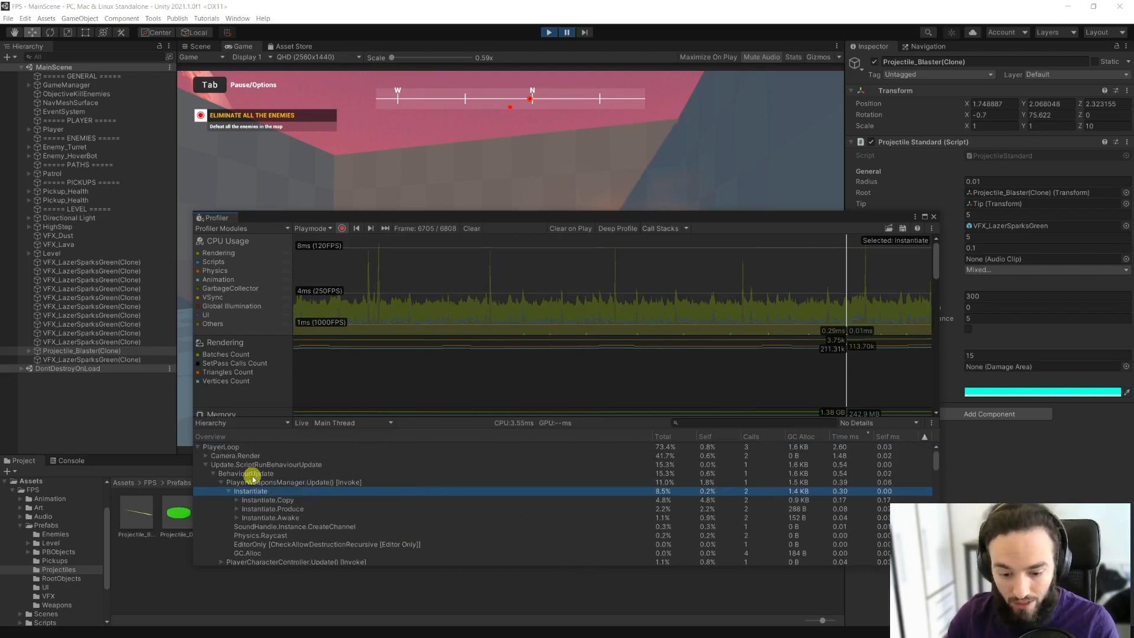
mouse_move(219, 140)
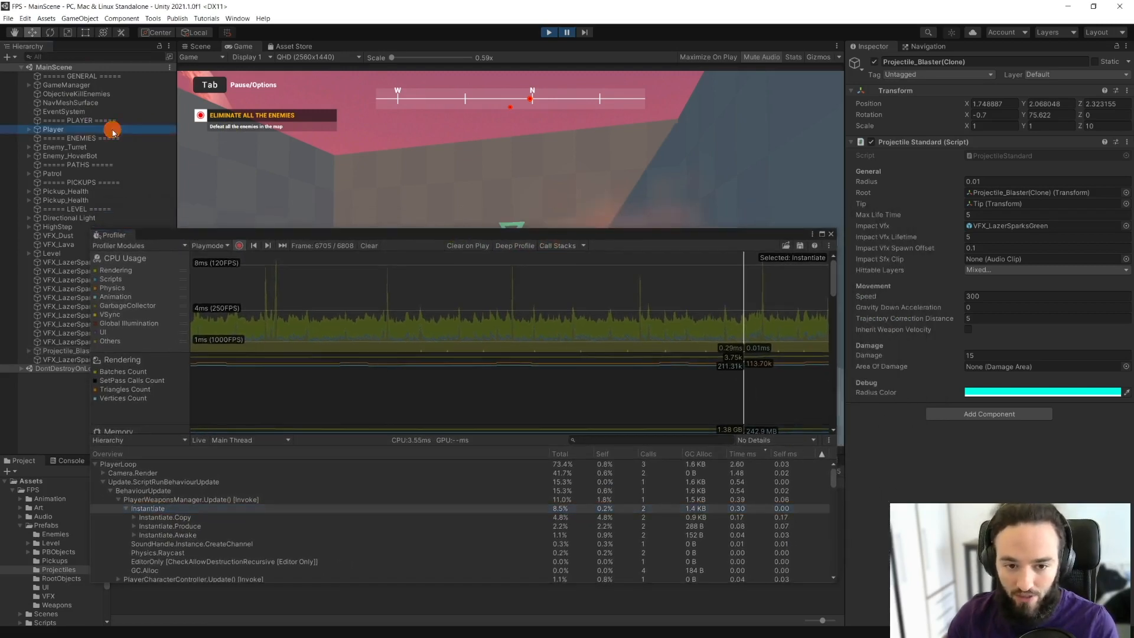
Step: Inspect the Player object's components, including its Player Weapons Manager
left_click(48, 130)
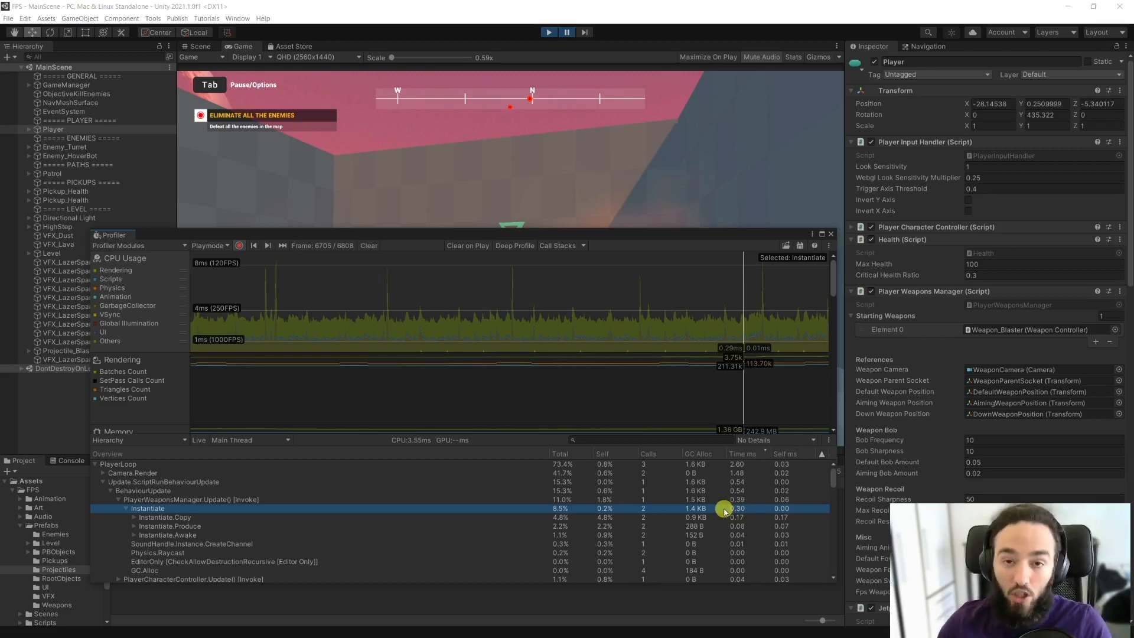
mouse_move(713, 511)
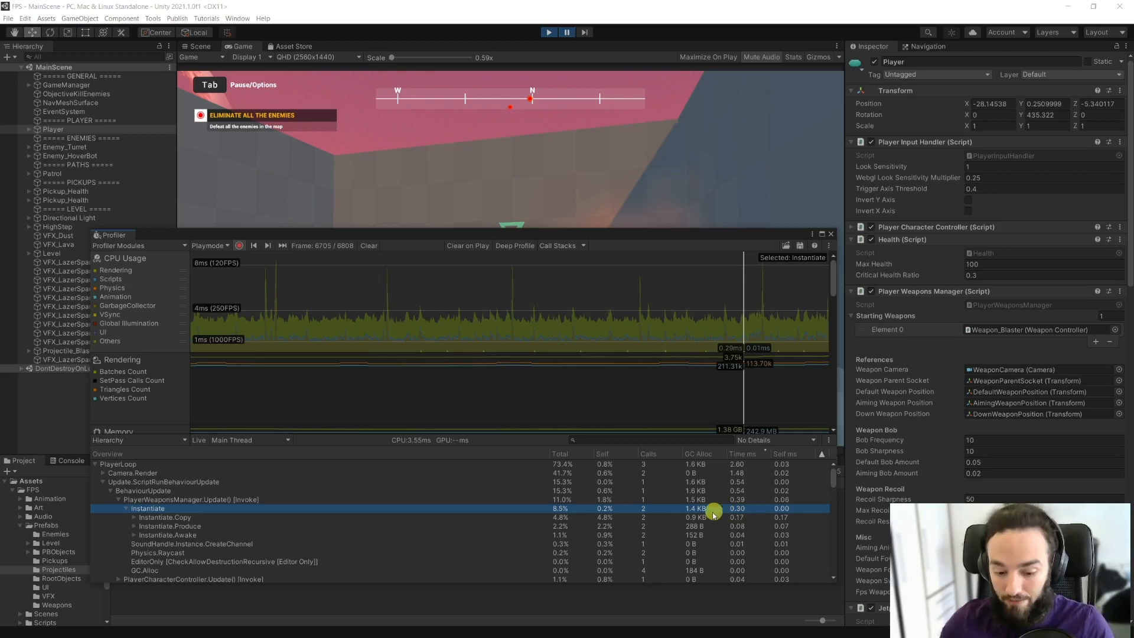
mouse_move(646, 512)
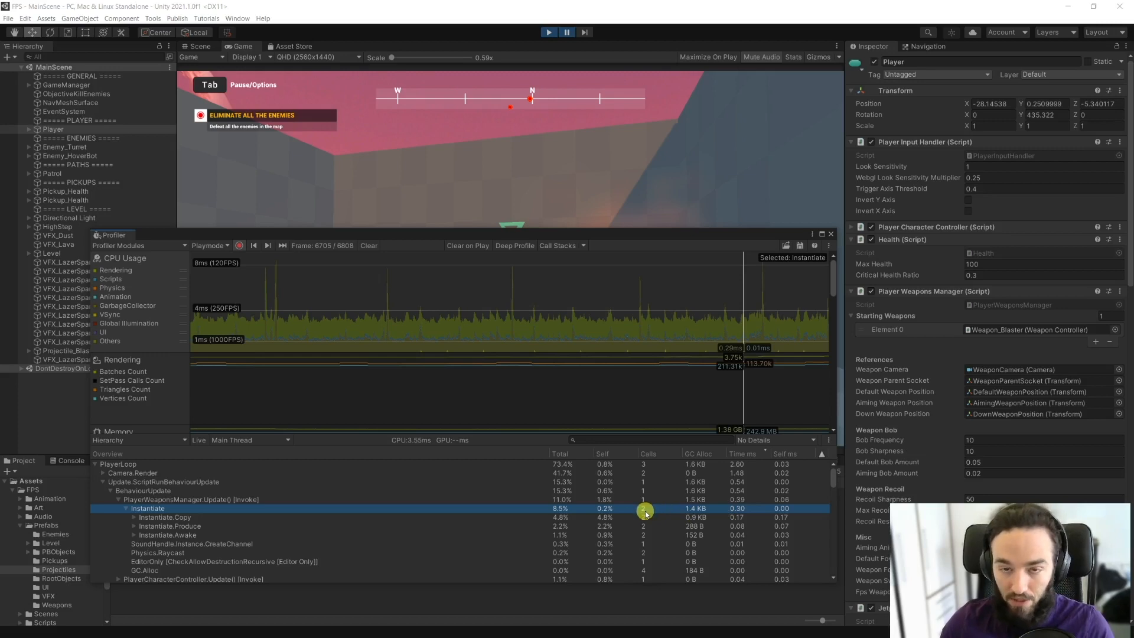
mouse_move(612, 510)
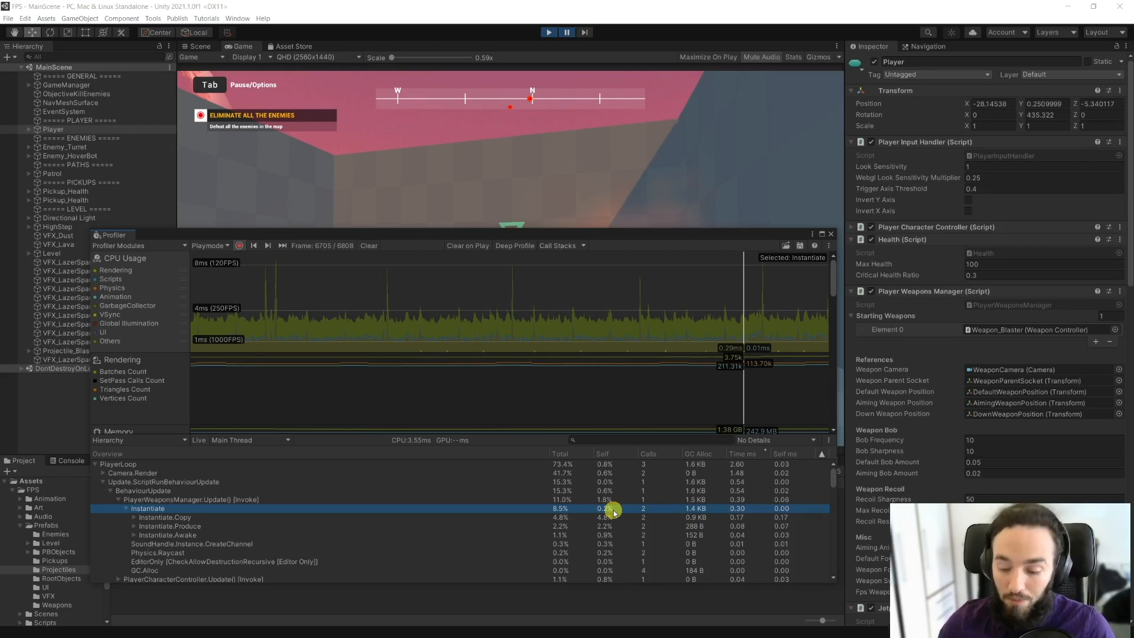
mouse_move(104, 287)
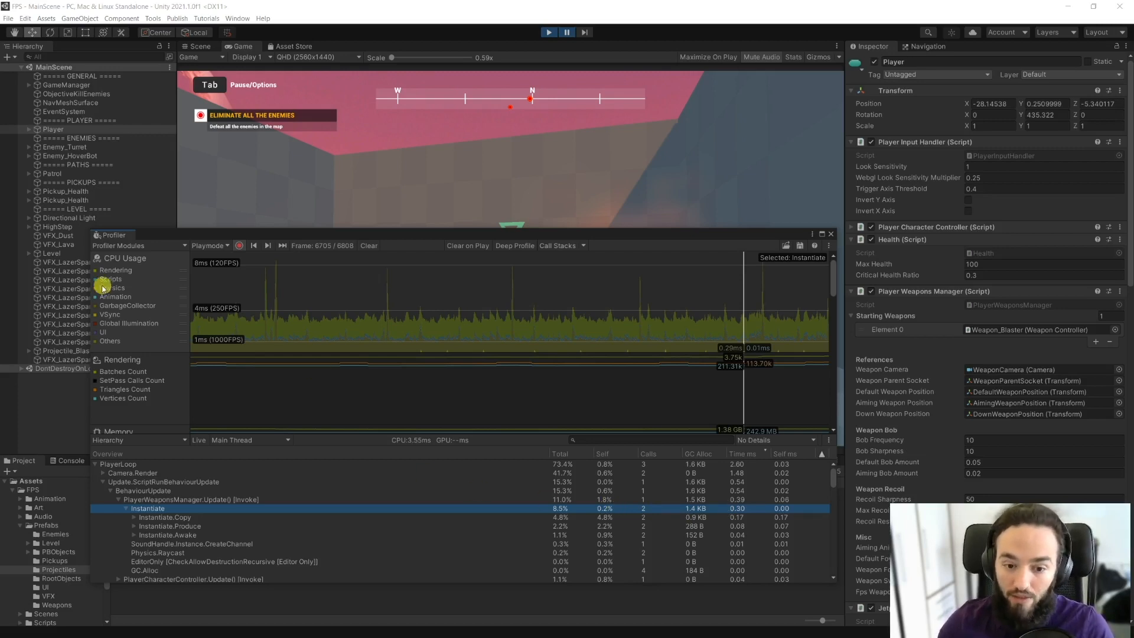
mouse_move(112, 257)
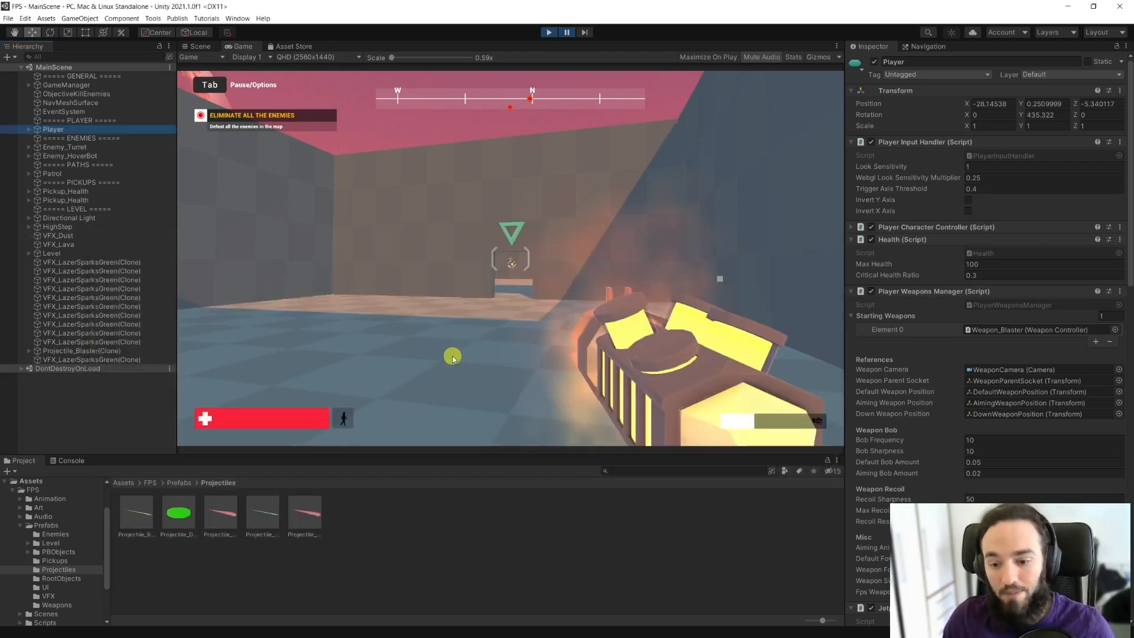
Step: Trace WeaponController.HandleShoot down to Object.Instantiate in the deep profile and open its source in Rider
left_click(81, 350)
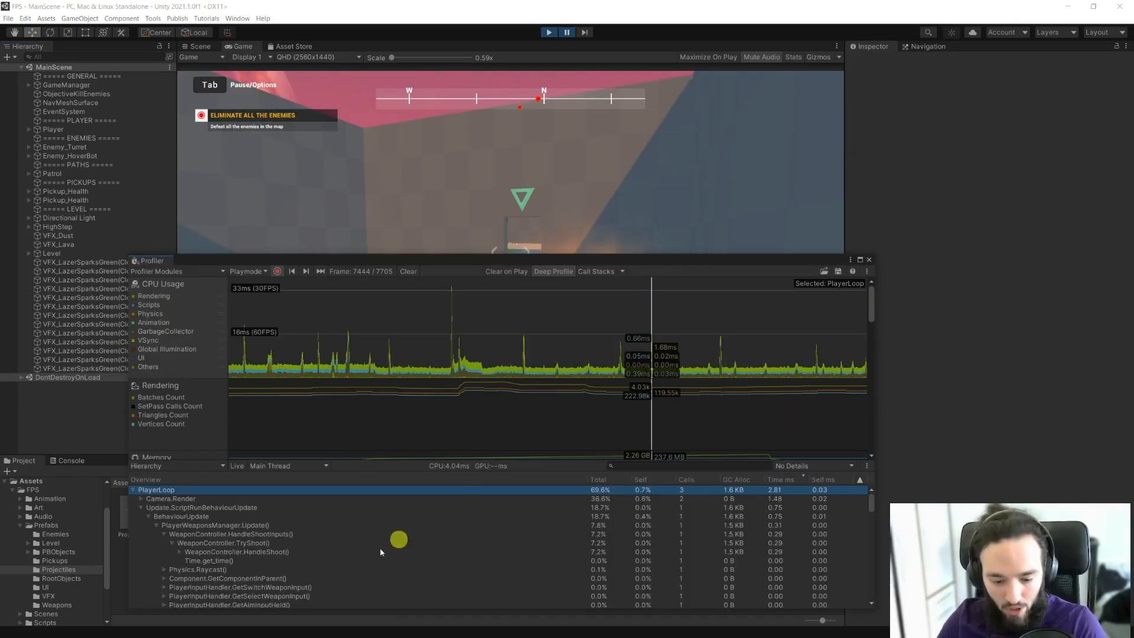
left_click(271, 552)
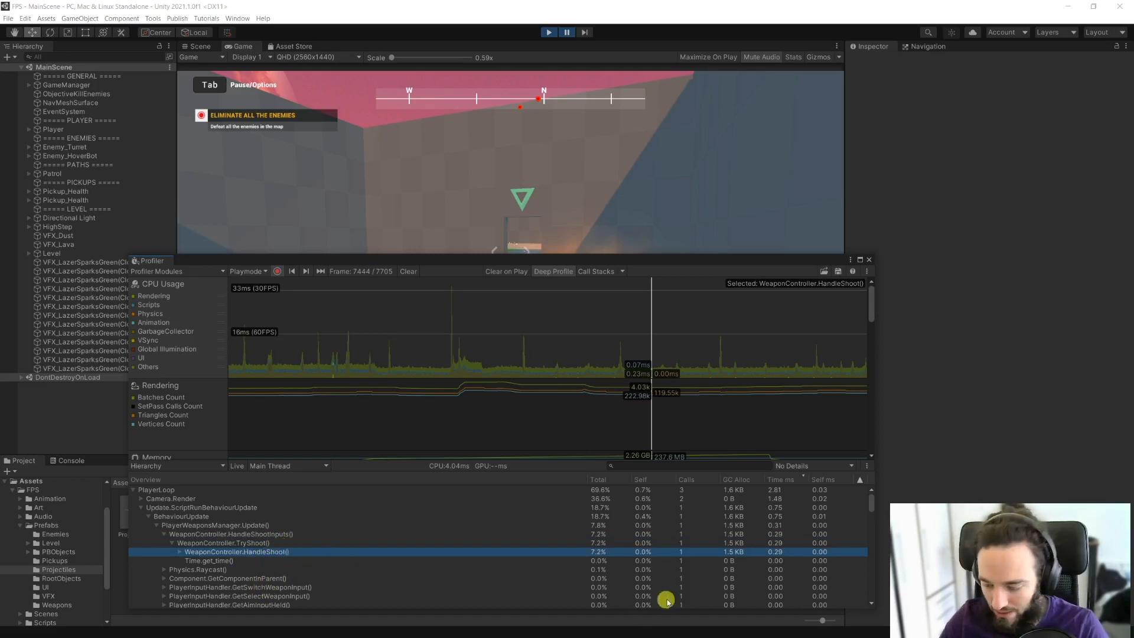
left_click(179, 552)
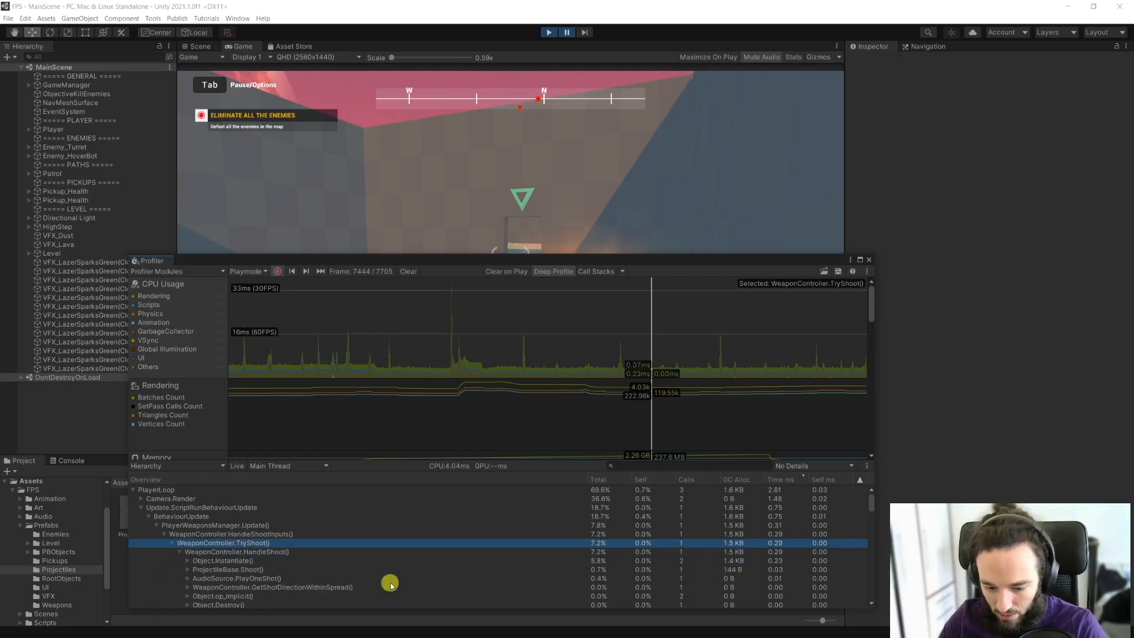
left_click(237, 552)
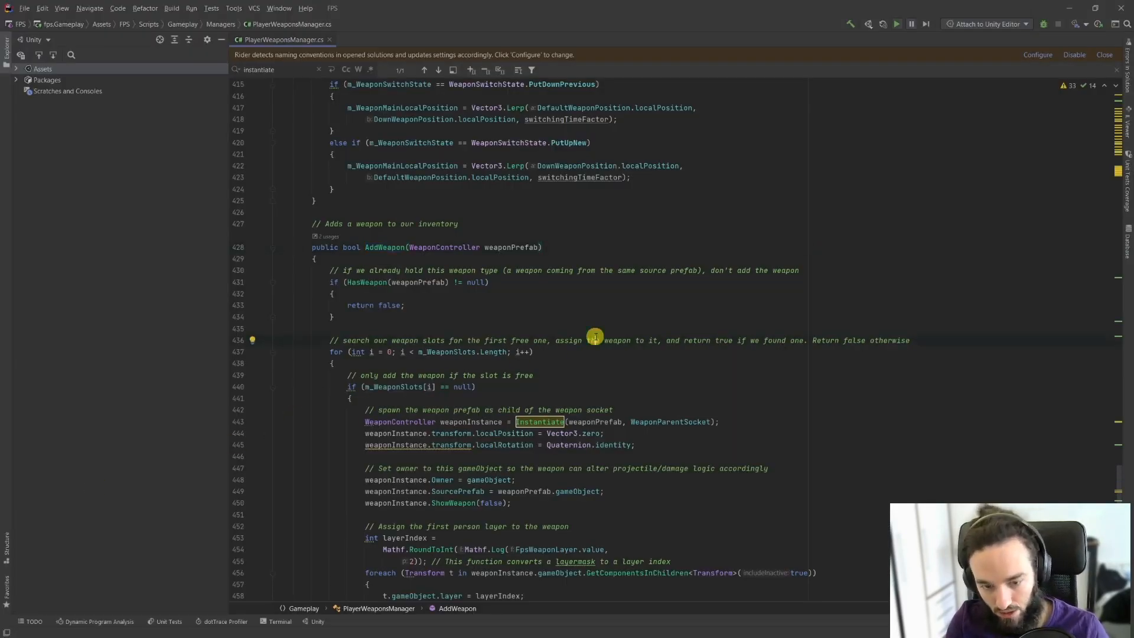
Step: Navigate to WeaponController.HandleShoot via symbol search for 'handleshoot'
type("handleshoot")
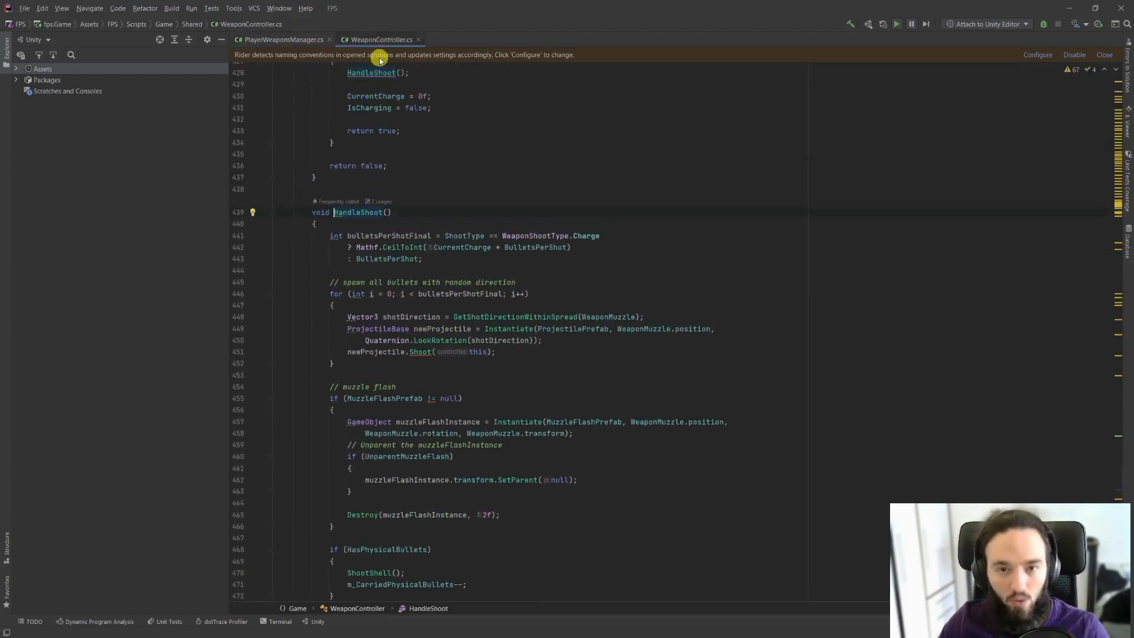
mouse_move(449, 265)
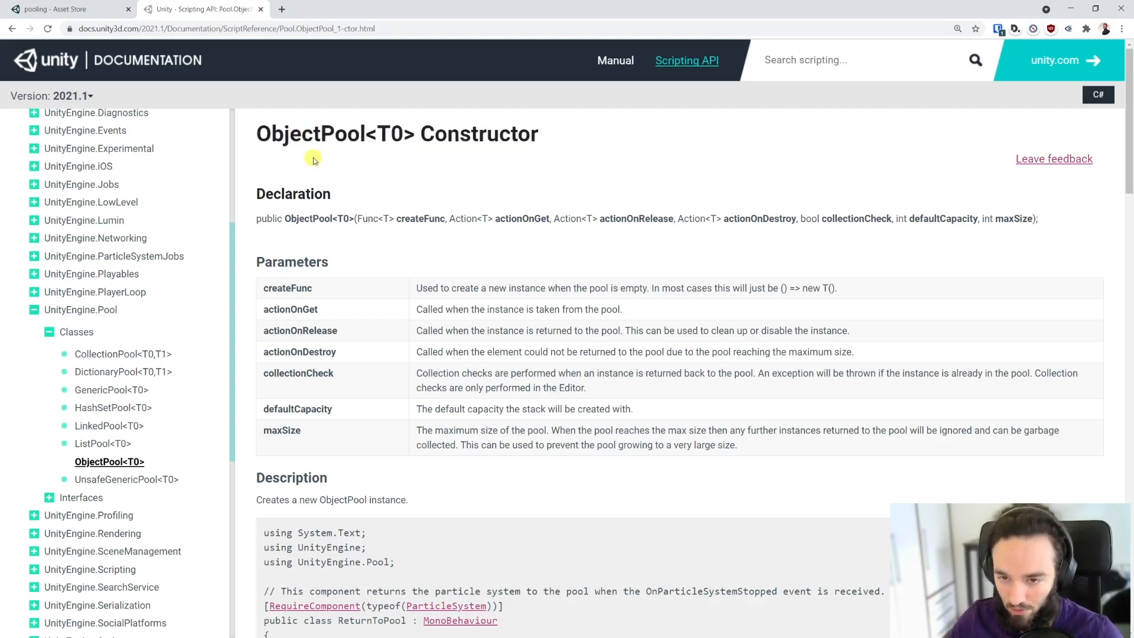
Step: Select the ObjectPool name in the documentation page title
double_click(310, 134)
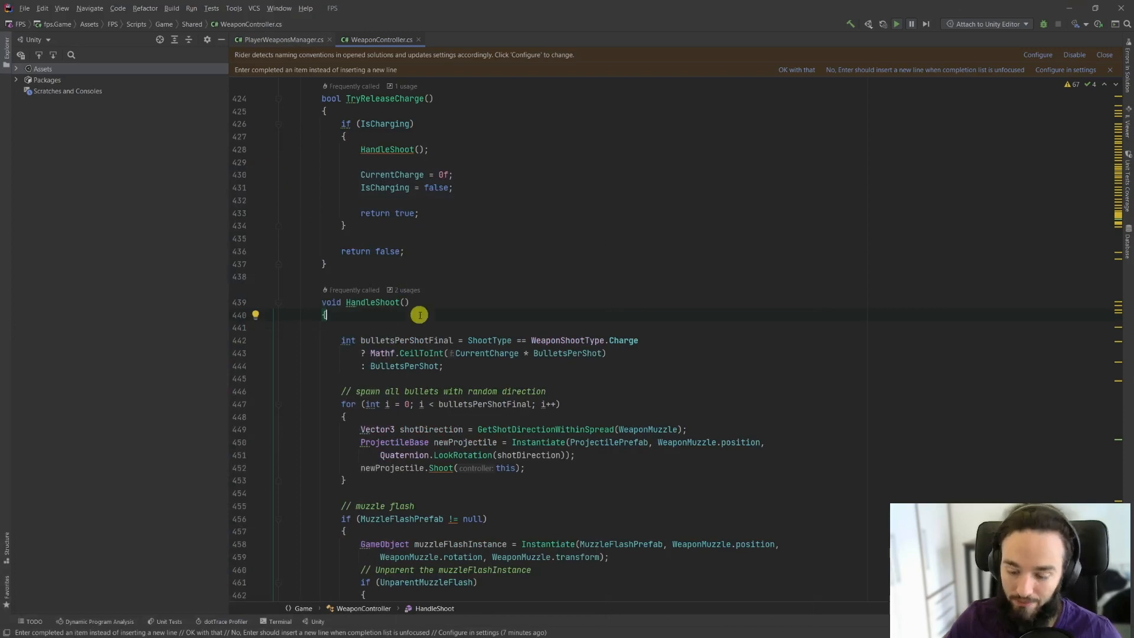
Step: Write new ObjectPool<ProjectileBase>(() => Instantiate(ProjectilePrefab), ...) at the top of HandleShoot
type("ObjectPool<>")
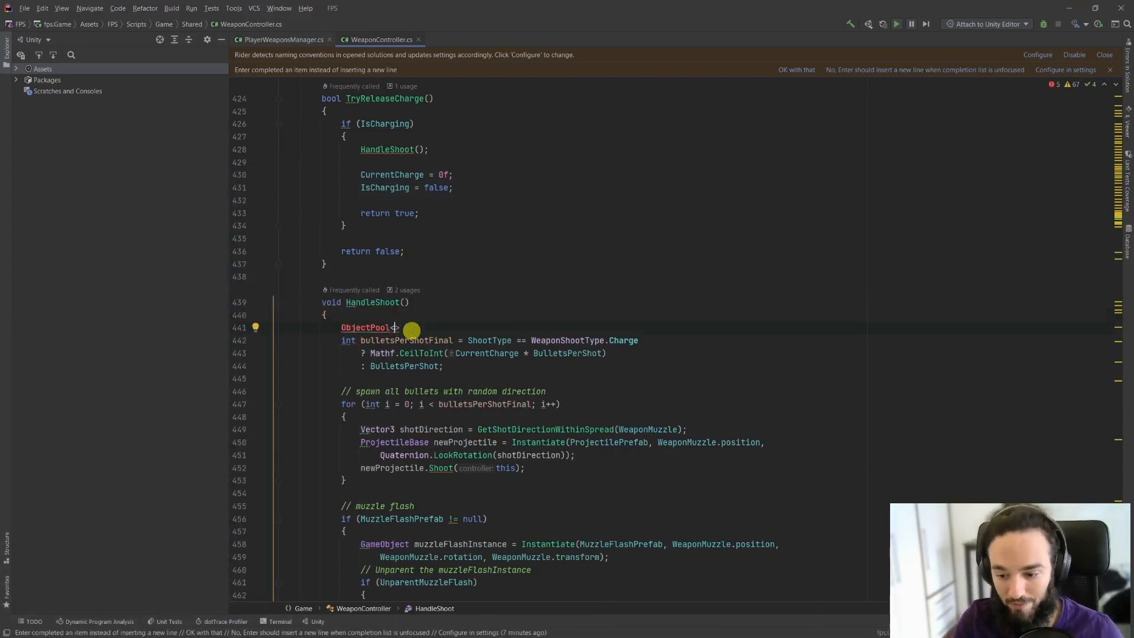
type("<ProjectileBase")
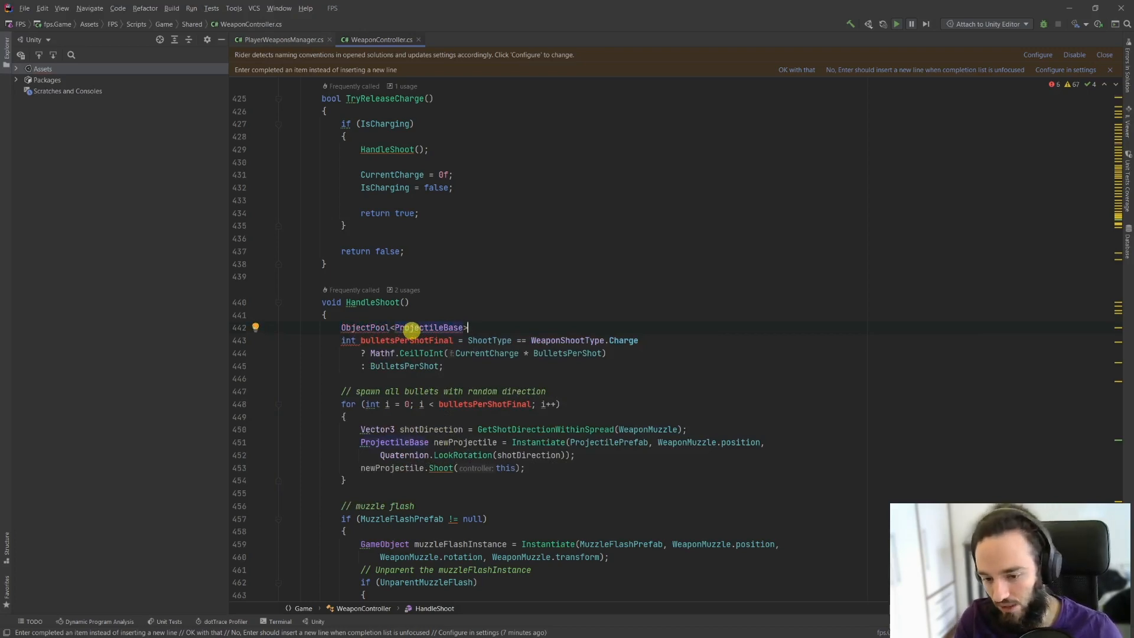
type("new")
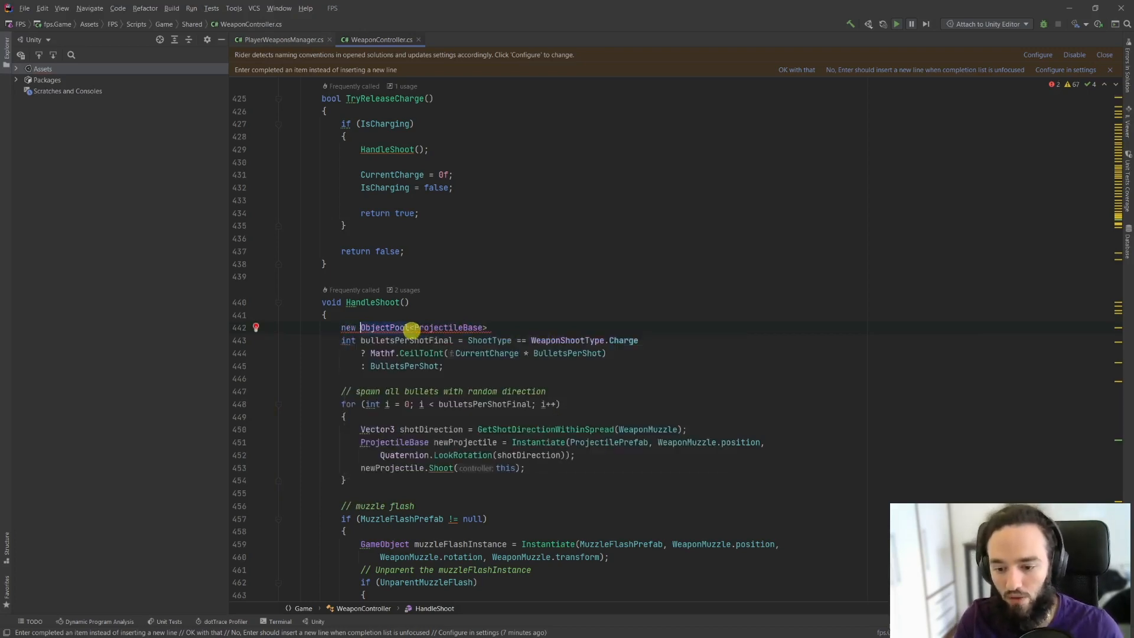
type("() => { })")
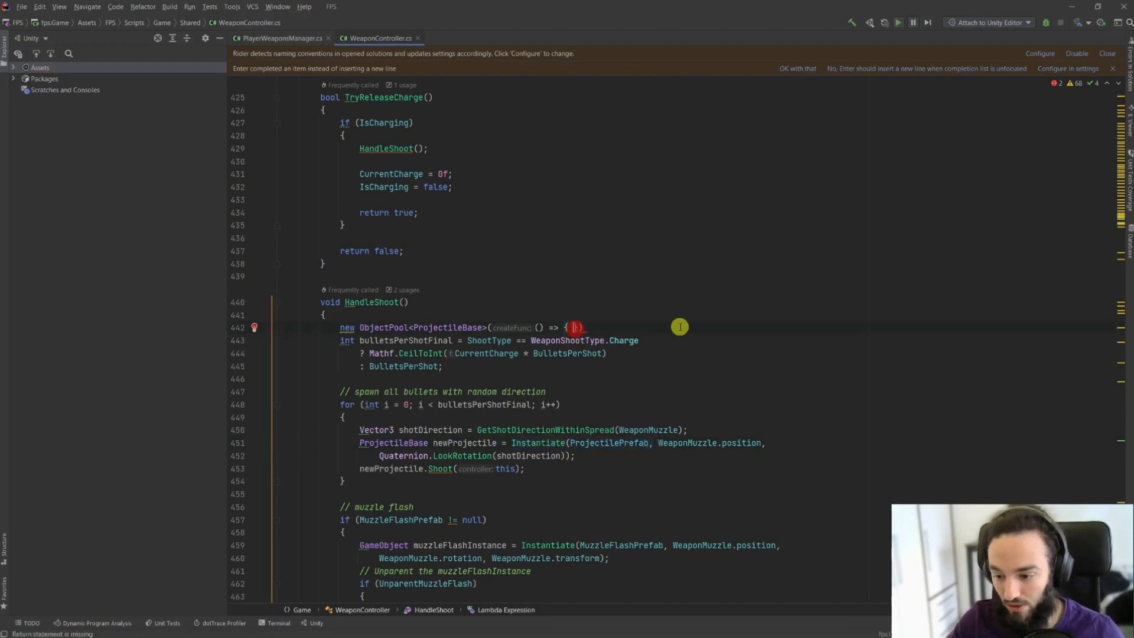
type("Instantiate(ProjectilePrefab,")
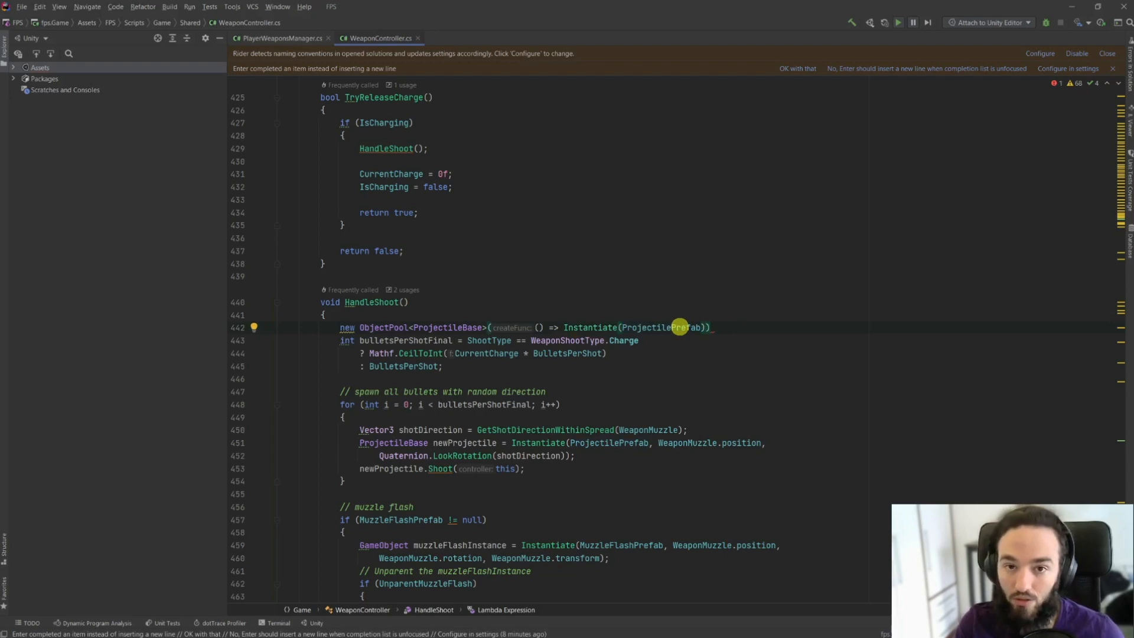
type(", base =>")
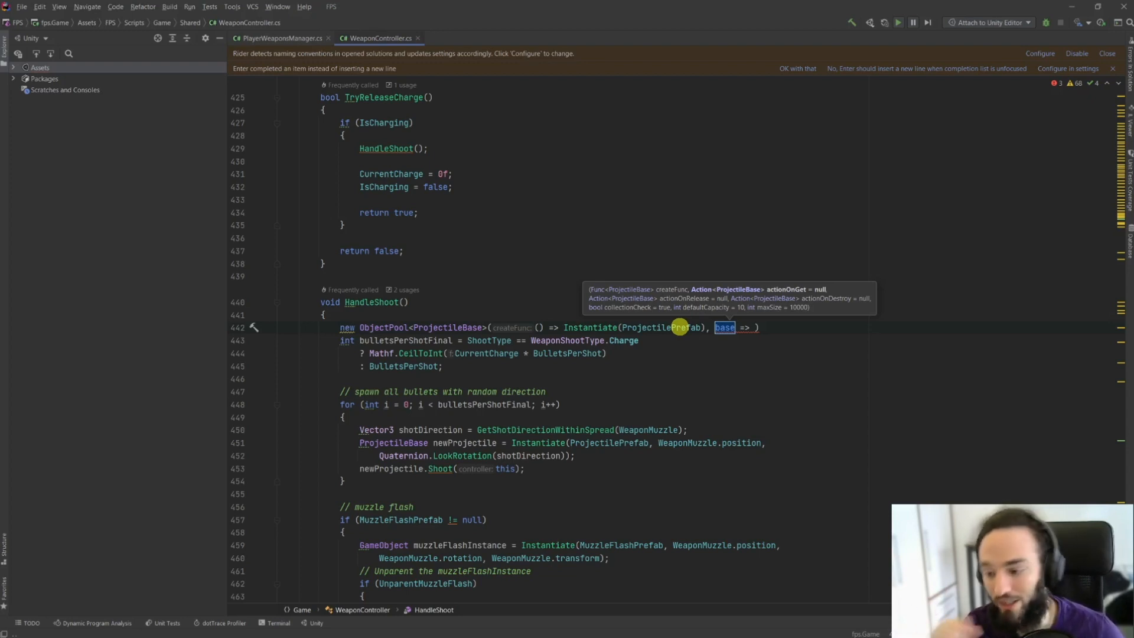
Step: Add empty actionOnGet and actionOnRelease lambdas and an actionOnDestroy calling Destroy(projectile)
type("projectil")
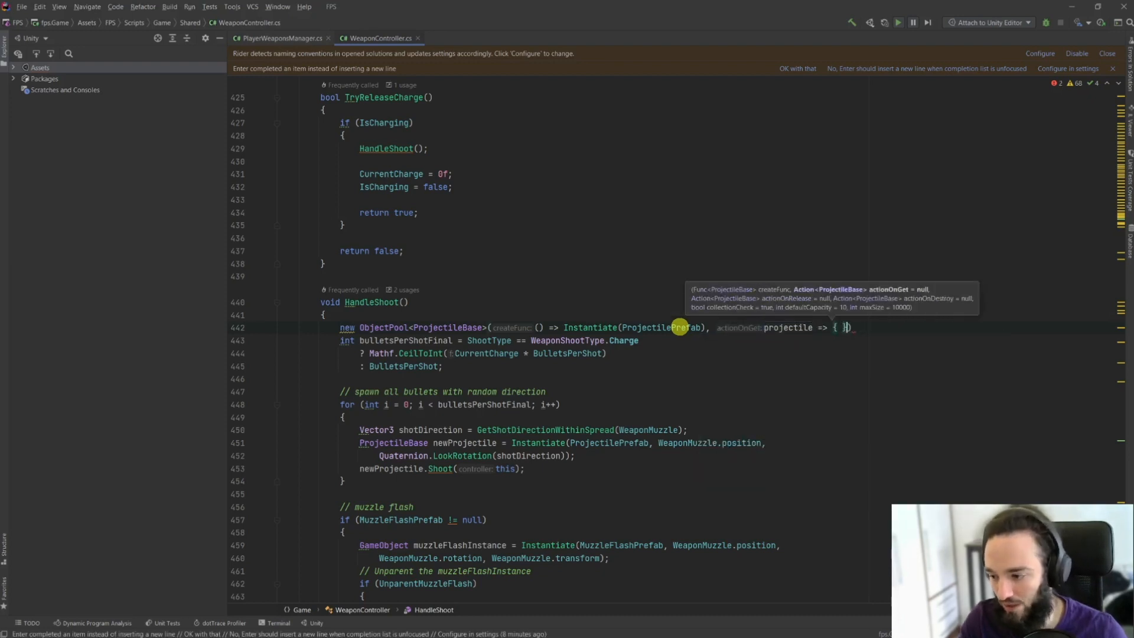
type(", base =>")
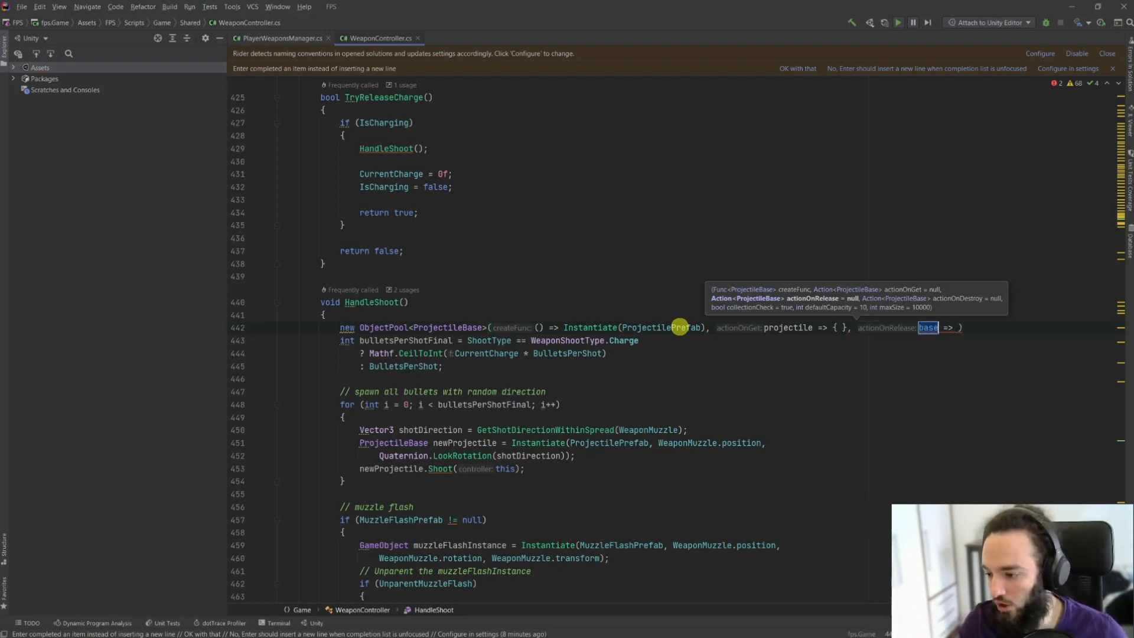
type("projectil")
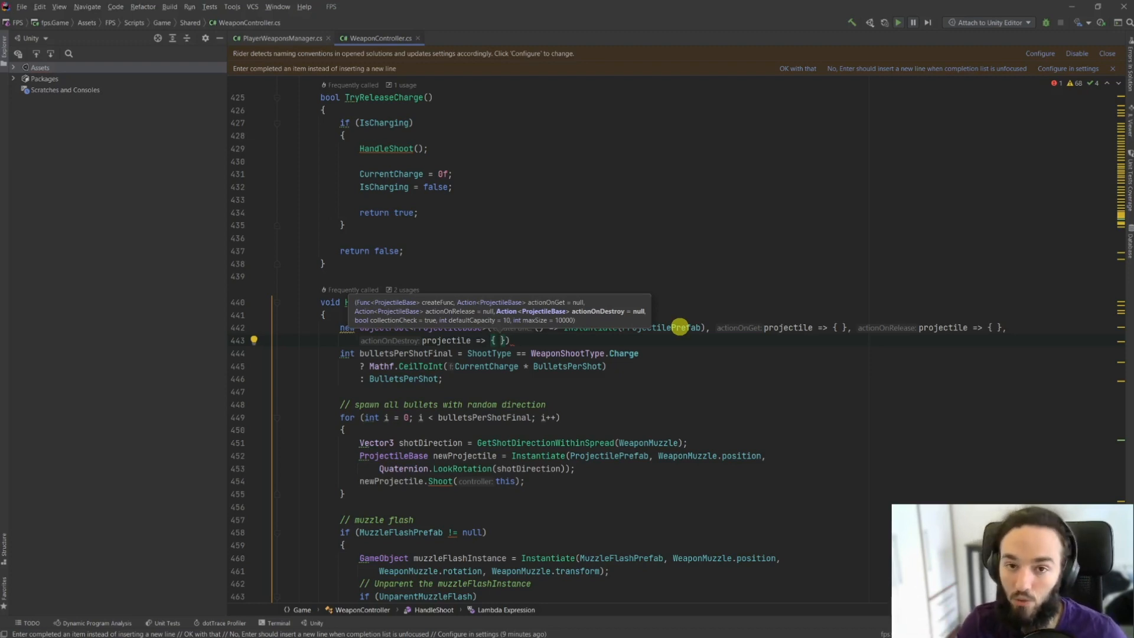
type("Destroy();")
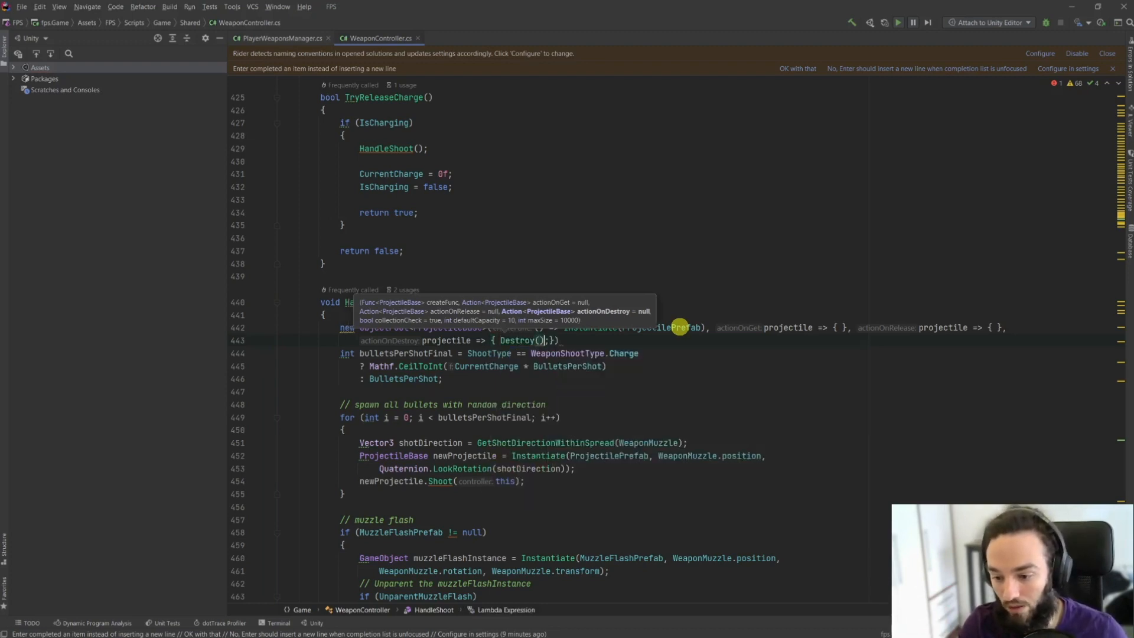
type("projectile")
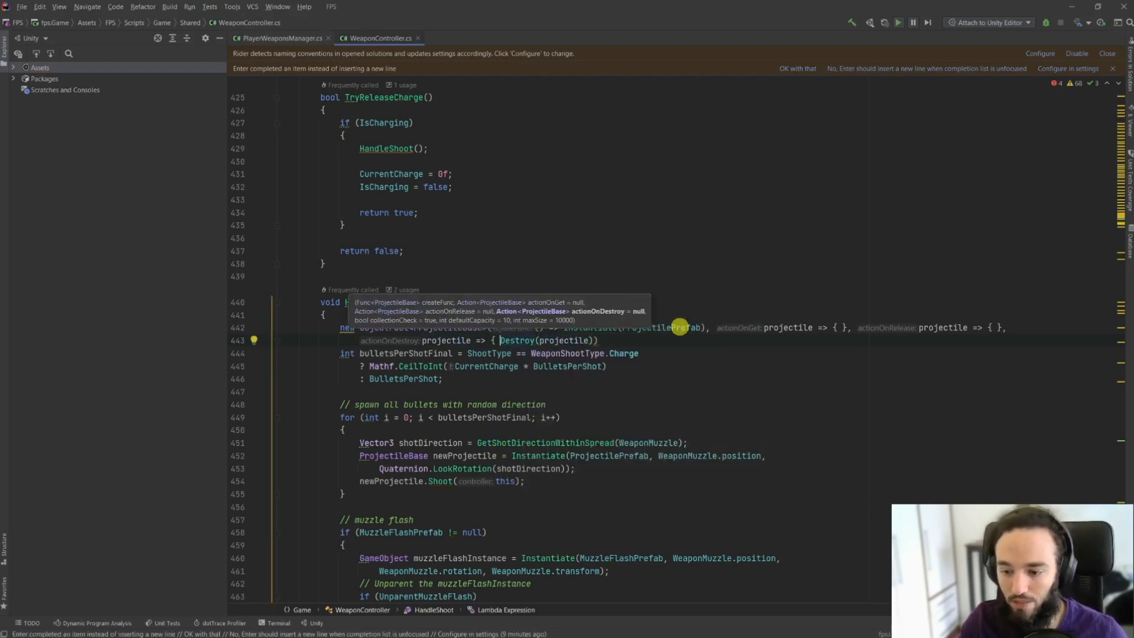
Step: Make the destroy lambda call Destroy(projectile.gameObject) and set collectionCheck to true
type(".gameObjec")
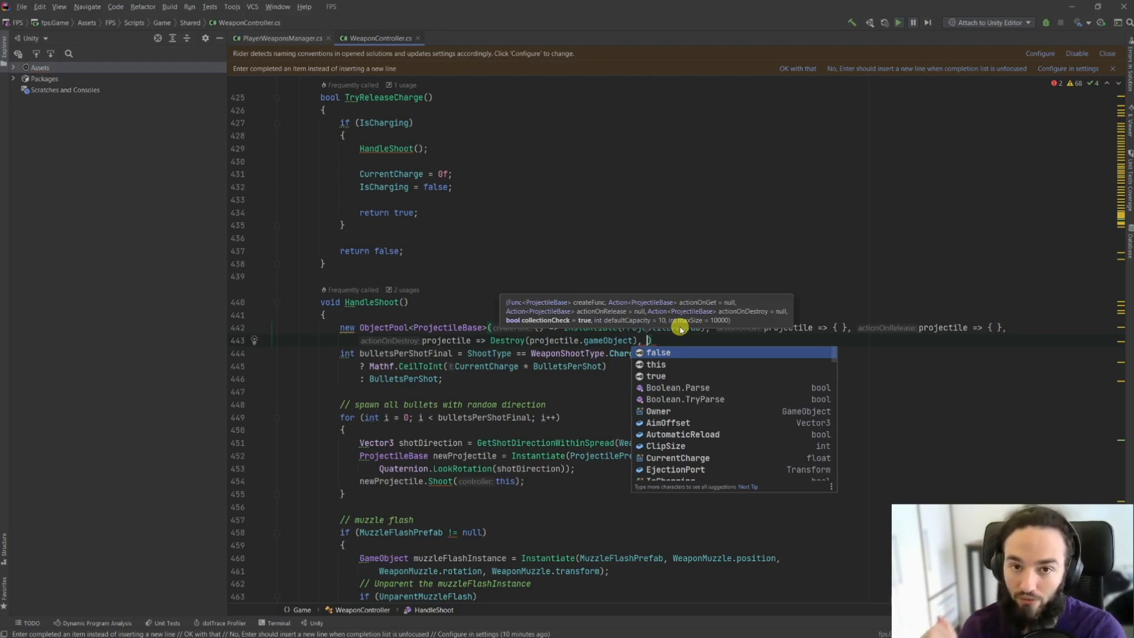
type("true,")
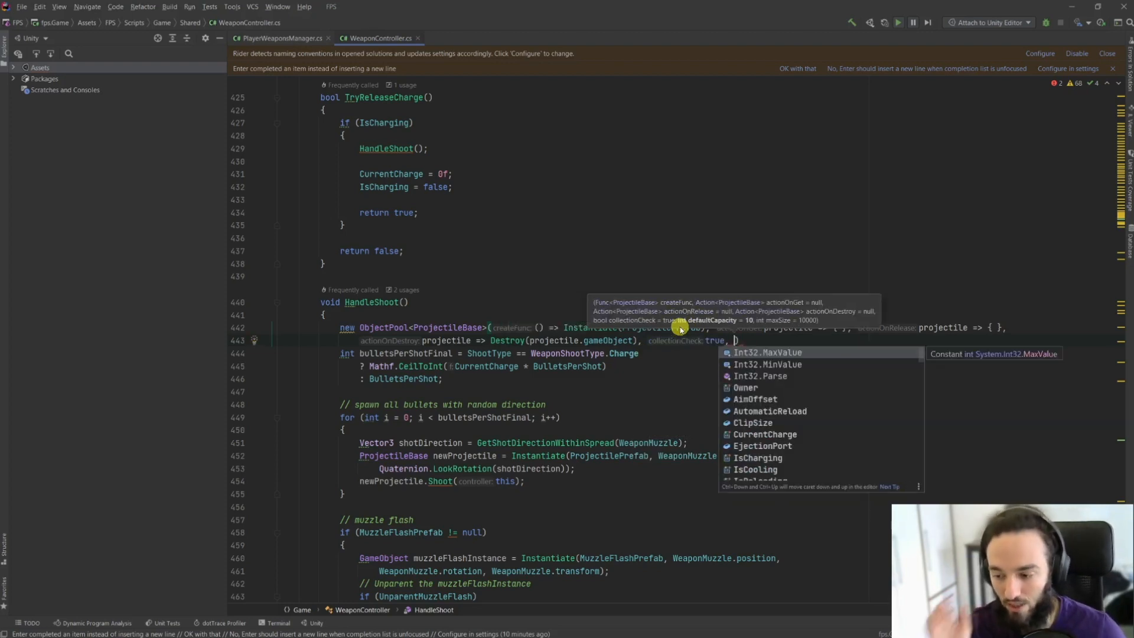
type("10,")
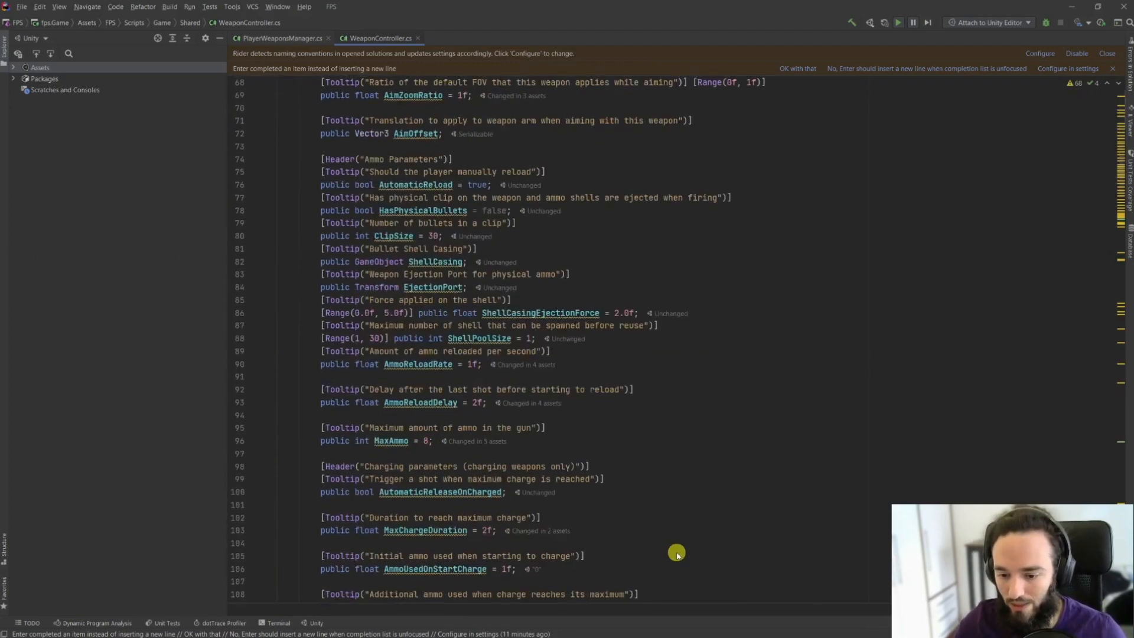
Step: Replace the Instantiate call in HandleShoot with _projectilePool.Get() for the new projectile
scroll("down", 3)
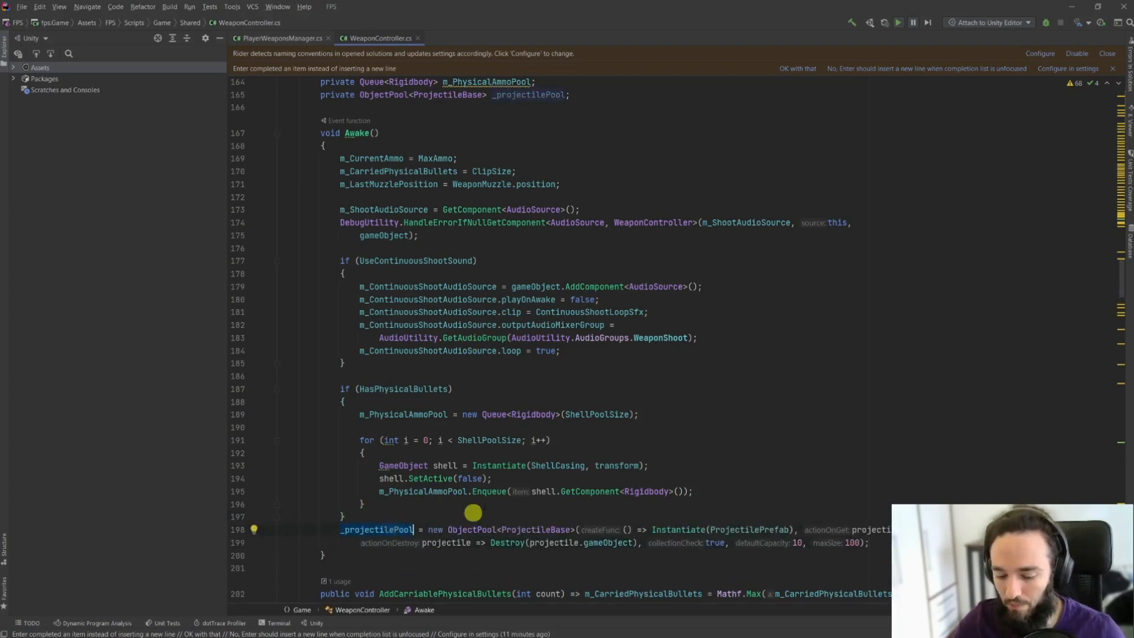
type("instant")
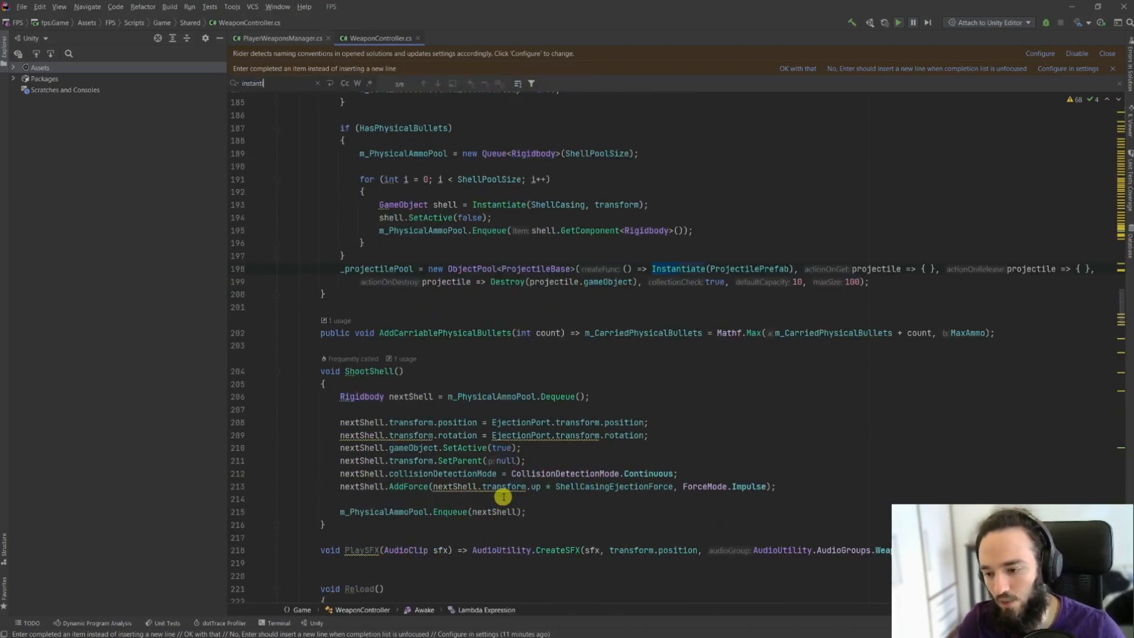
left_click(437, 83)
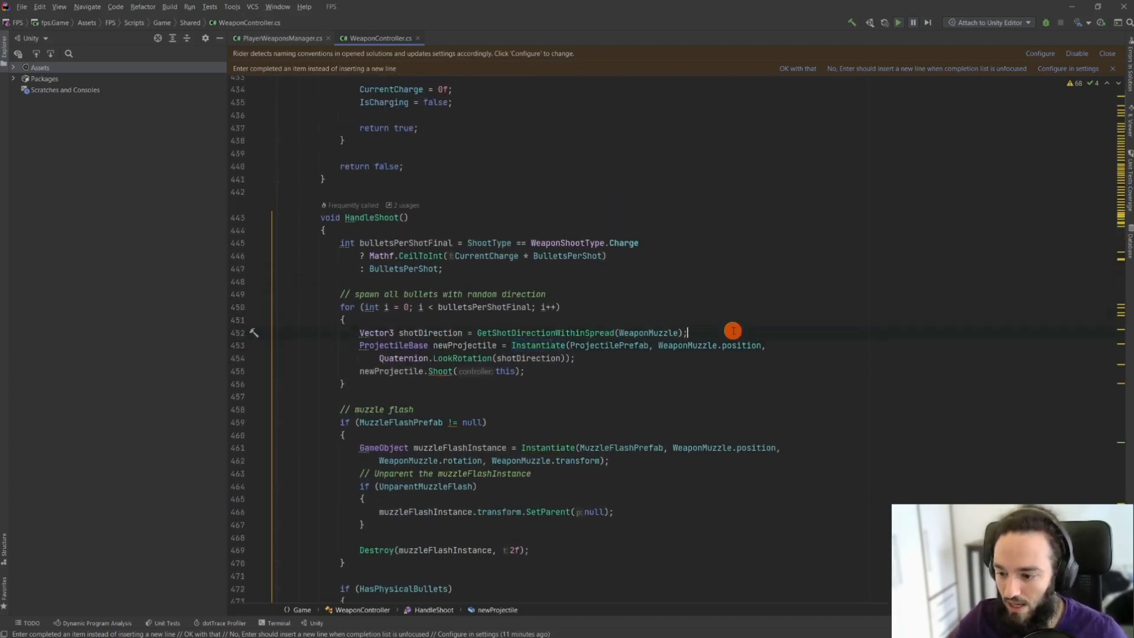
type("_projectilePool.ge")
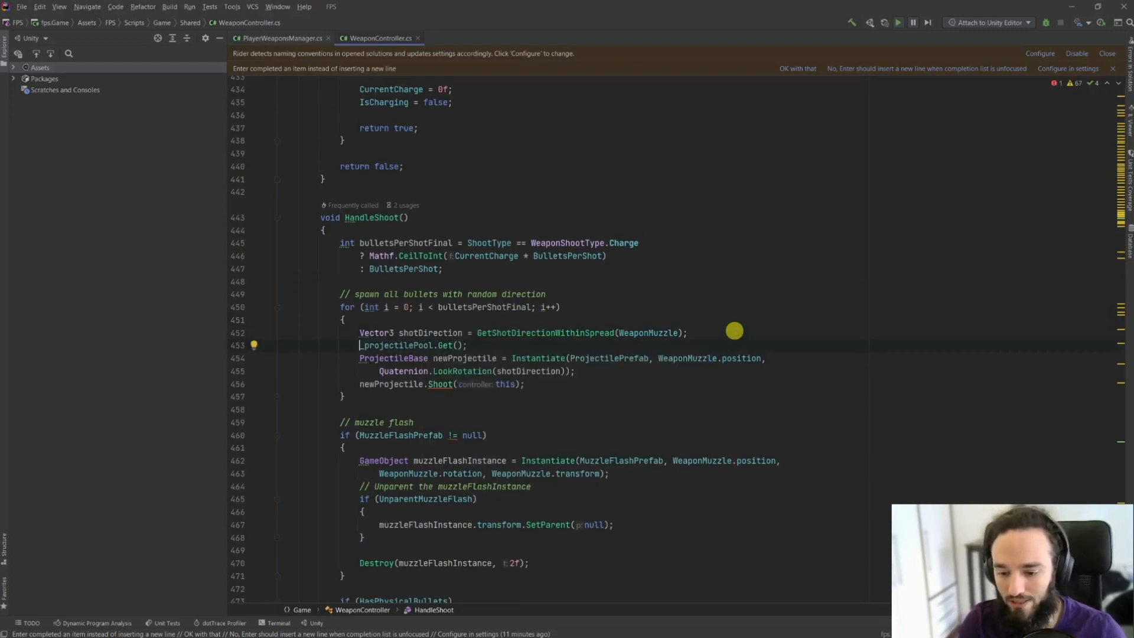
type("ProjectileBase newProjectile =")
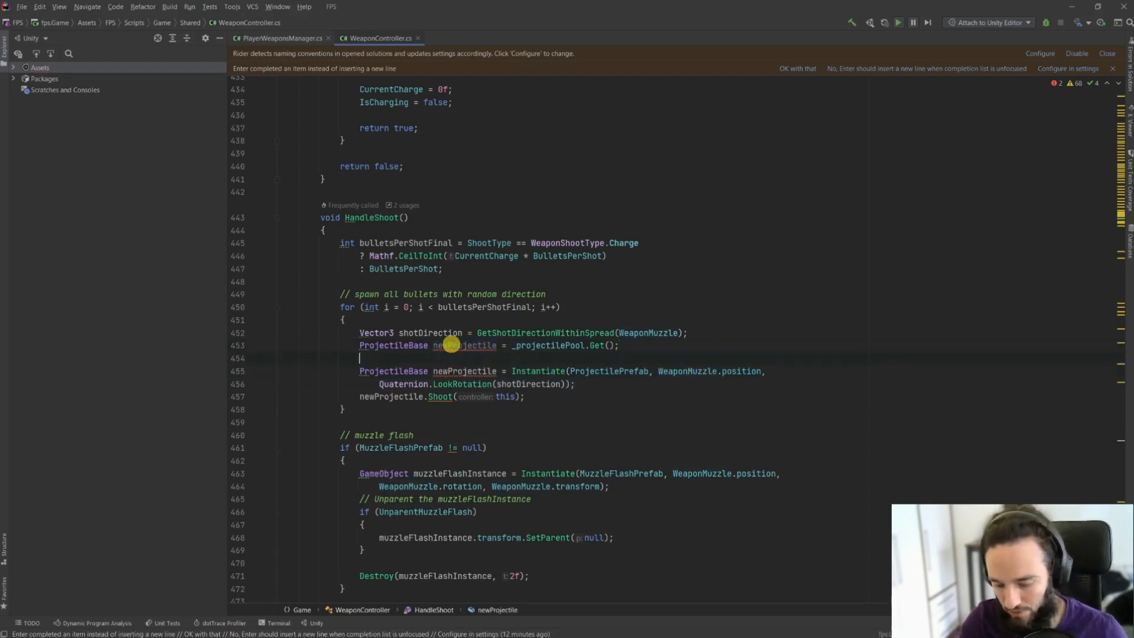
Step: Set newProjectile.transform.position to the weapon muzzle position
type("newProjectile.transform.pos")
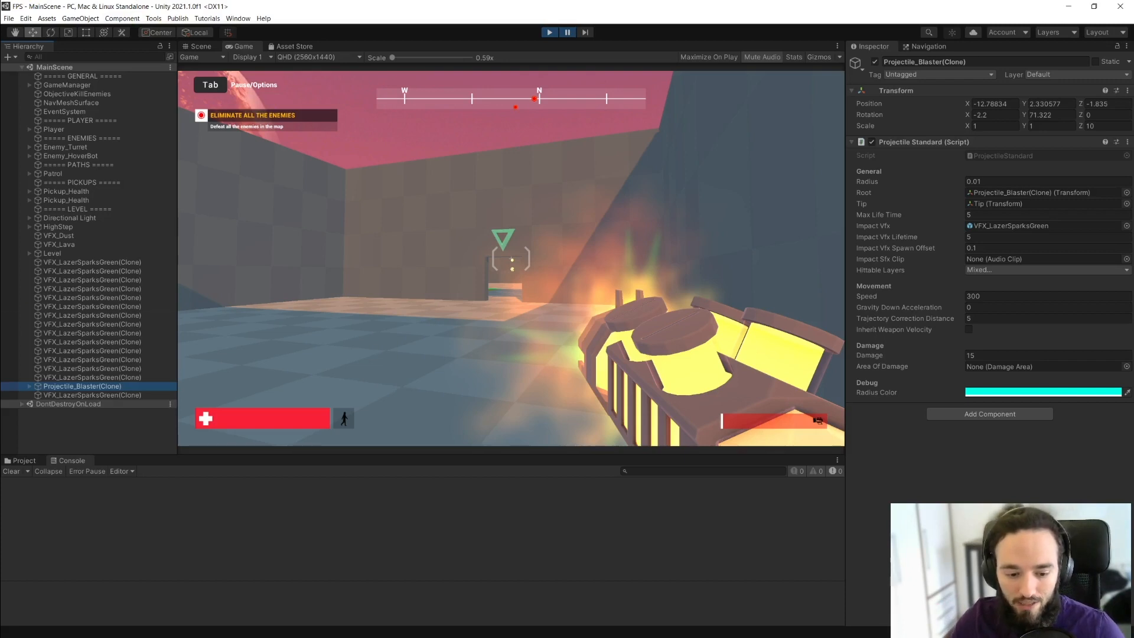
Step: Run the game, fire the weapon and inspect the spawned Projectile_Blaster(Clone)
left_click(568, 33)
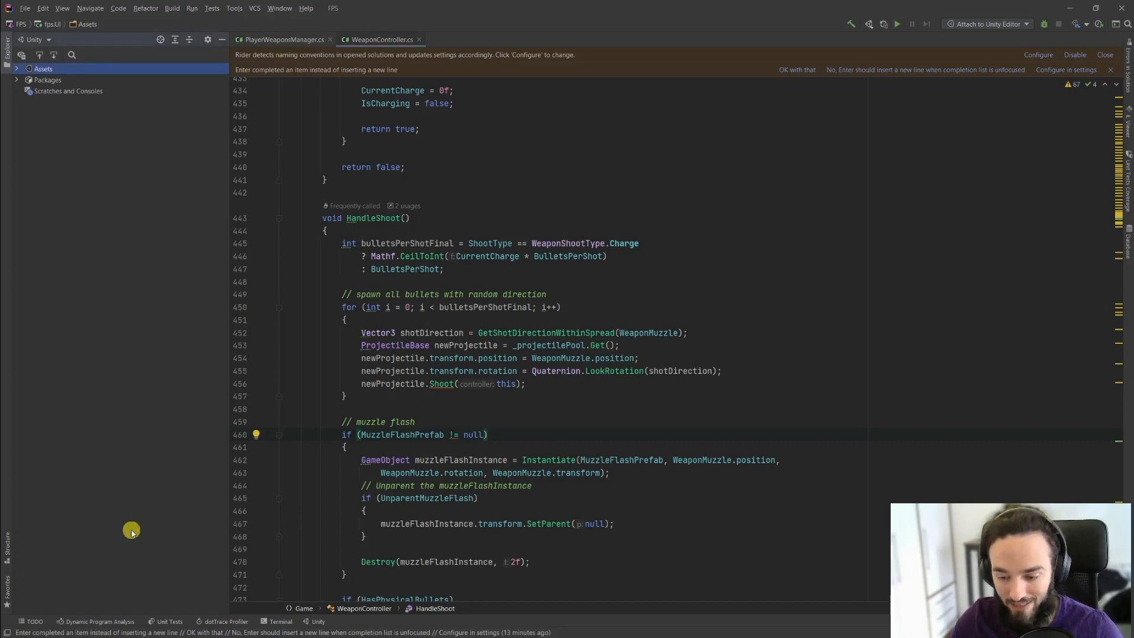
Step: Find usages of ProjectileBase and jump to ProjectileStandard's OnHit self-destruct call
right_click(382, 345)
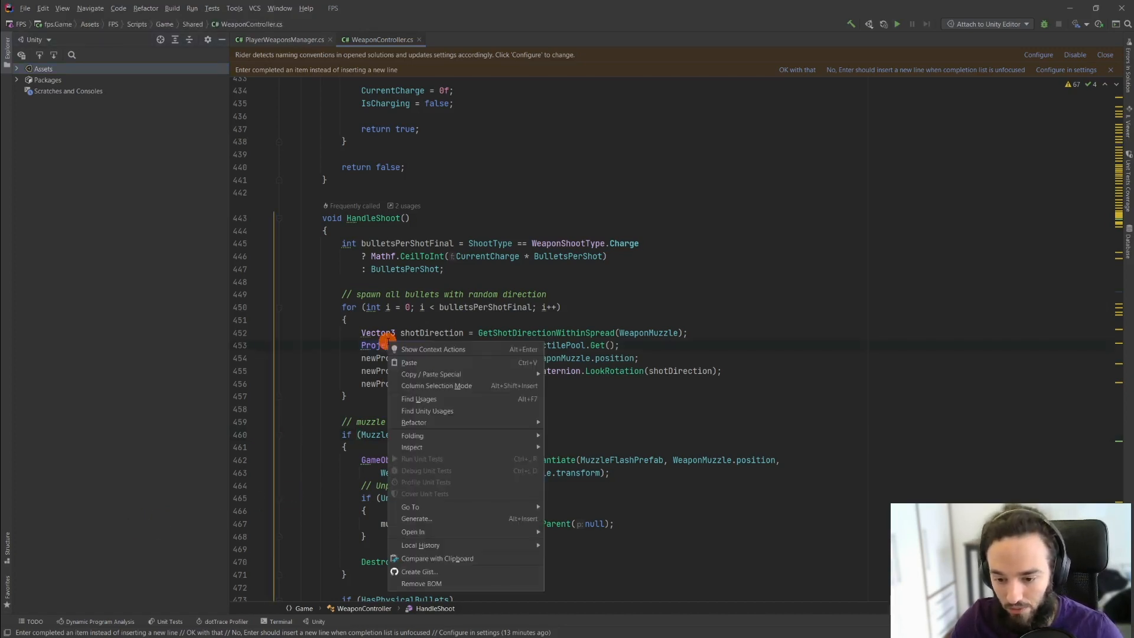
left_click(385, 345)
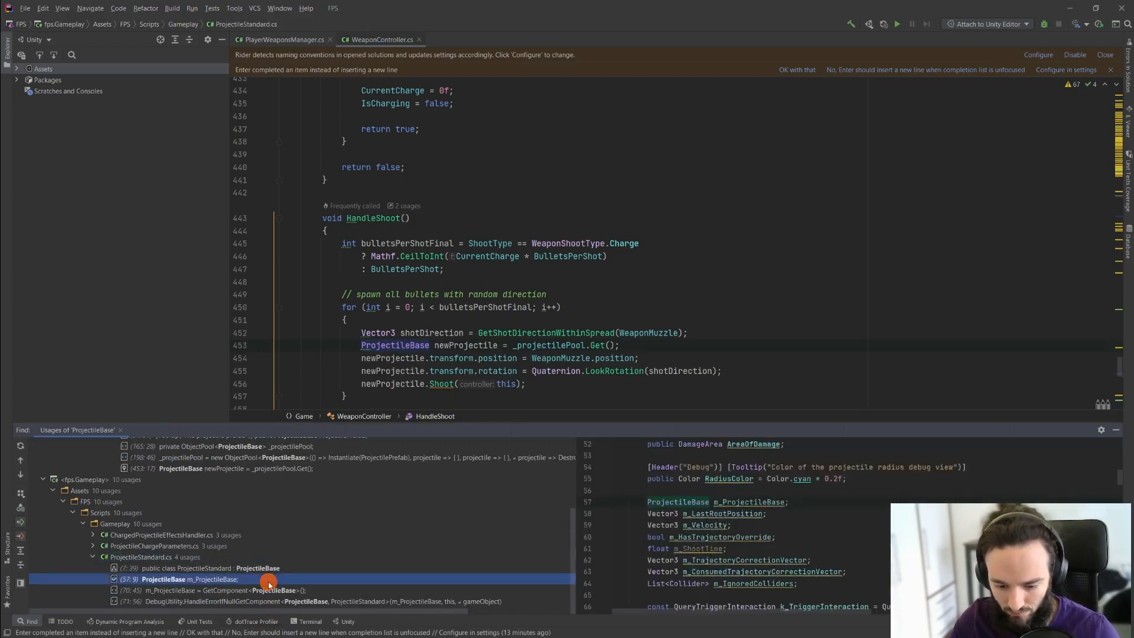
double_click(178, 579)
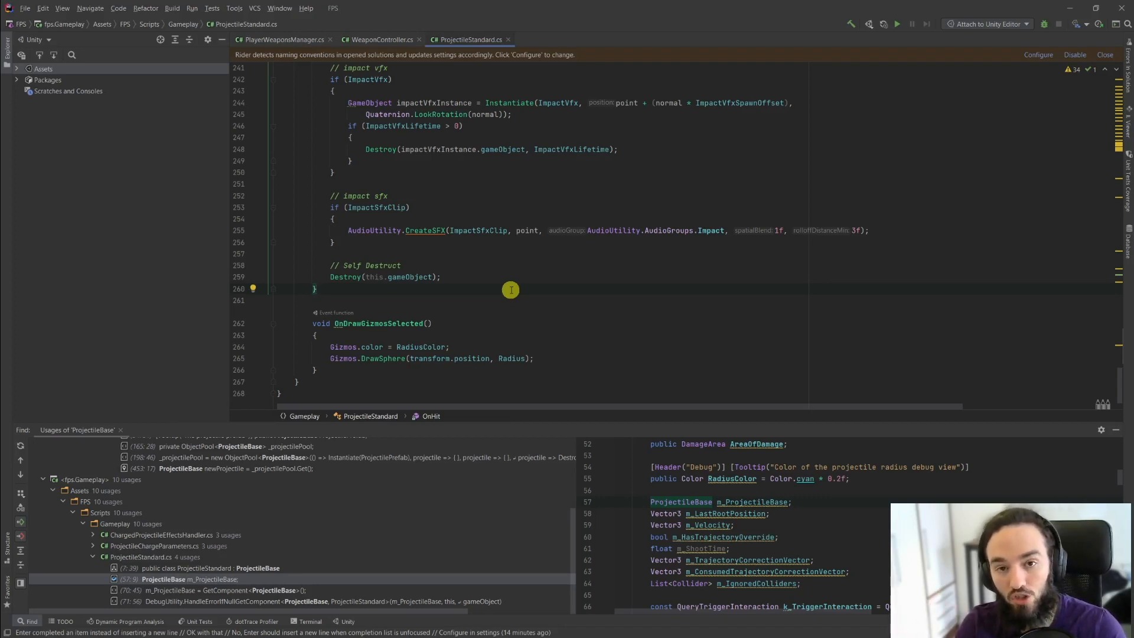
mouse_move(338, 279)
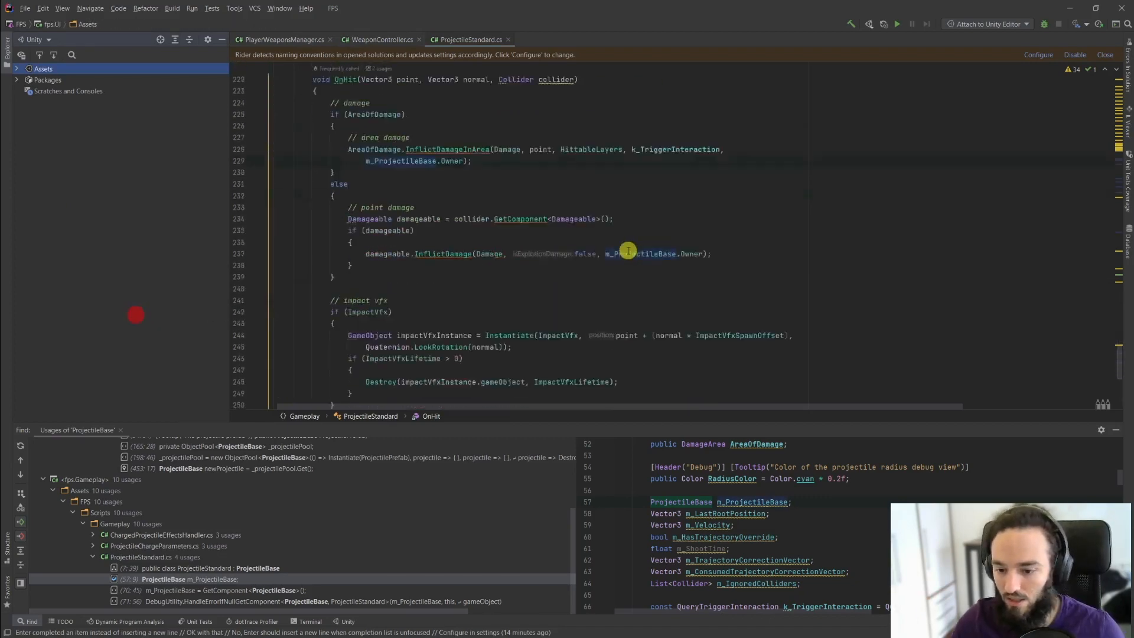
scroll("down", 3)
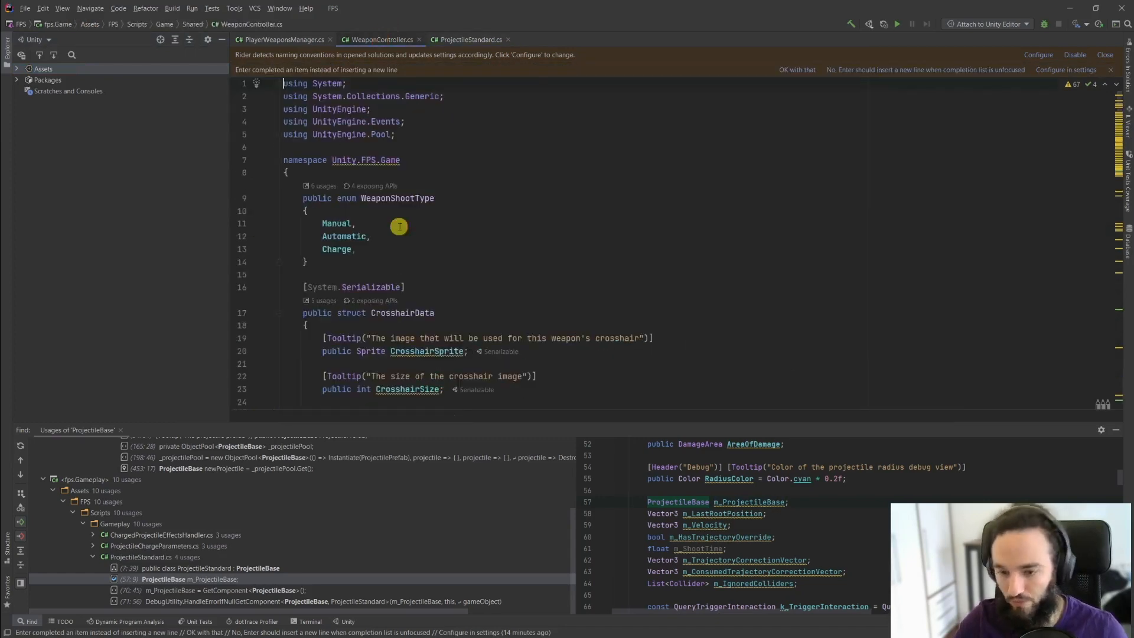
Step: Make the _projectilePool field public static and return to ProjectileStandard.cs
type("destroy")
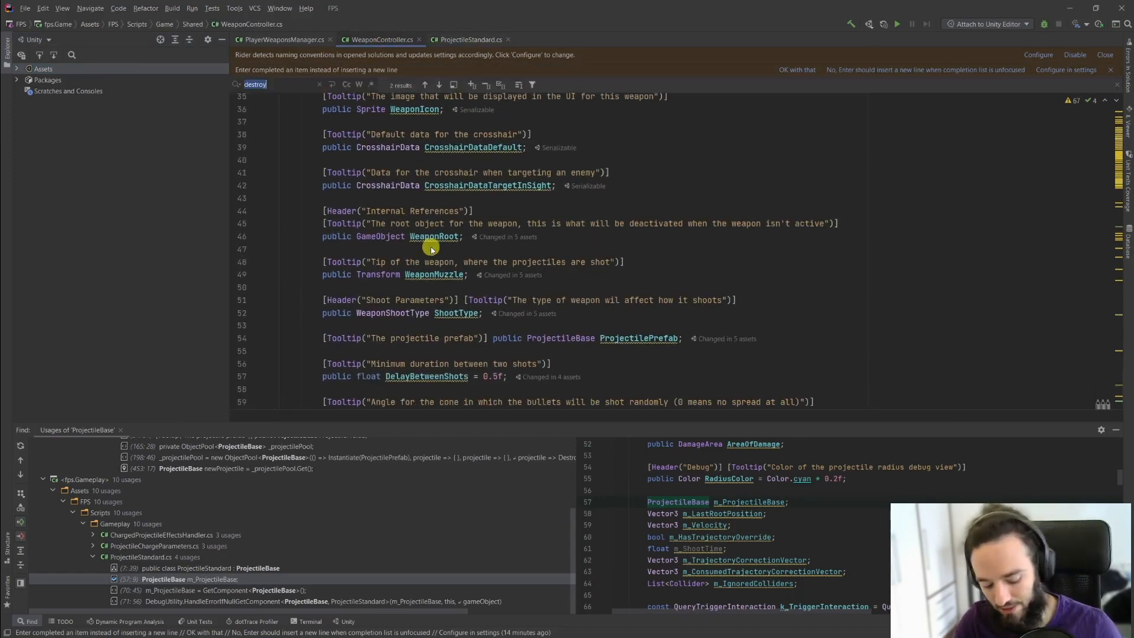
type("pool")
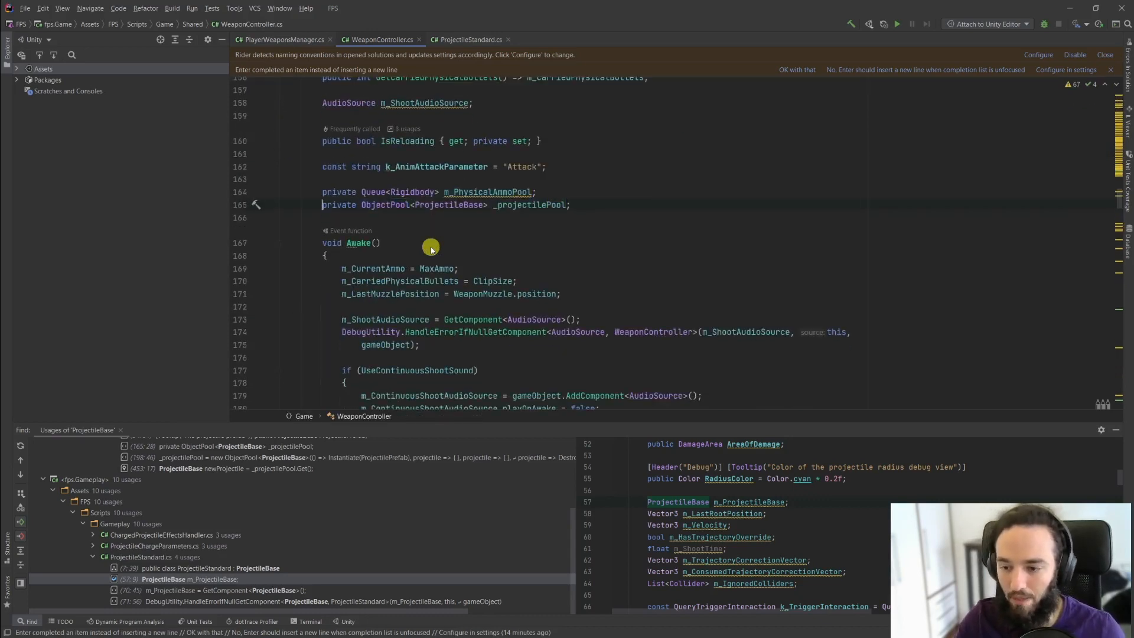
type("public")
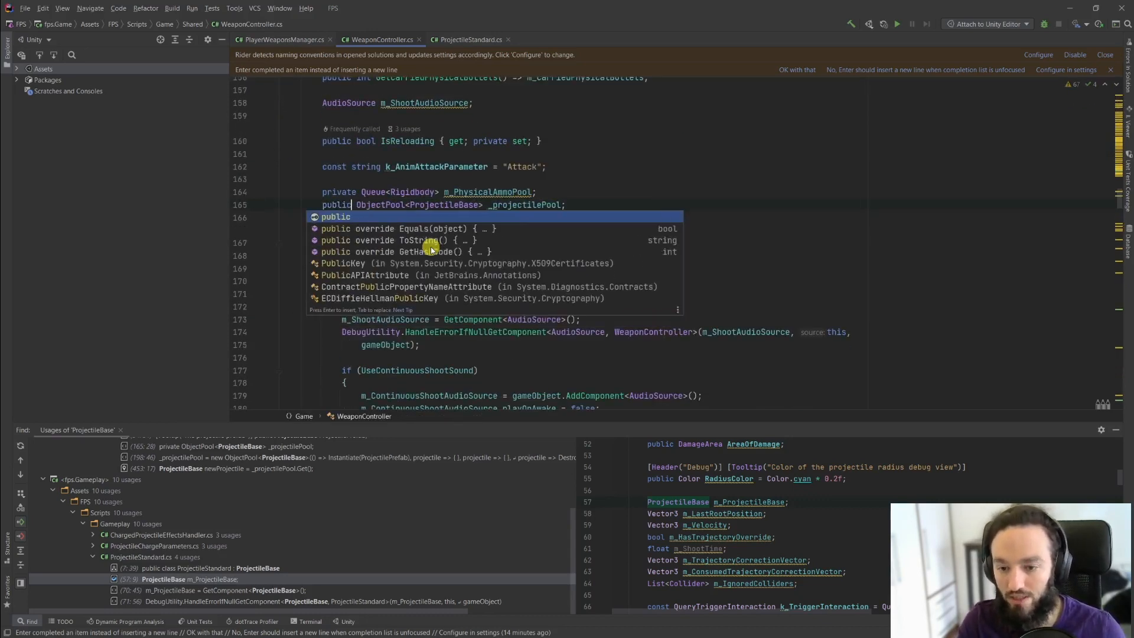
type("ste")
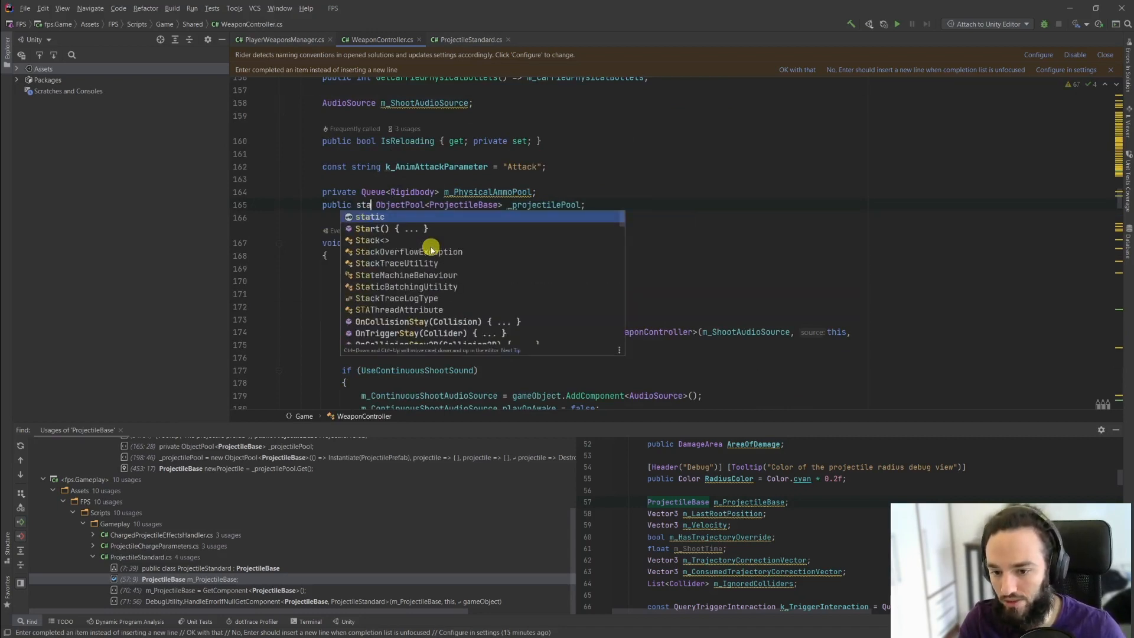
type("tic")
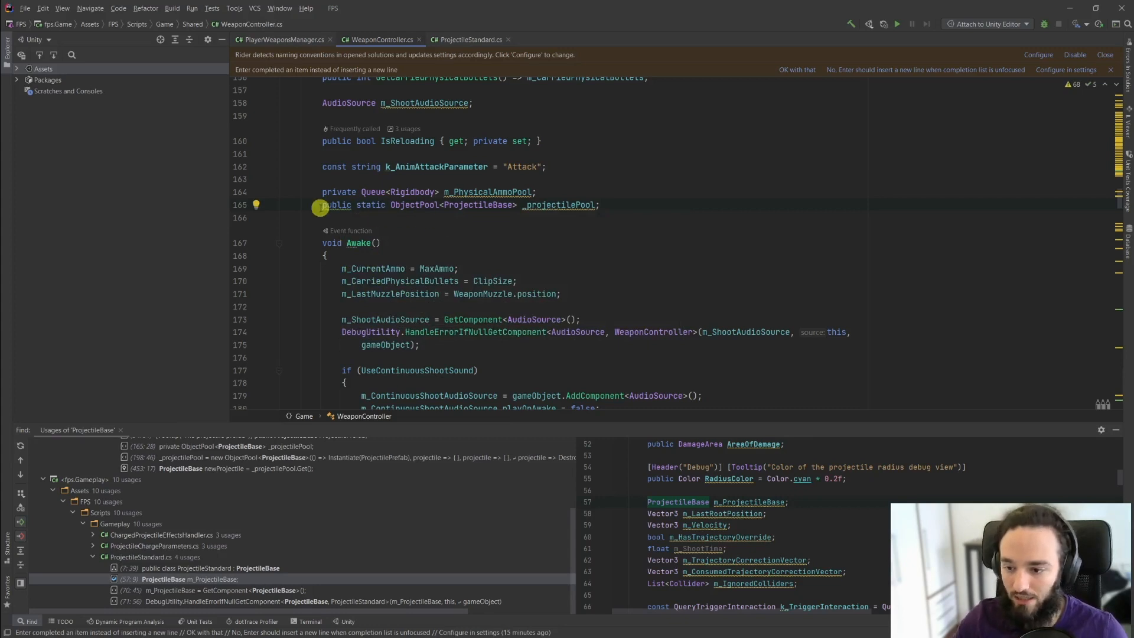
double_click(559, 205)
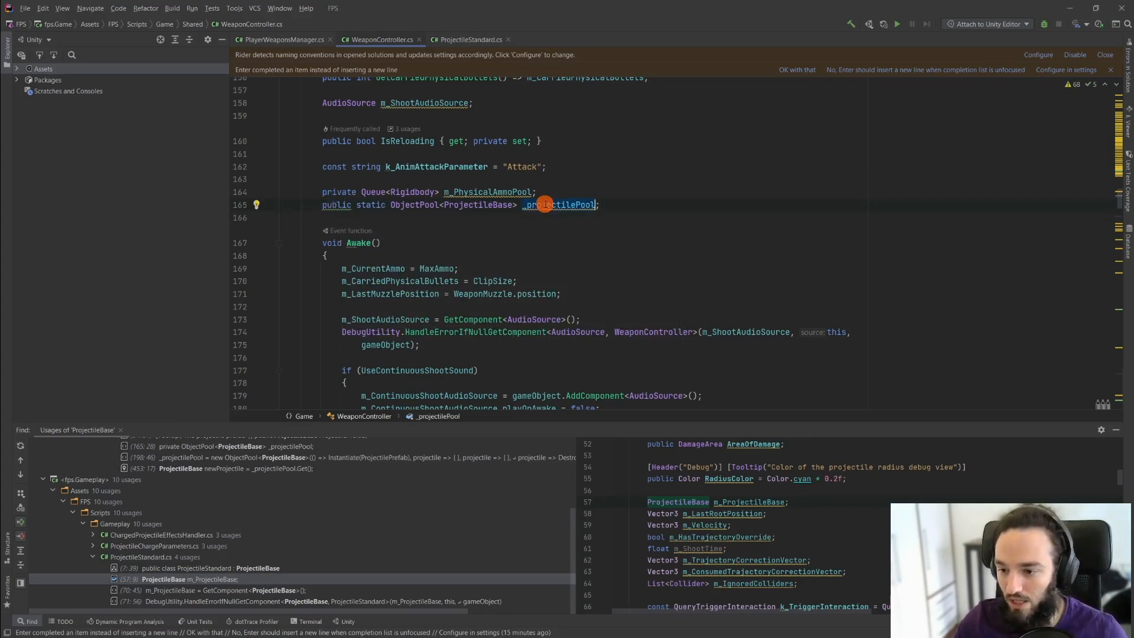
left_click(470, 39)
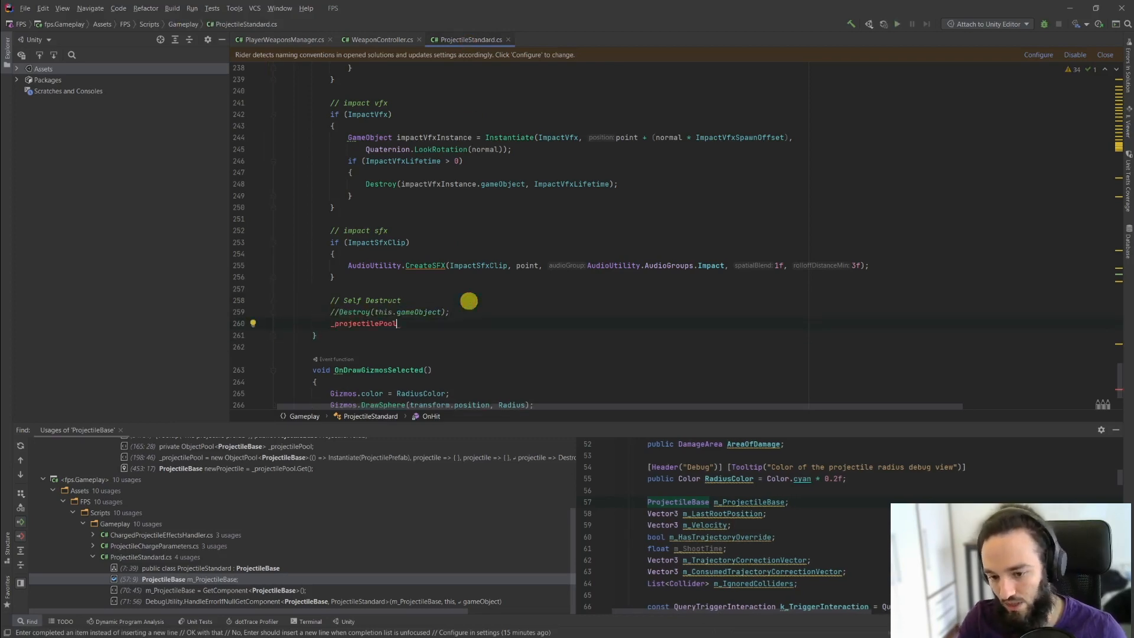
Step: Replace OnHit's self-destruct with WeaponController.ProjectilePool.Release(this)
type("WeaponController")
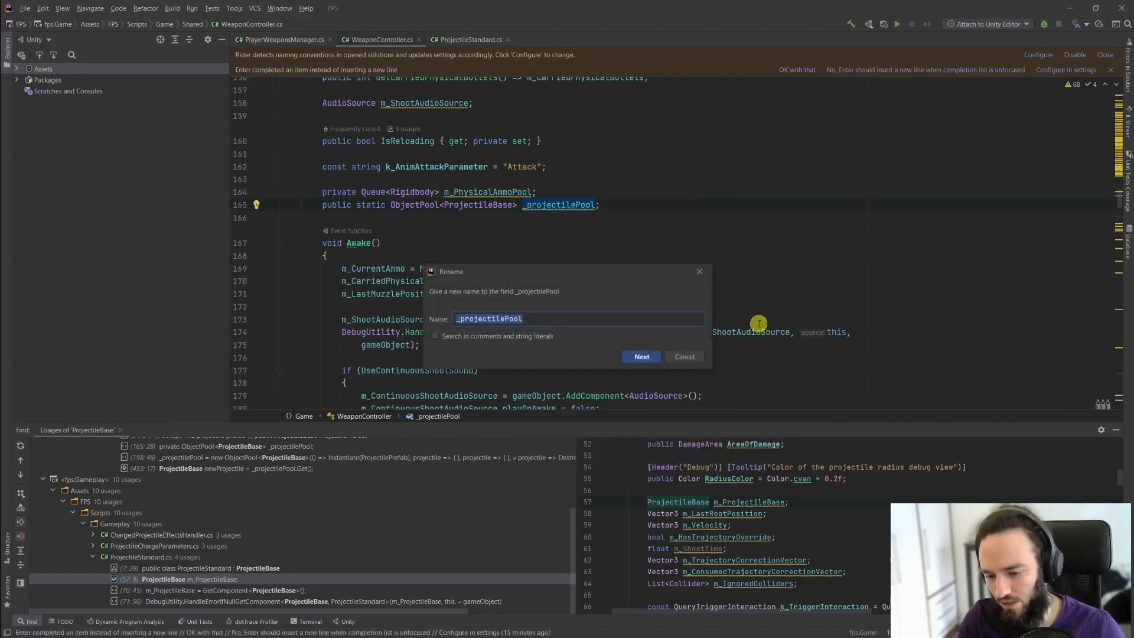
left_click(640, 356)
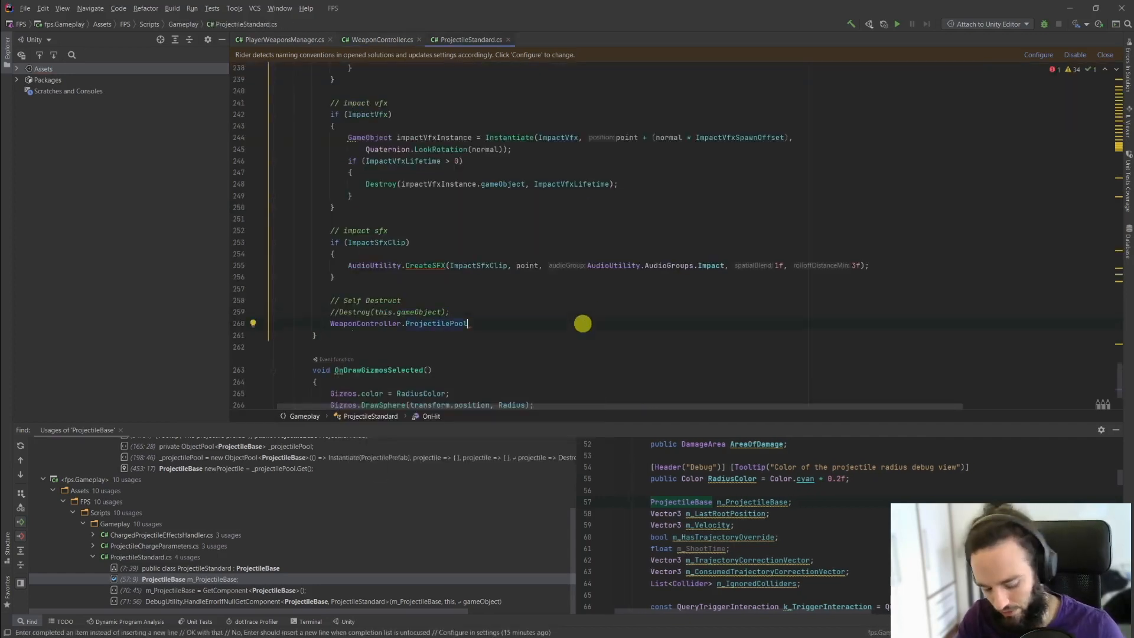
type(".rel")
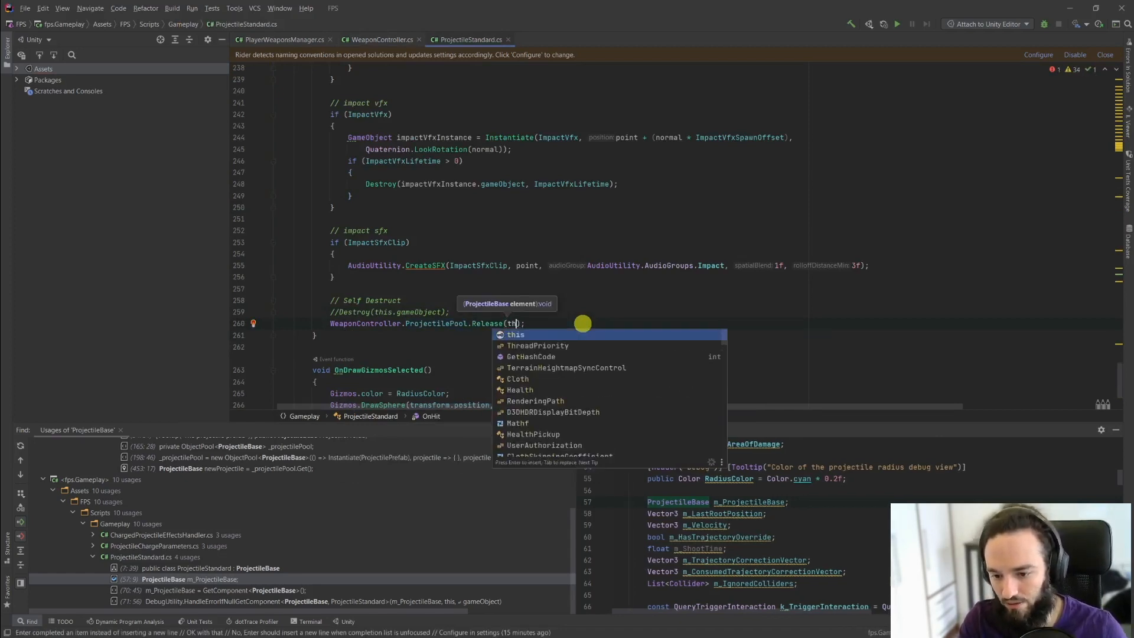
key("Enter")
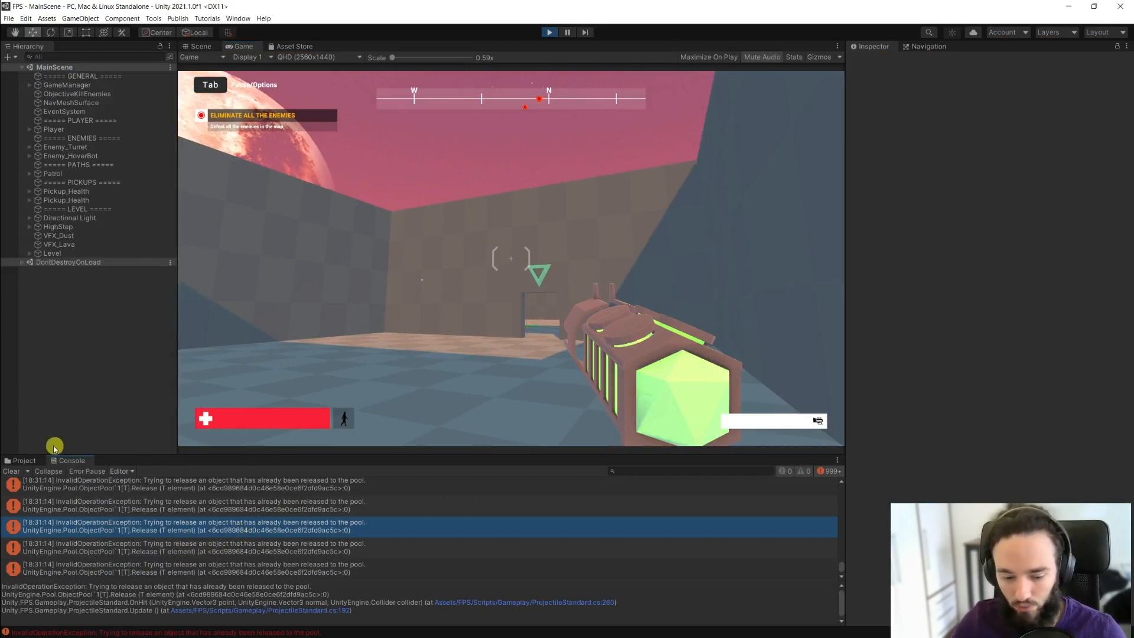
Step: Clear the already-released InvalidOperationException errors from the Console
left_click(10, 470)
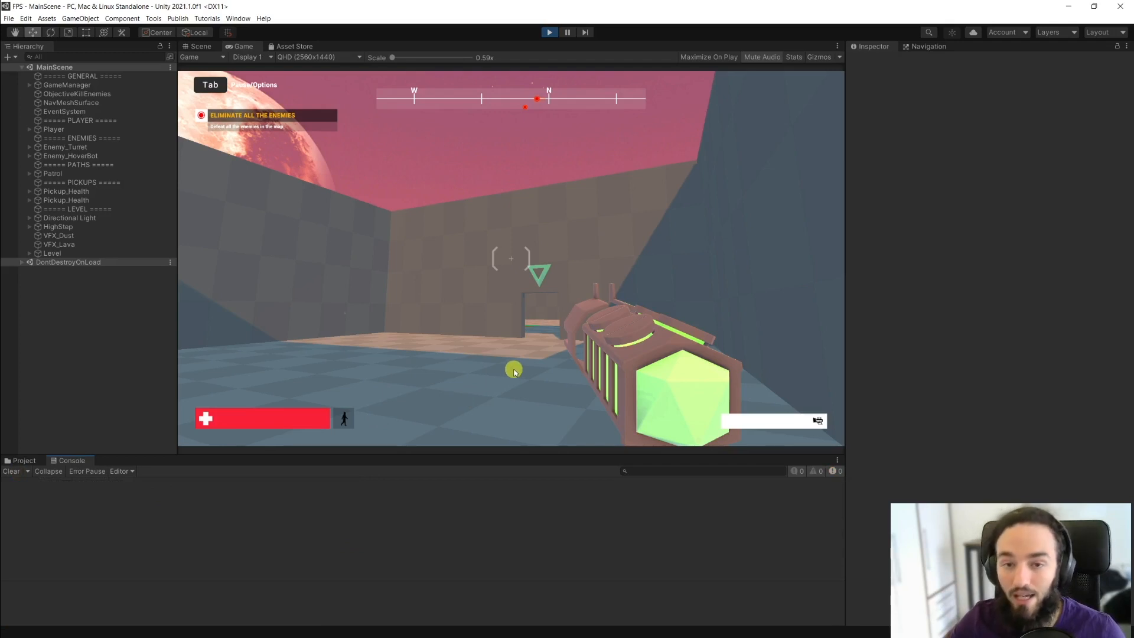
mouse_move(579, 167)
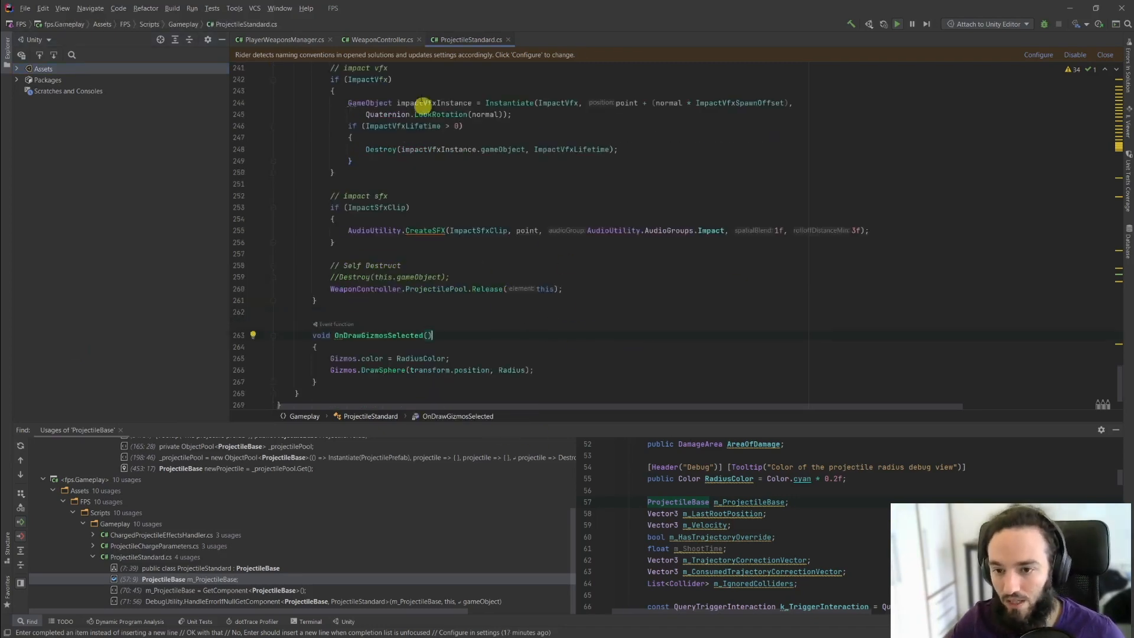
Step: Fill the pool's actionOnGet lambda with projectile.gameObject.SetActive(true)
left_click(383, 39)
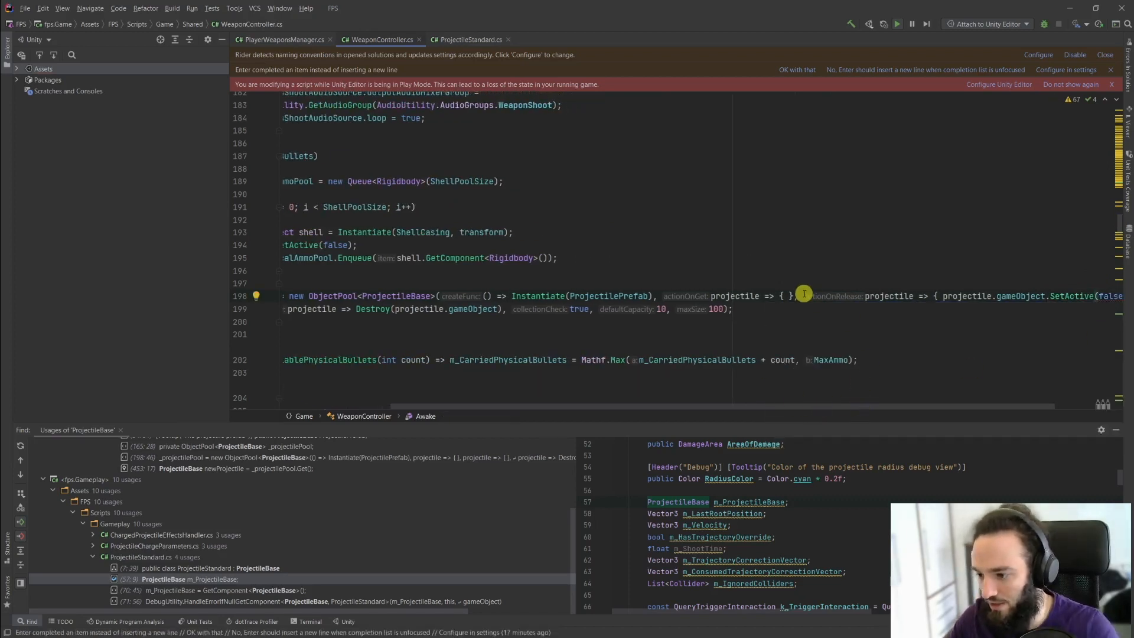
scroll("down", 3)
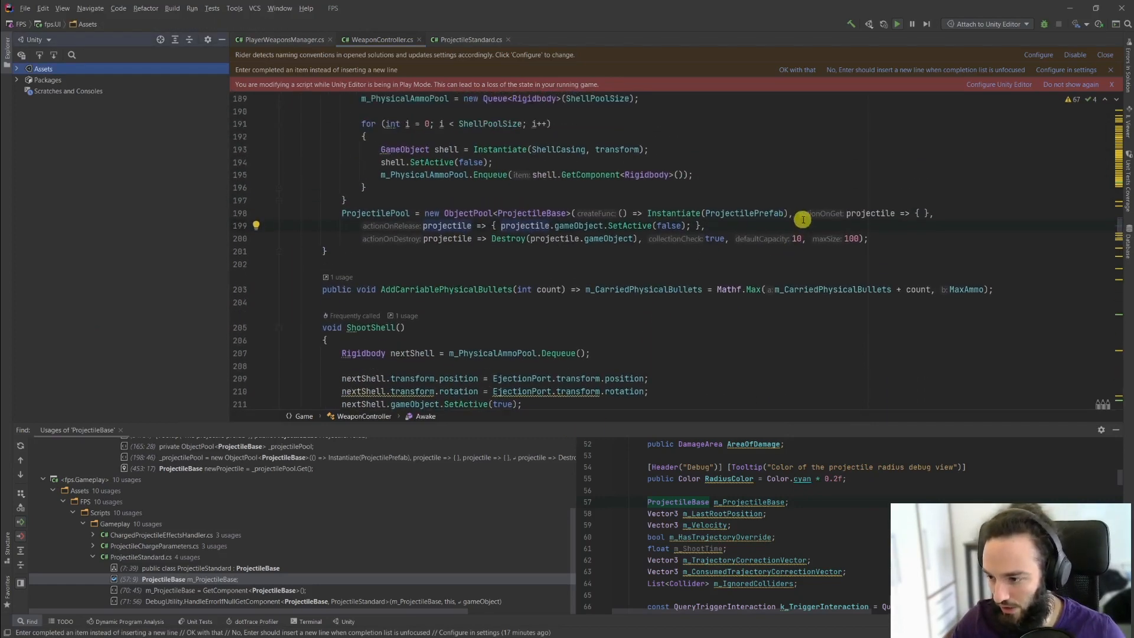
left_click(799, 213)
type("projectile.gameObject.SetActive(false); ")
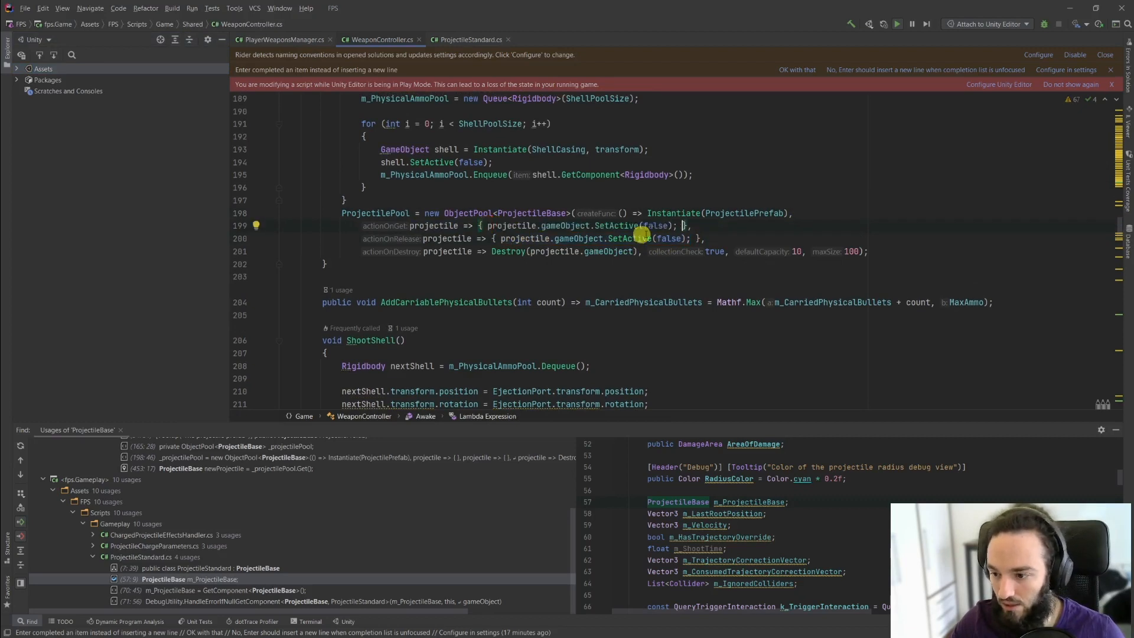
type("tru")
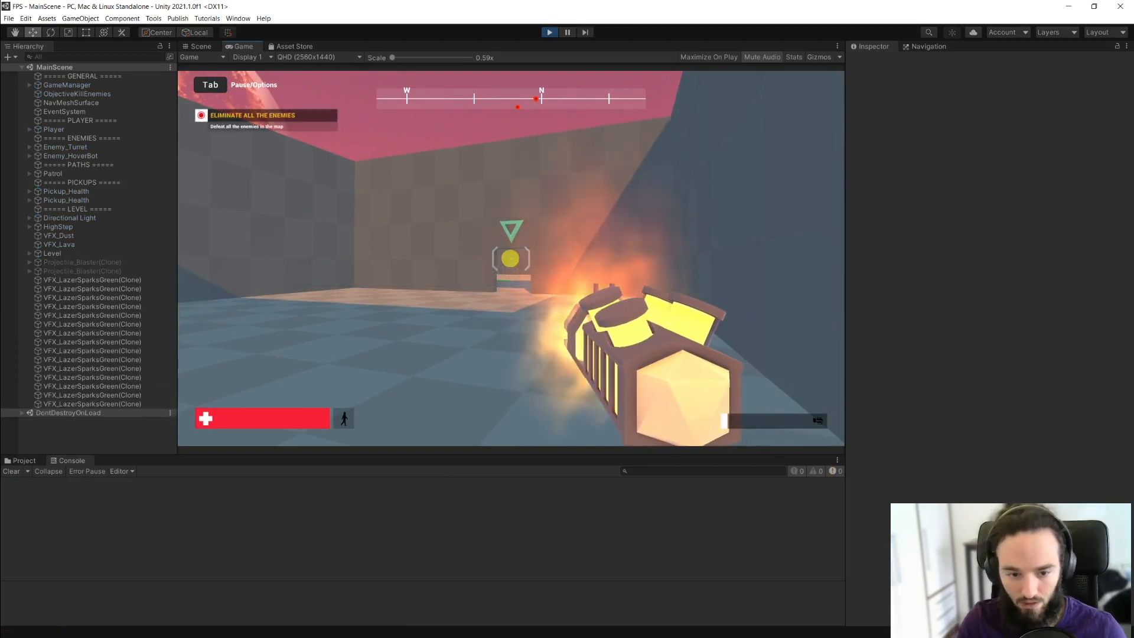
Step: Focus the running game and shoot to confirm no console errors appear
left_click(82, 261)
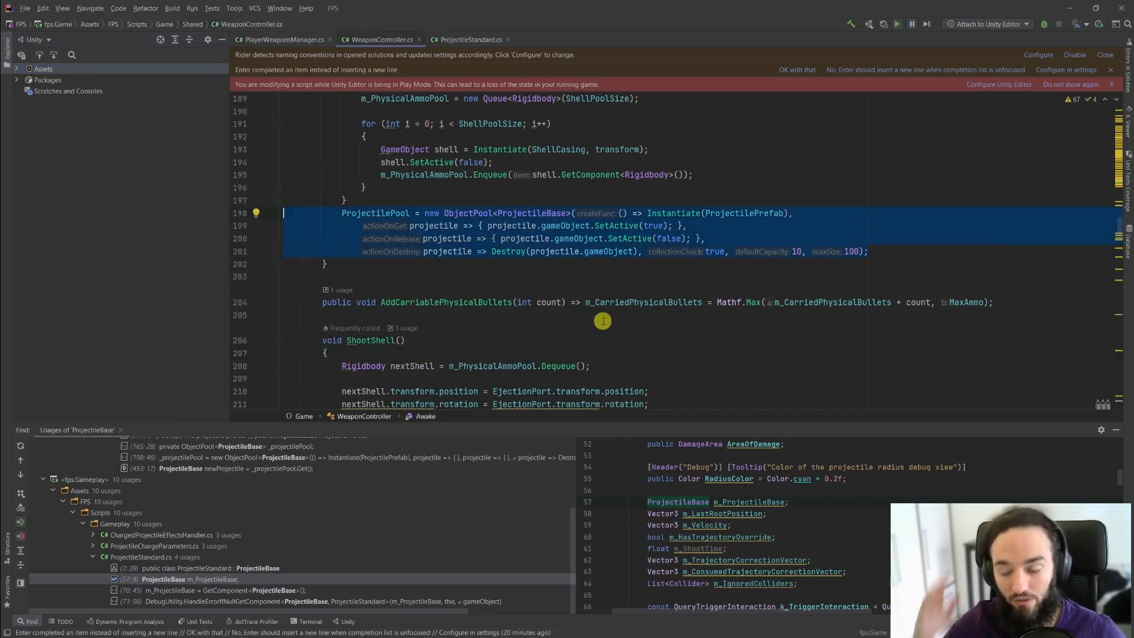
mouse_move(647, 310)
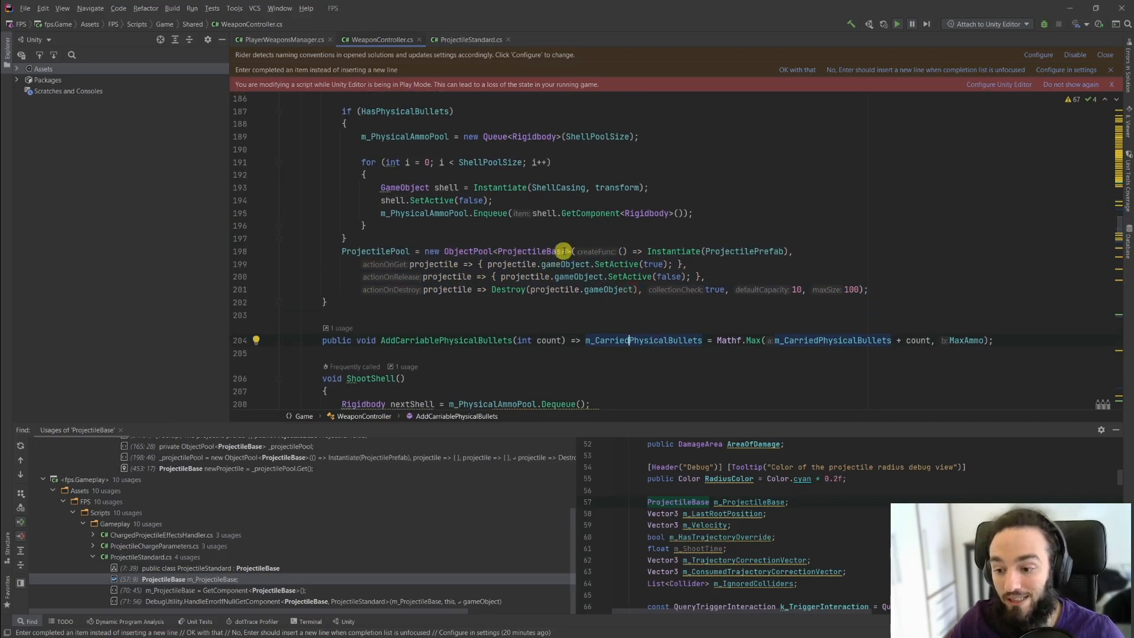
mouse_move(602, 265)
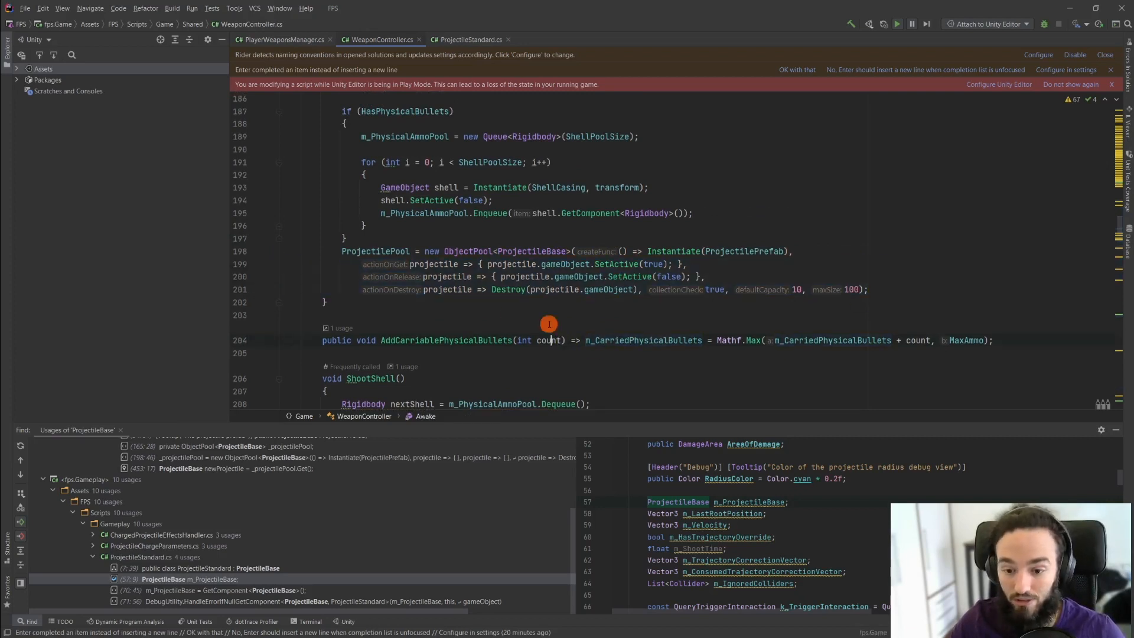
left_click(550, 340)
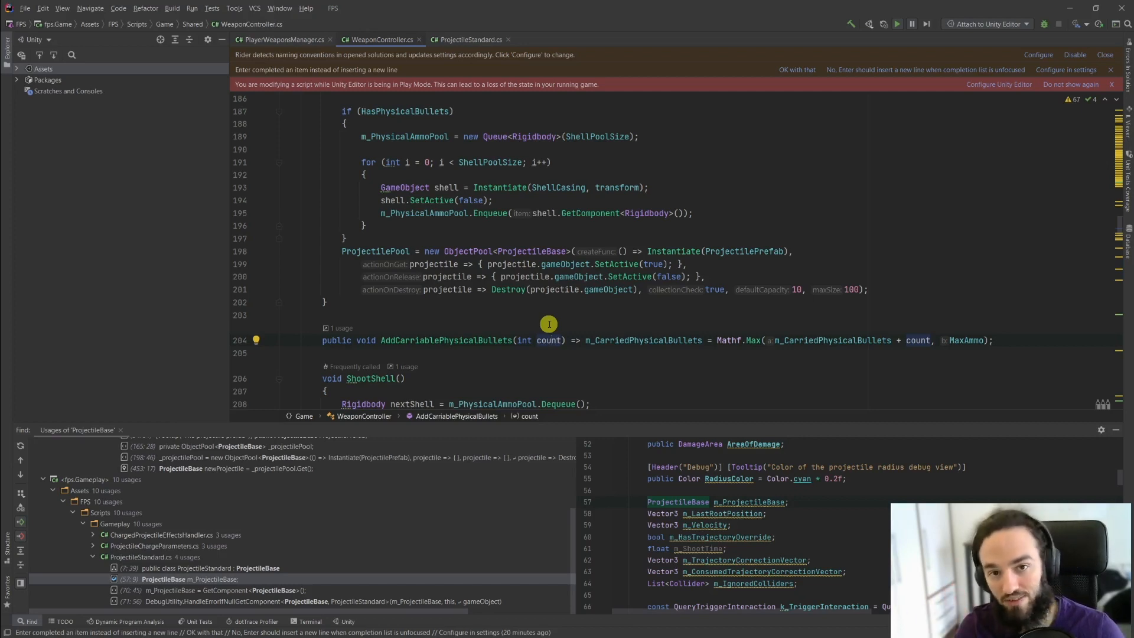
mouse_move(678, 283)
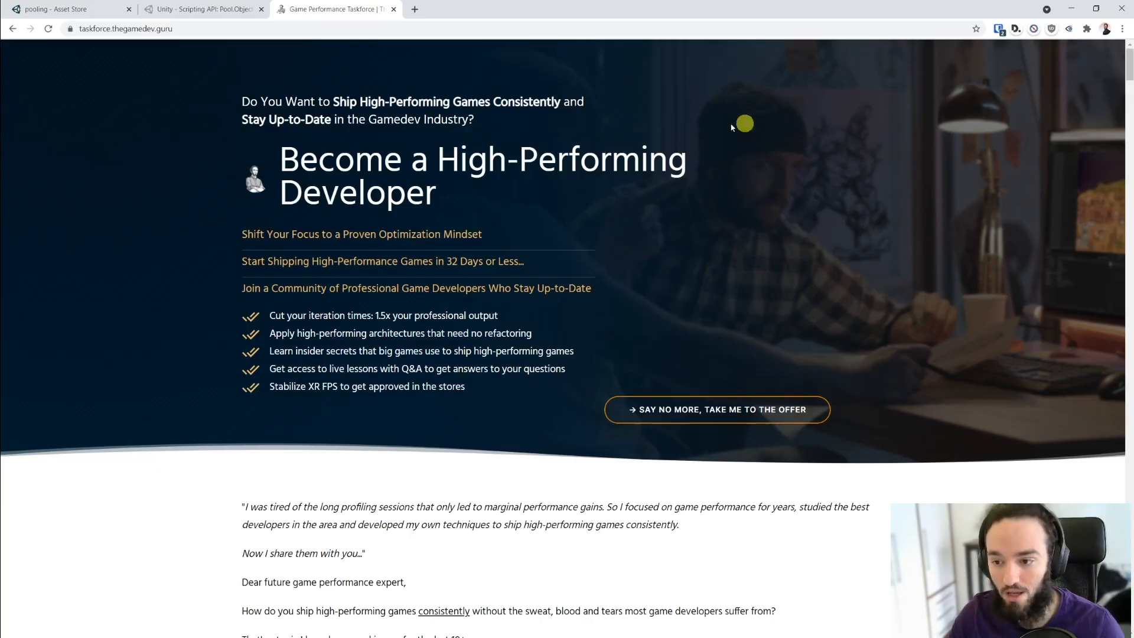
mouse_move(581, 228)
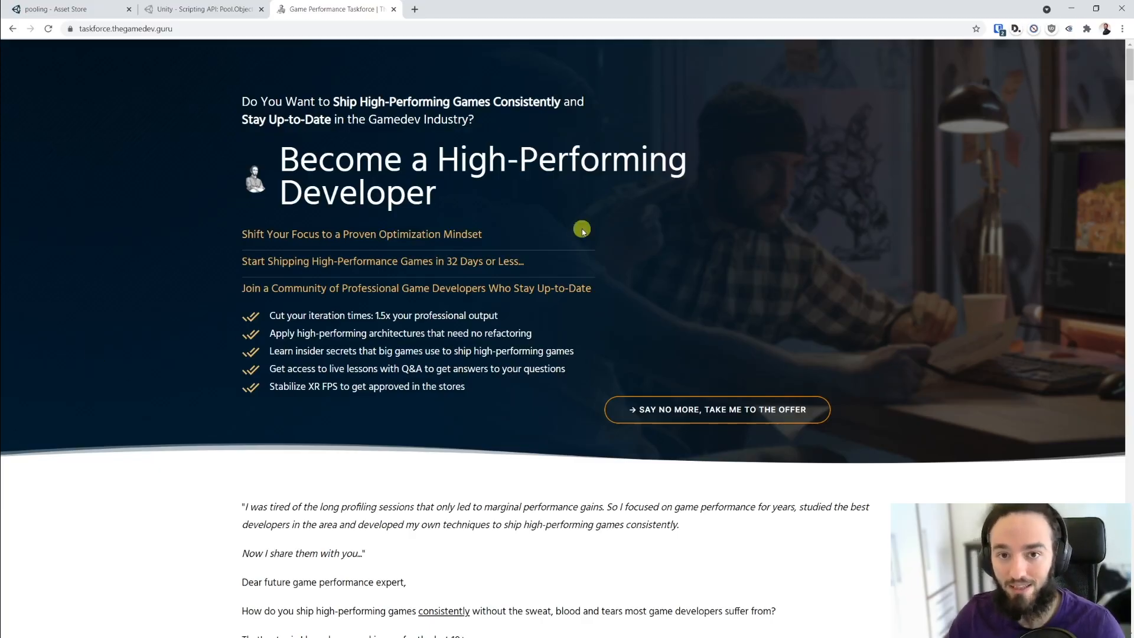
Step: Go to the Game Performance Taskforce offer page and scroll to the PRO and CPU lesson lists
left_click(717, 409)
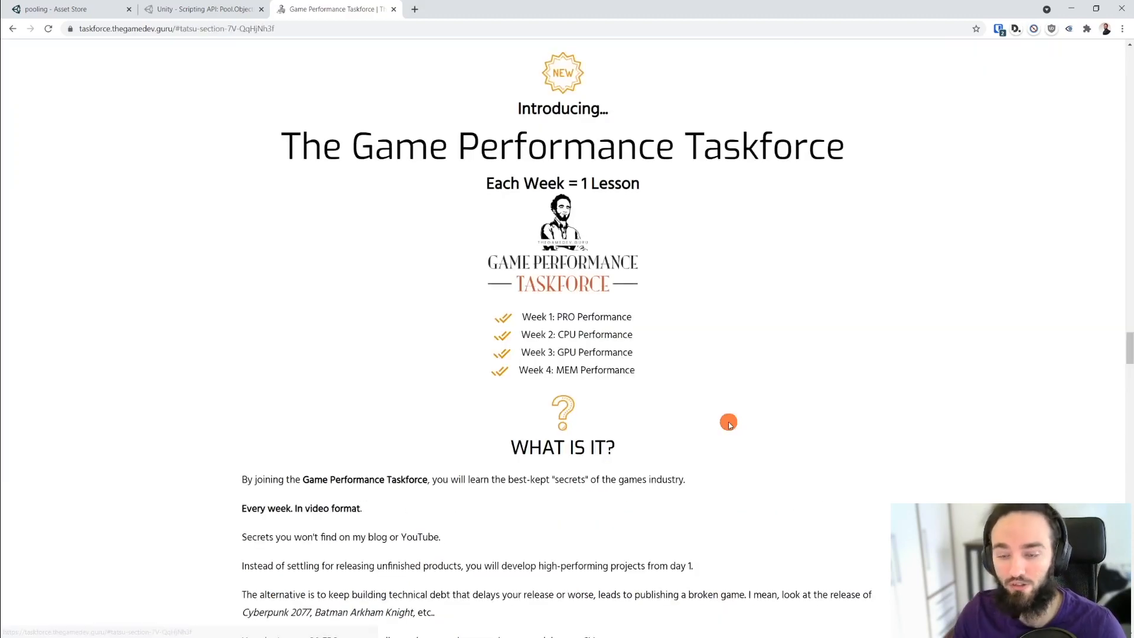
scroll("down", 3)
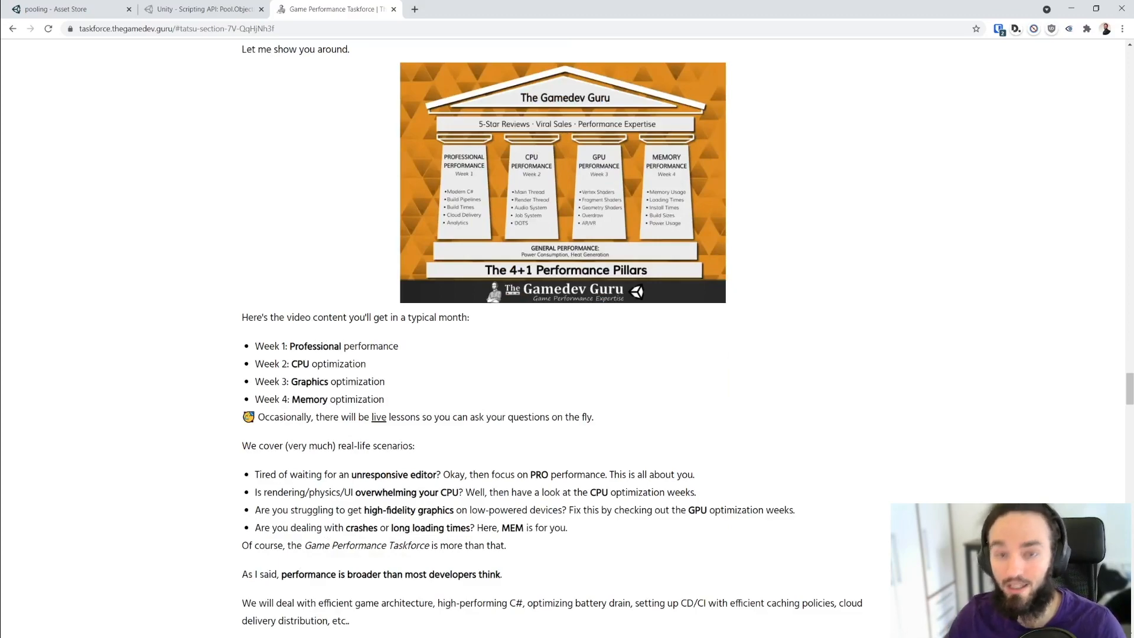
scroll("down", 3)
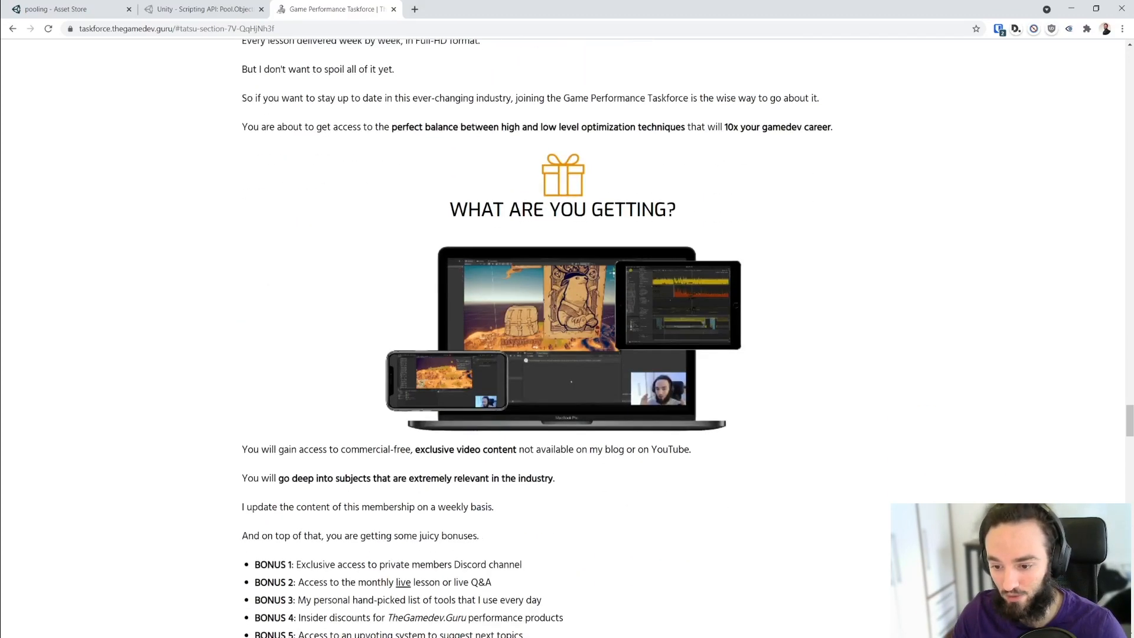
scroll("down", 3)
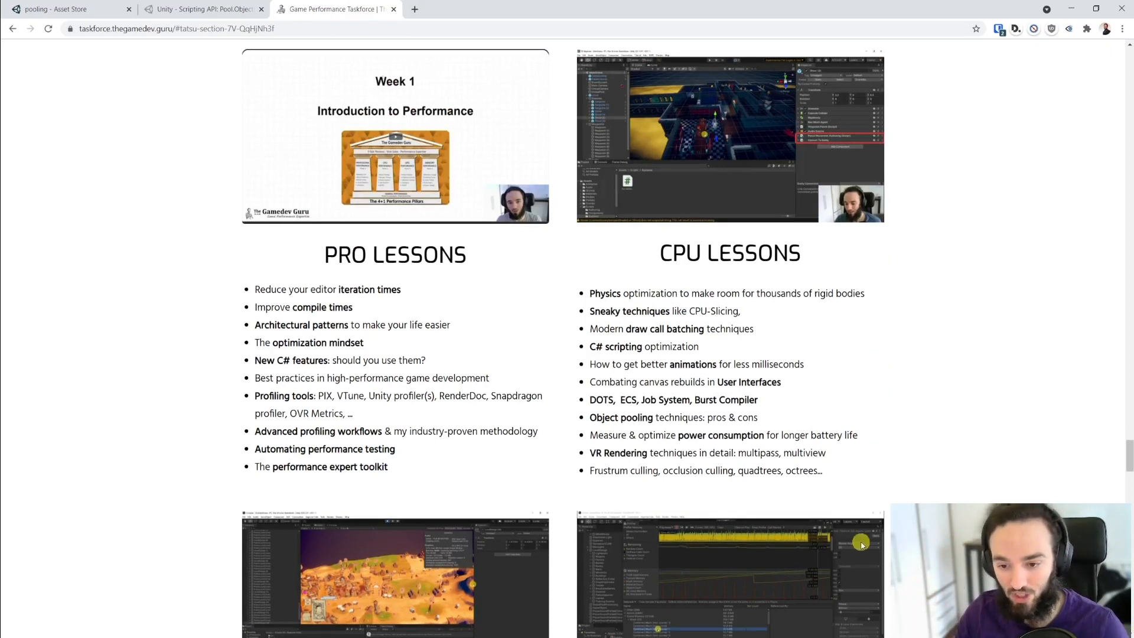
mouse_move(531, 347)
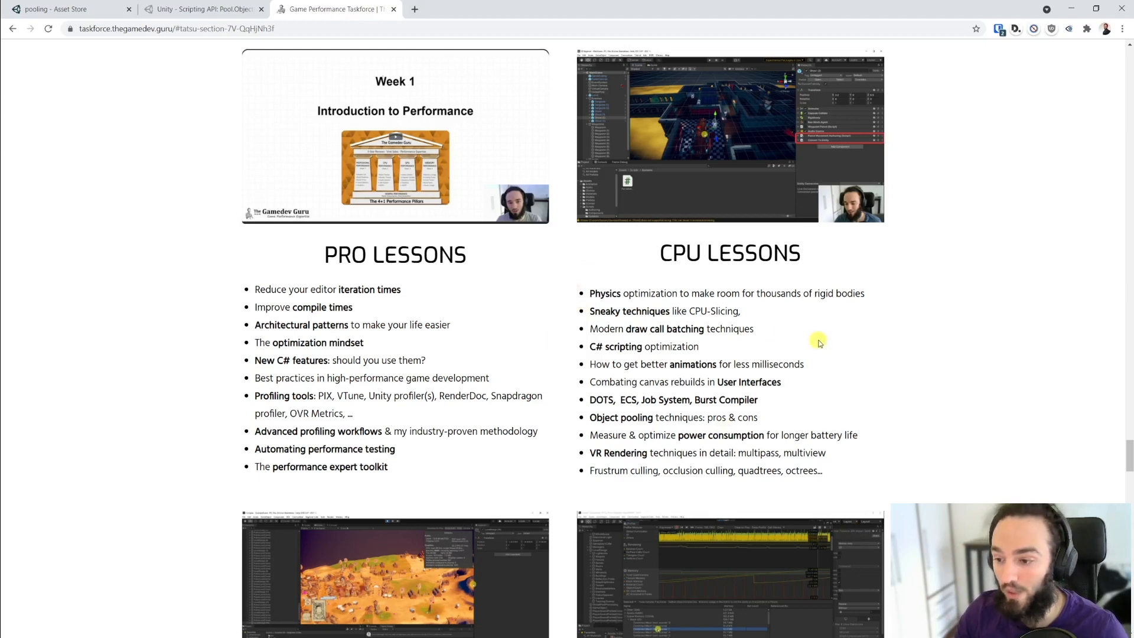
Step: Scroll the Taskforce course page down past the GPU LESSONS and MEM LESSONS lists
double_click(754, 252)
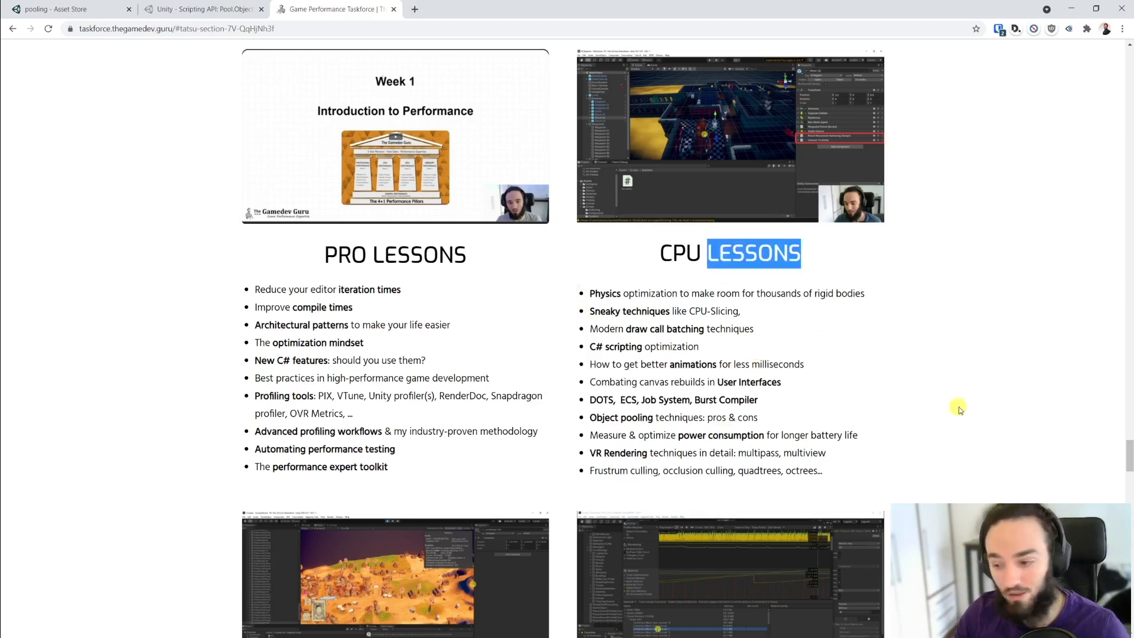
scroll("down", 3)
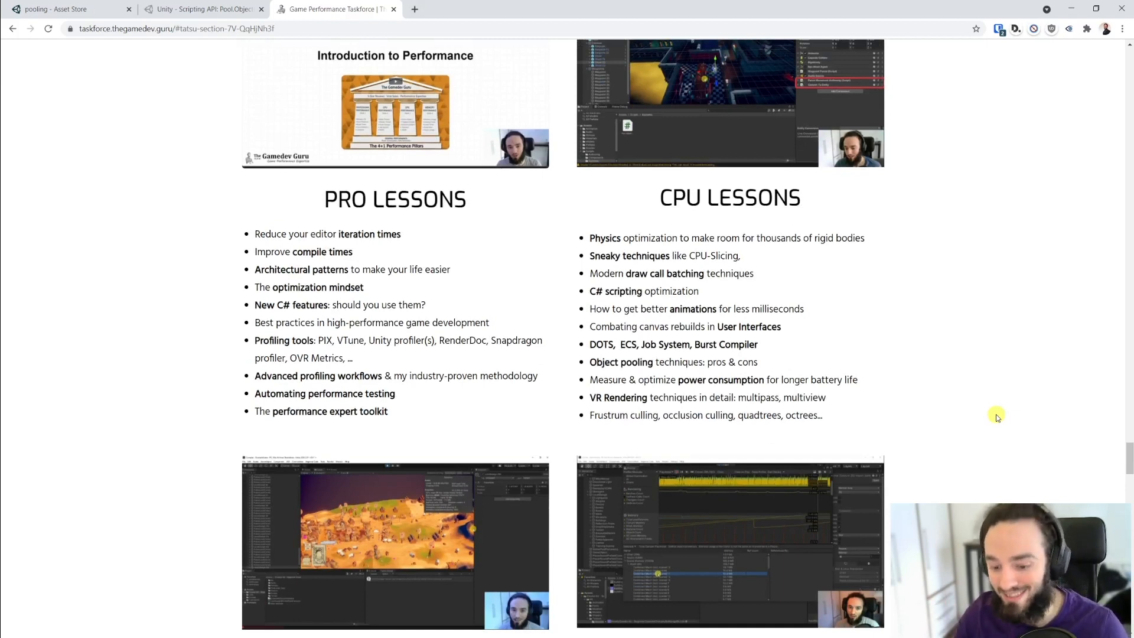
scroll("down", 3)
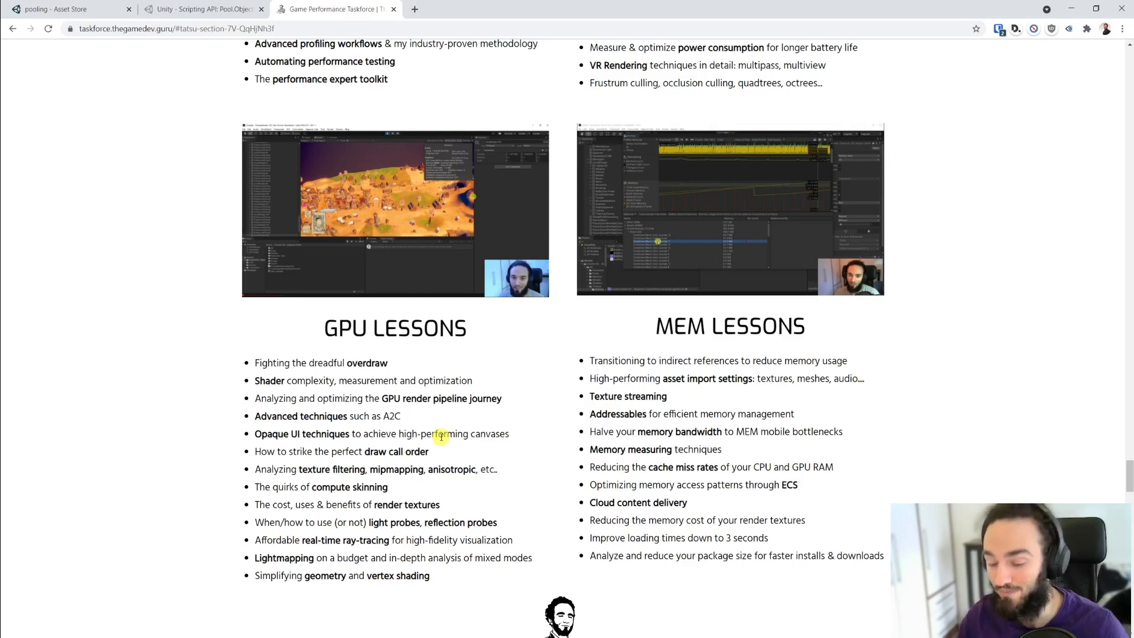
scroll("down", 3)
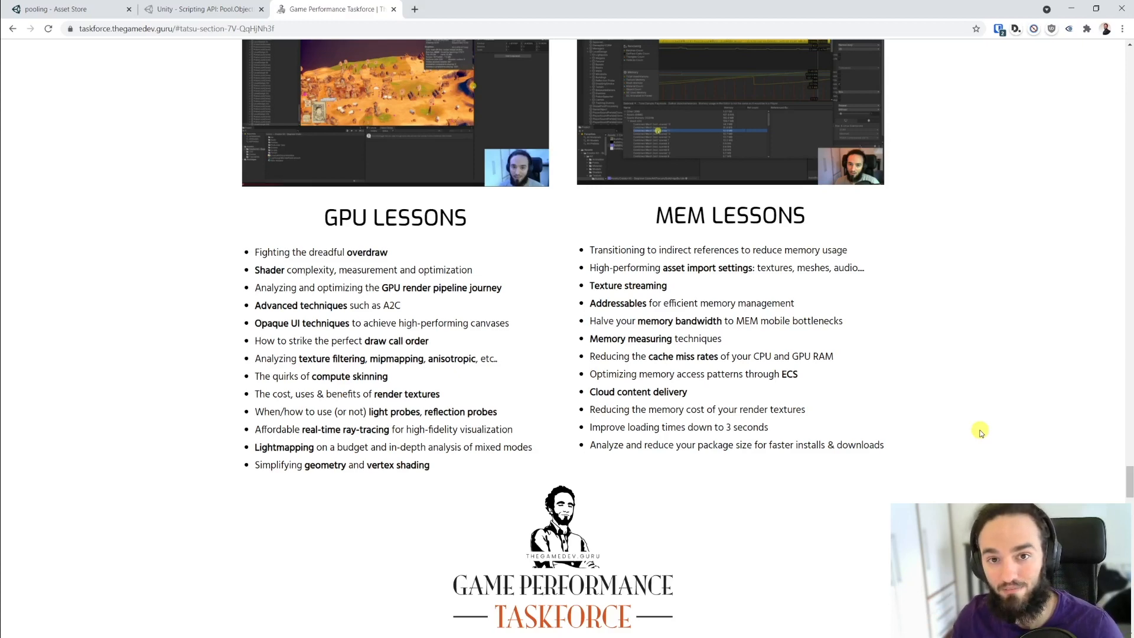
scroll("down", 3)
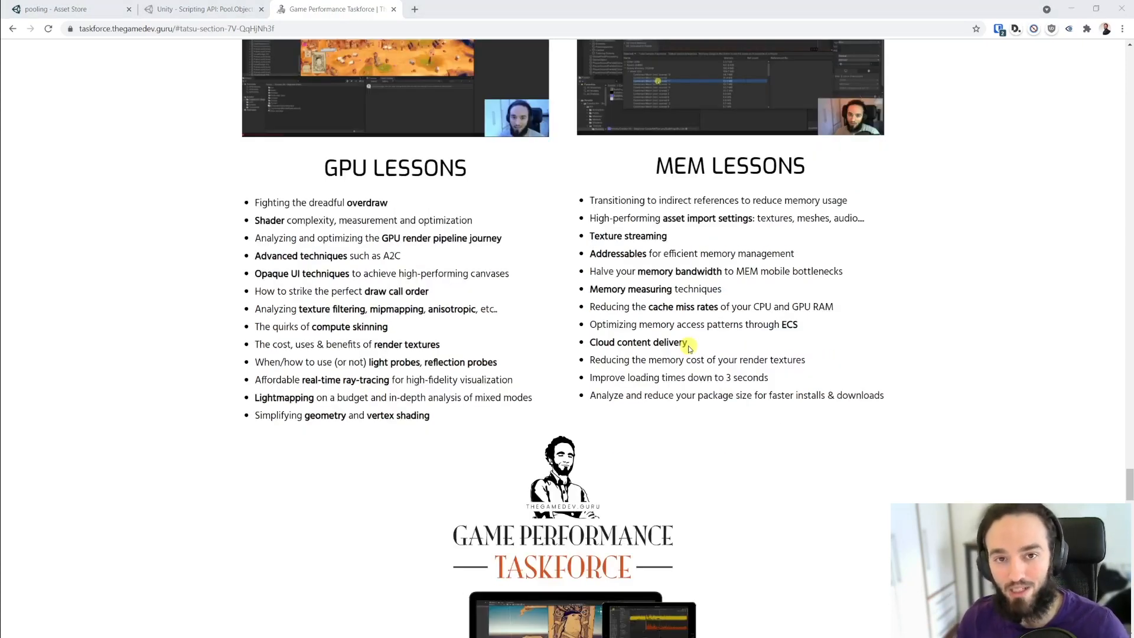